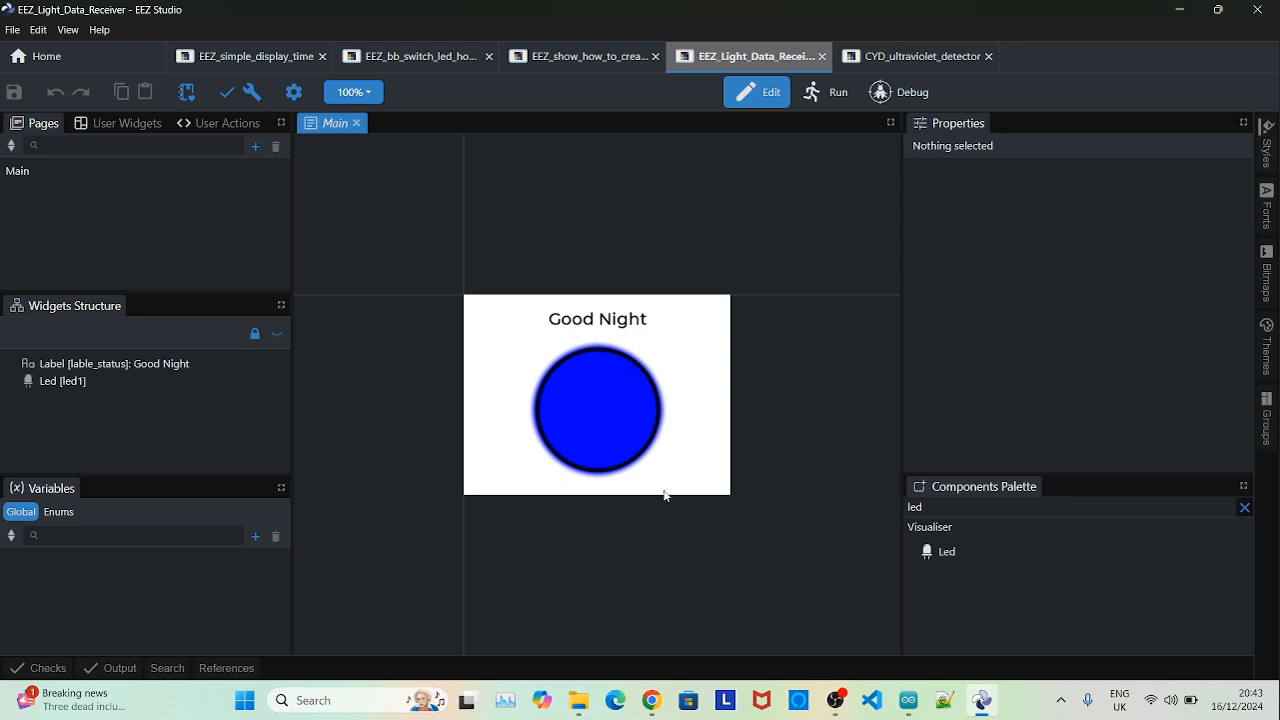
mouse_move(676, 466)
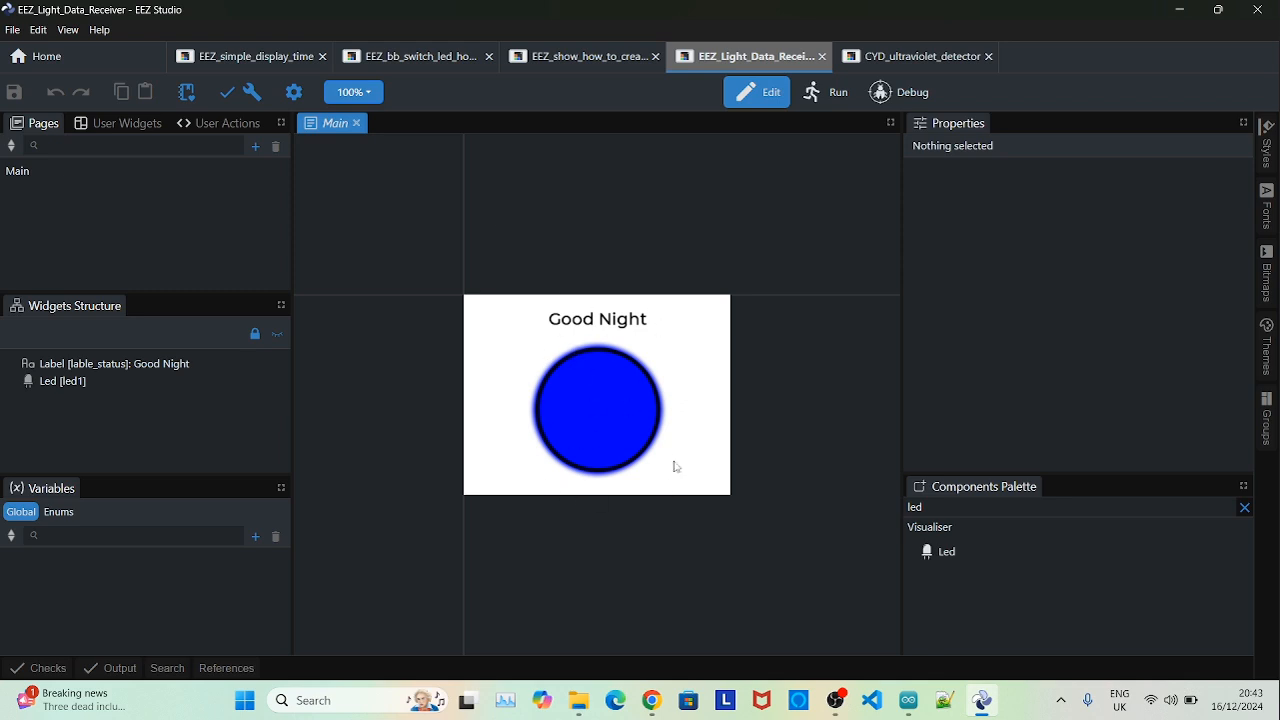
Select the Good Night status label in the Widgets Structure panel to show its properties.
click(596, 318)
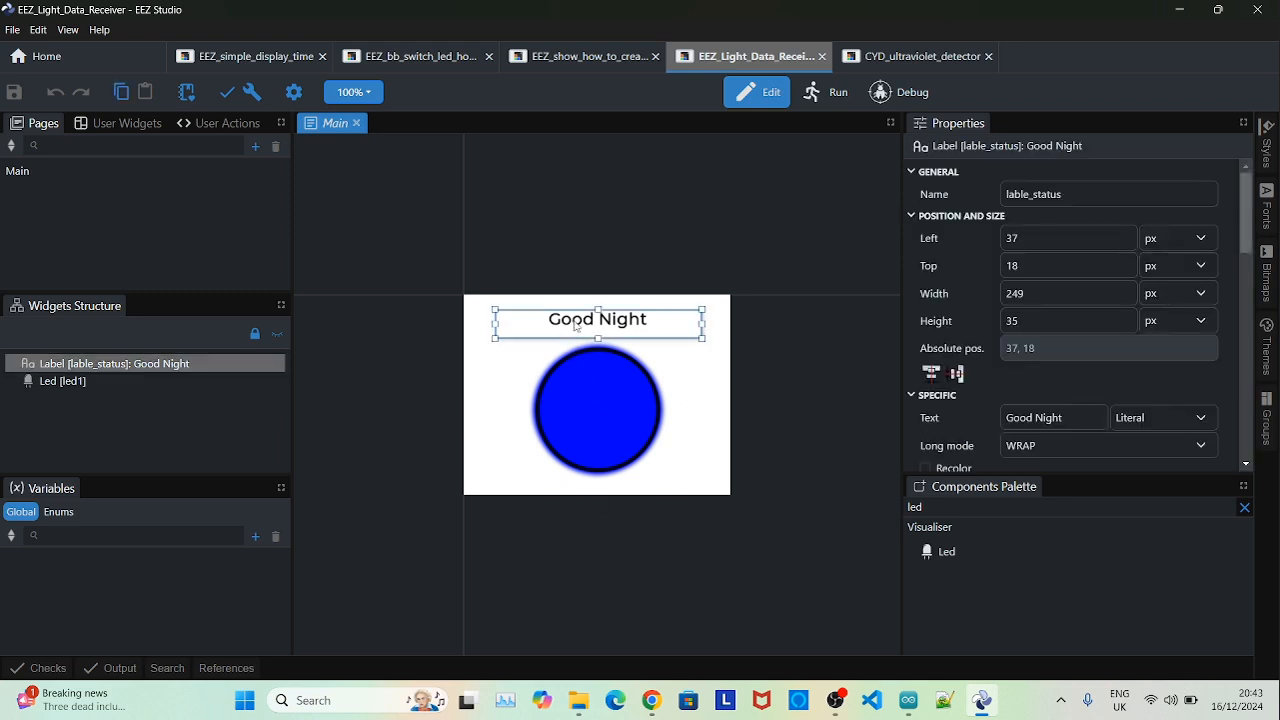
mouse_move(660, 318)
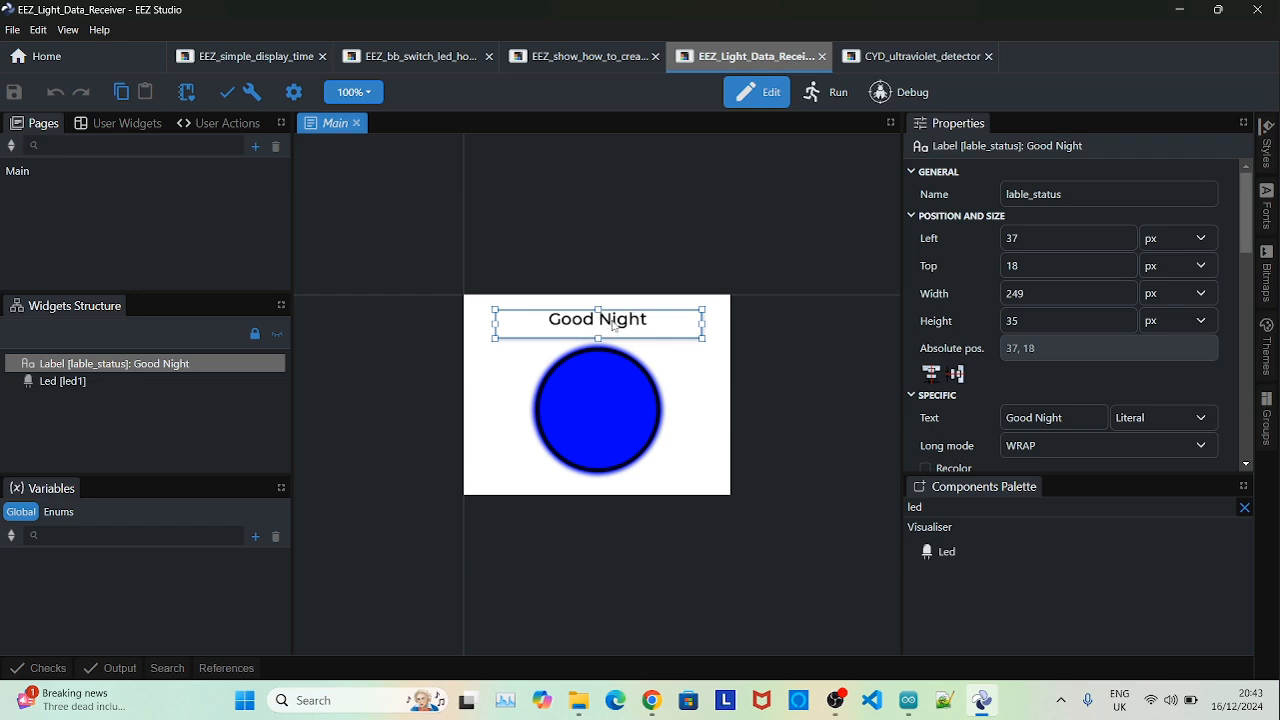
mouse_move(608, 384)
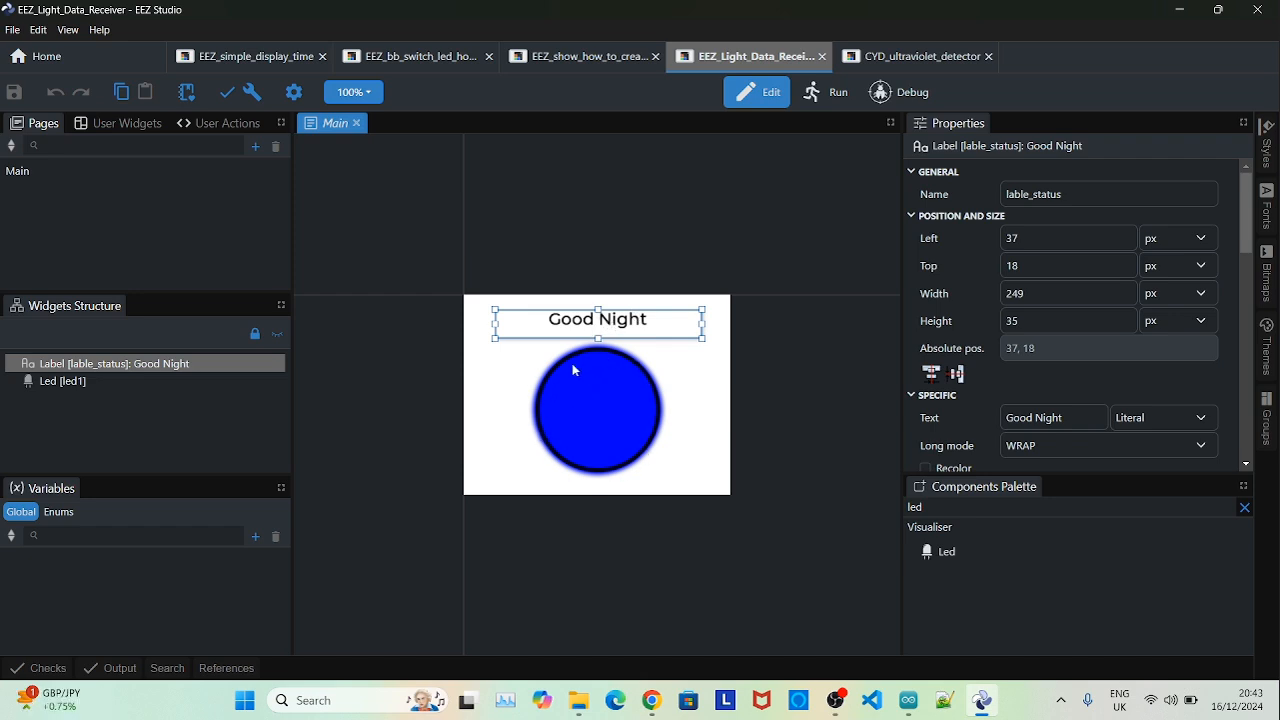
mouse_move(606, 456)
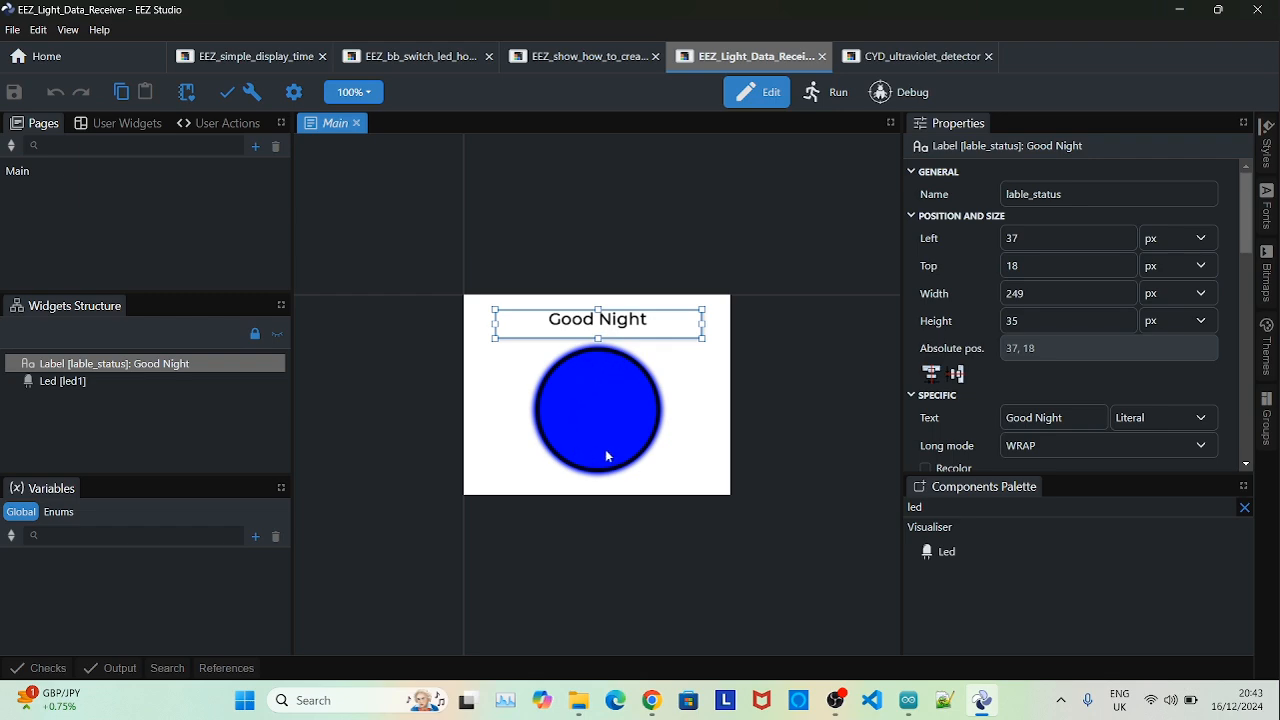
mouse_move(348, 420)
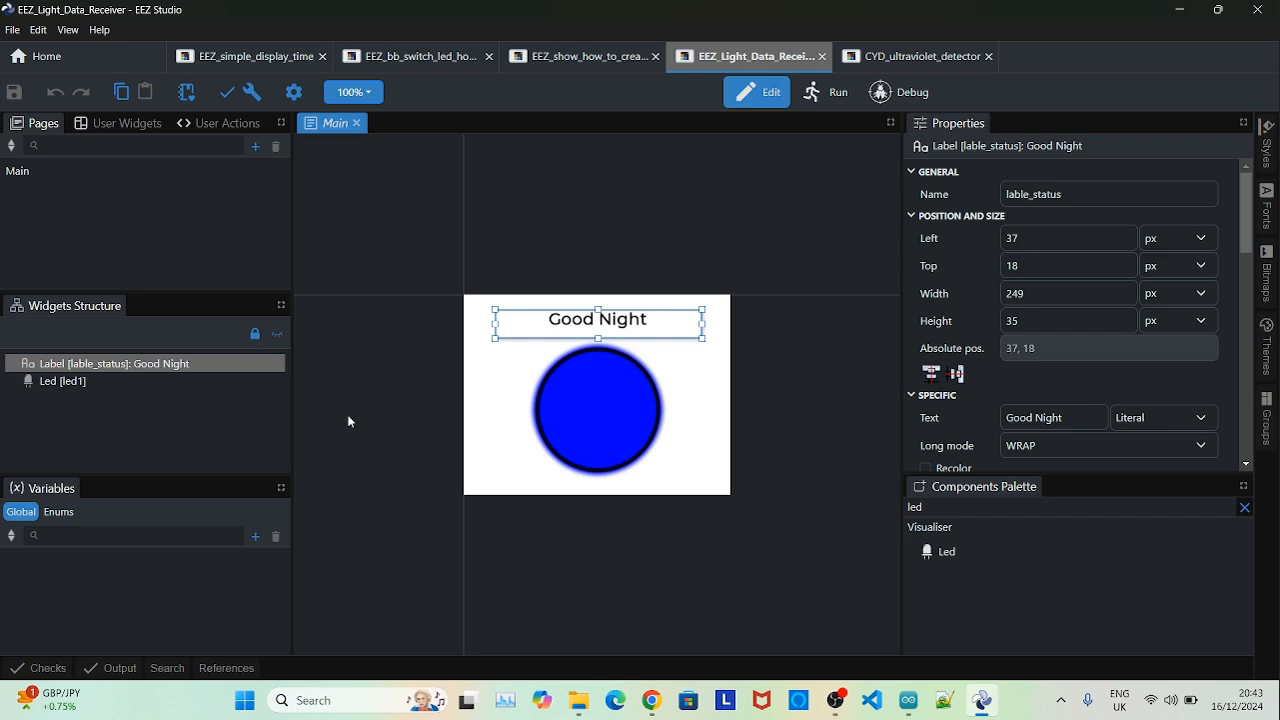
mouse_move(616, 386)
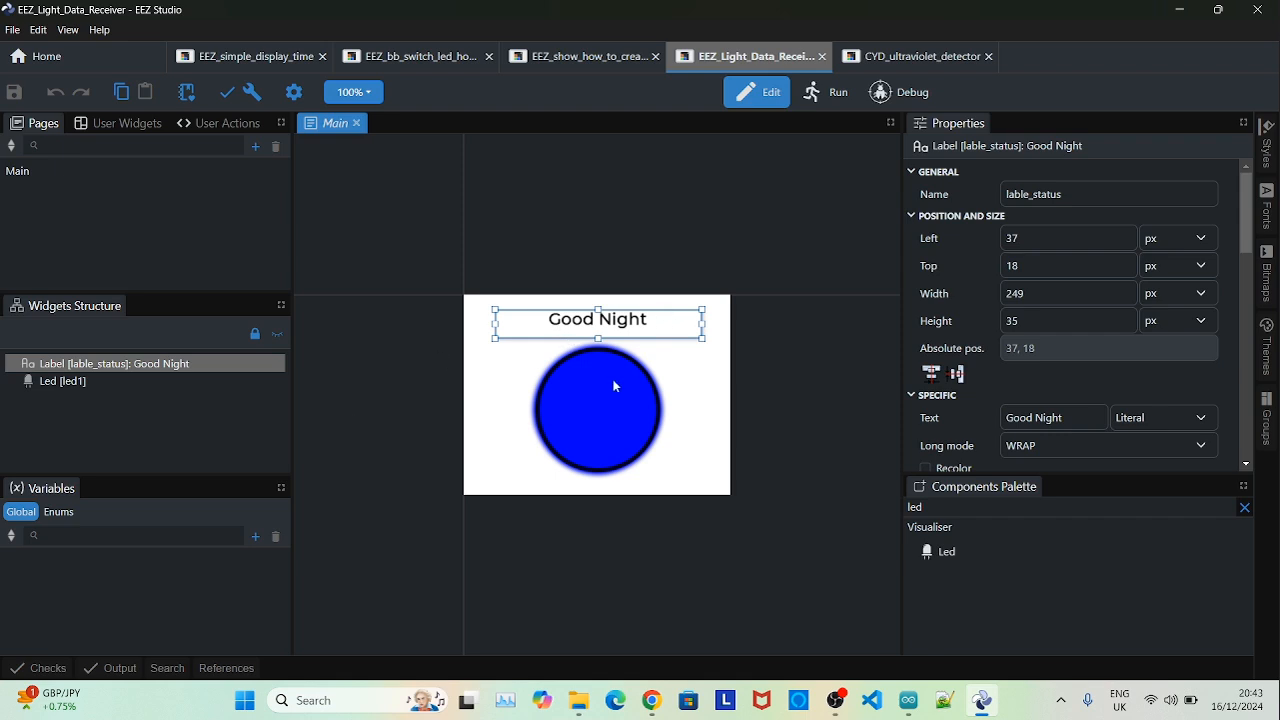
mouse_move(576, 414)
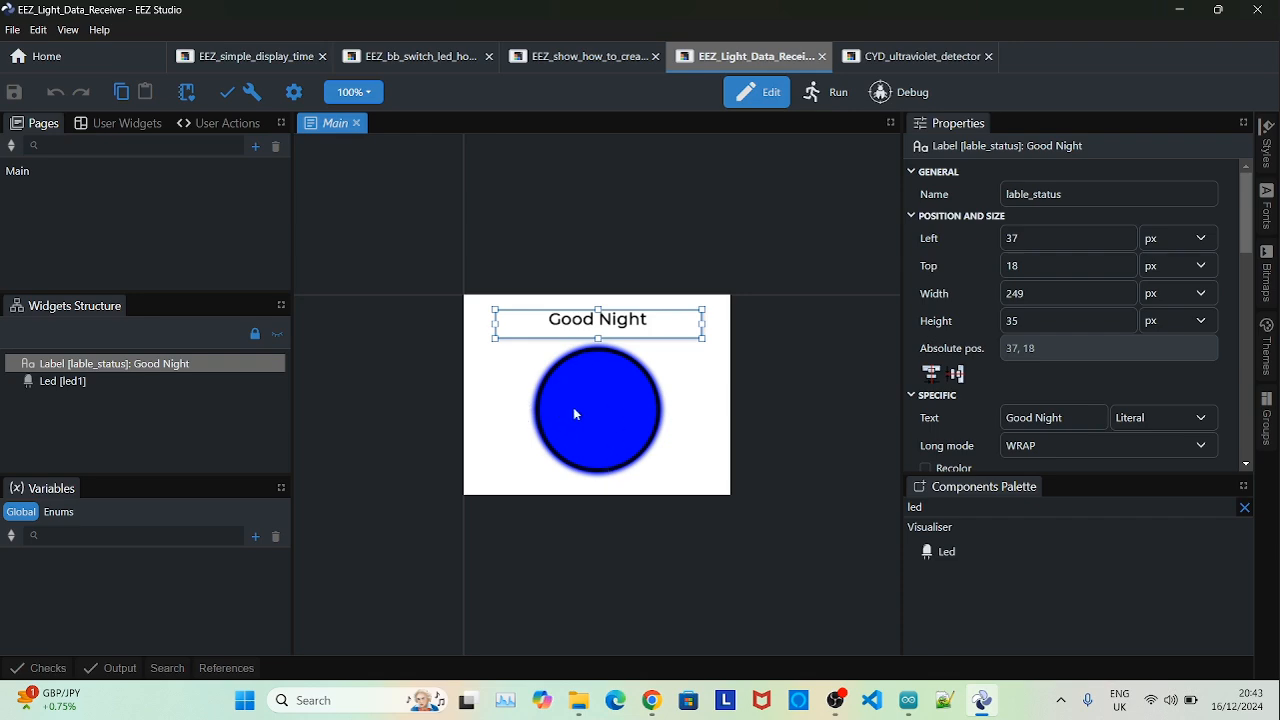
mouse_move(660, 420)
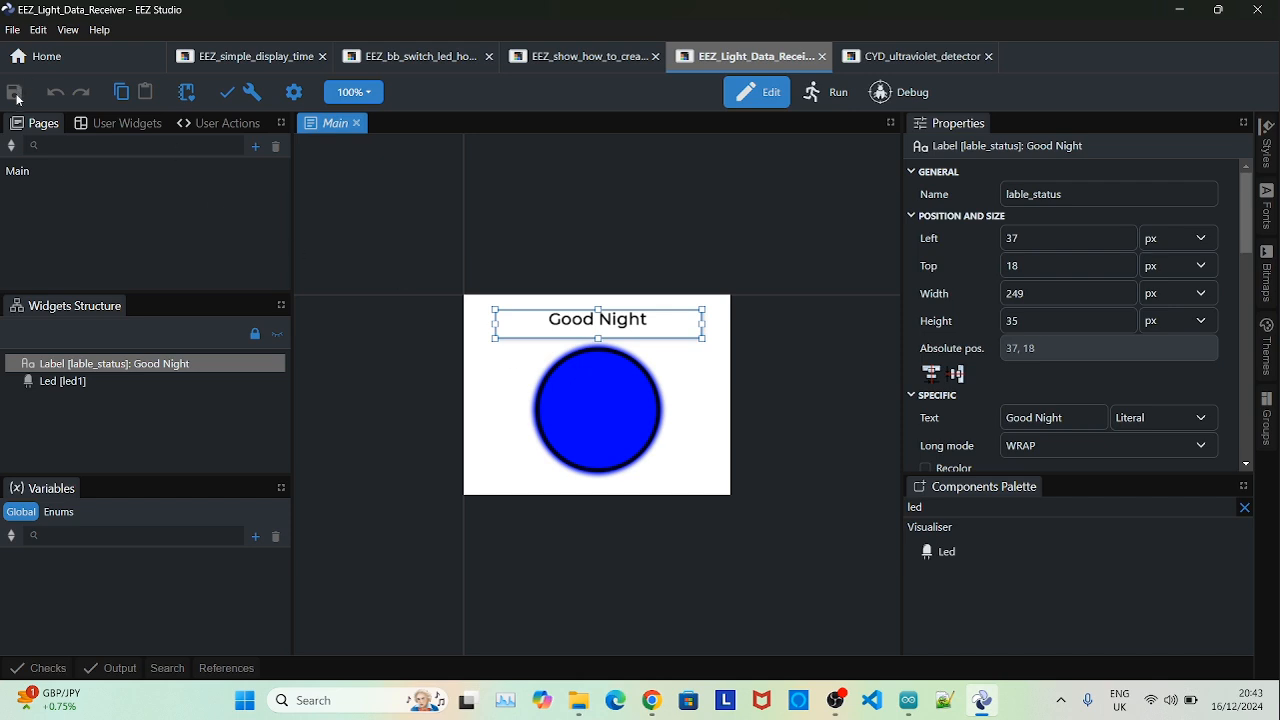
Save the project and list File Explorer's recent folders from the taskbar.
click(252, 92)
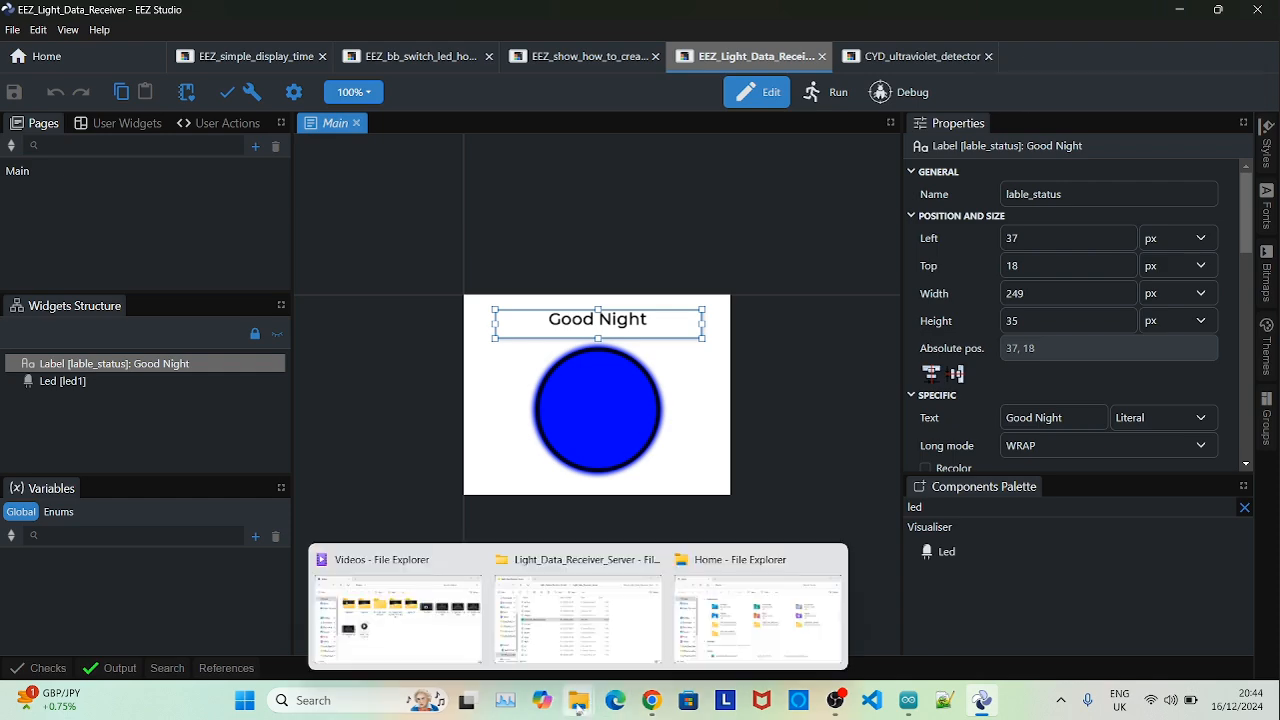
right_click(578, 700)
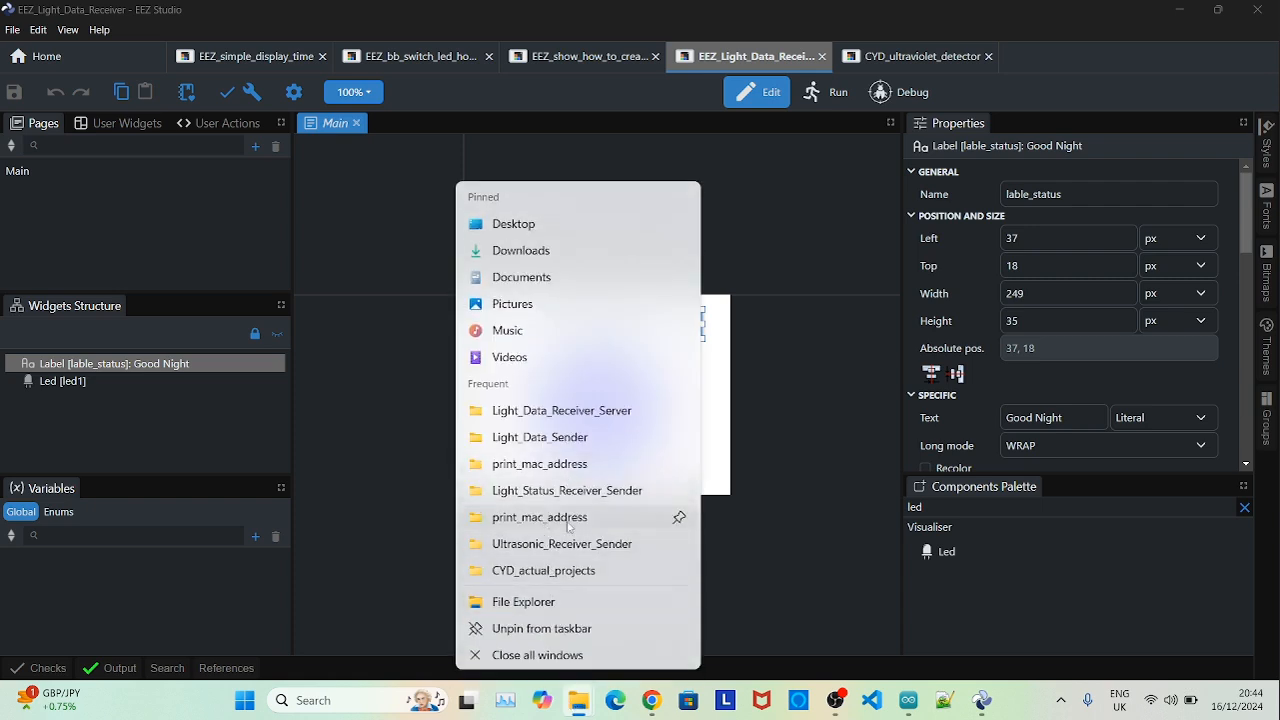
mouse_move(540, 464)
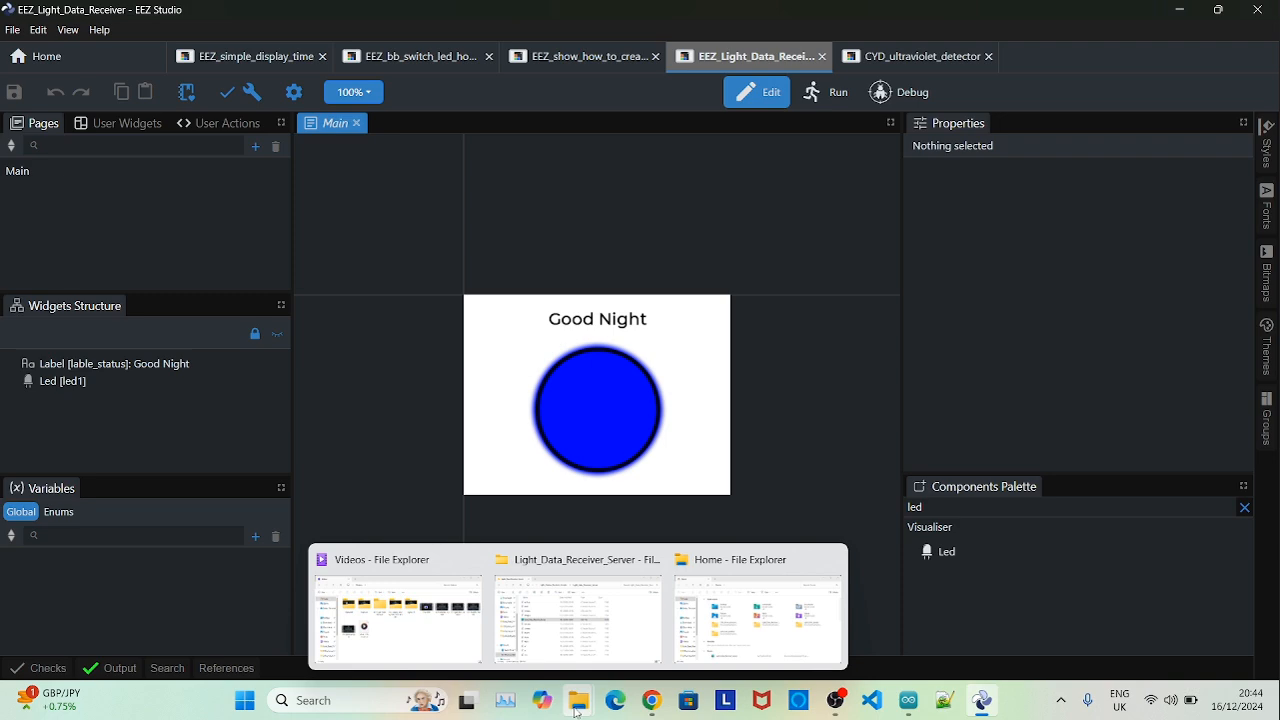
Navigate via eez-projects into EEZ_Light_Data_Receiver's src/ui folder and select all twelve files.
click(756, 604)
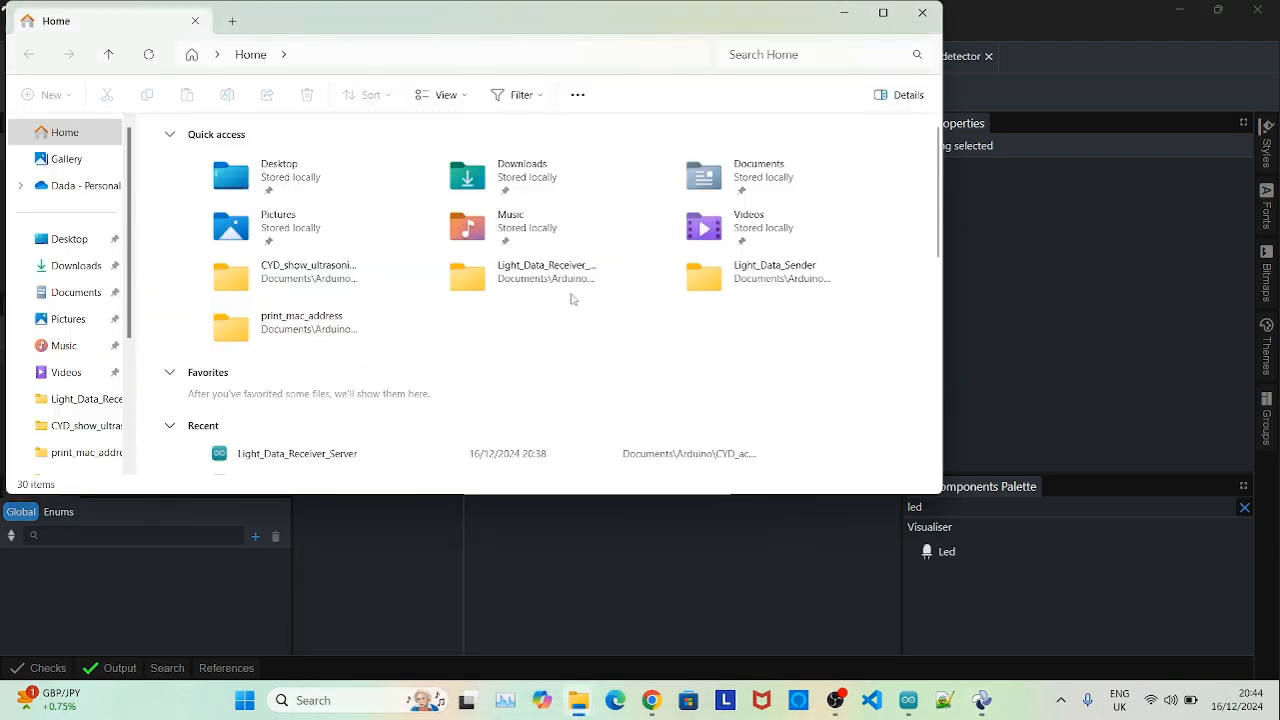
double_click(296, 452)
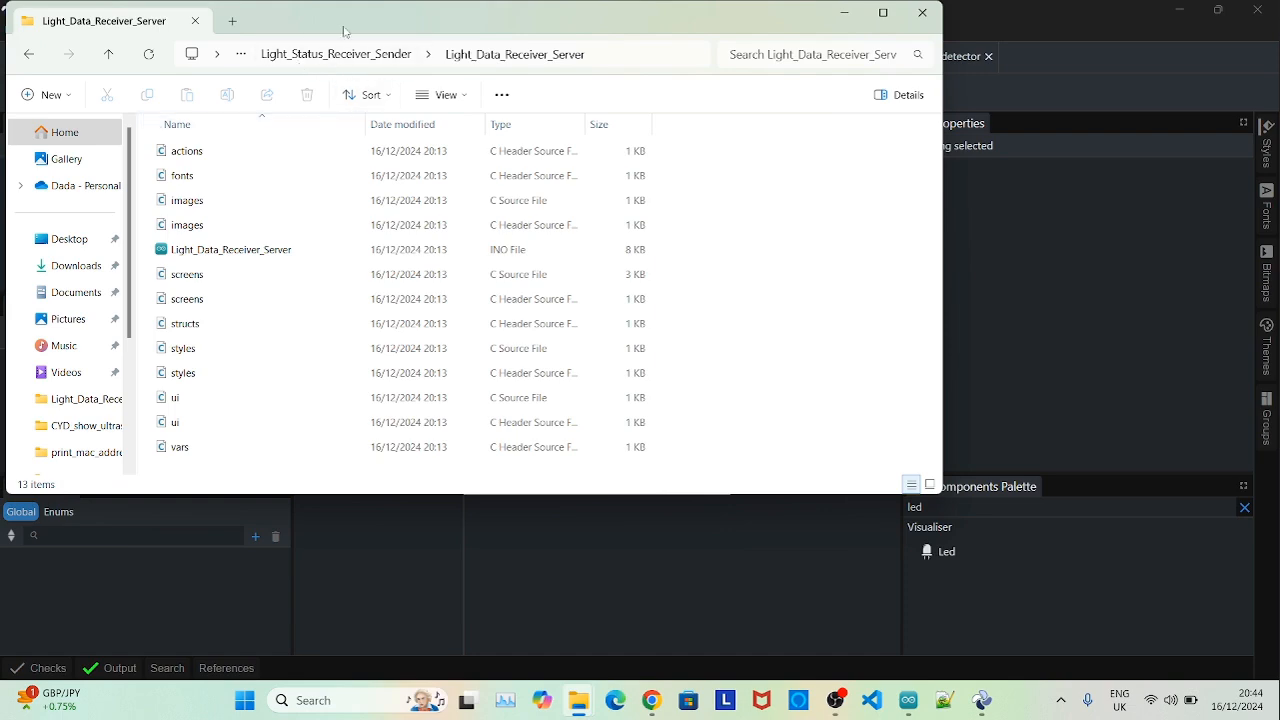
click(450, 54)
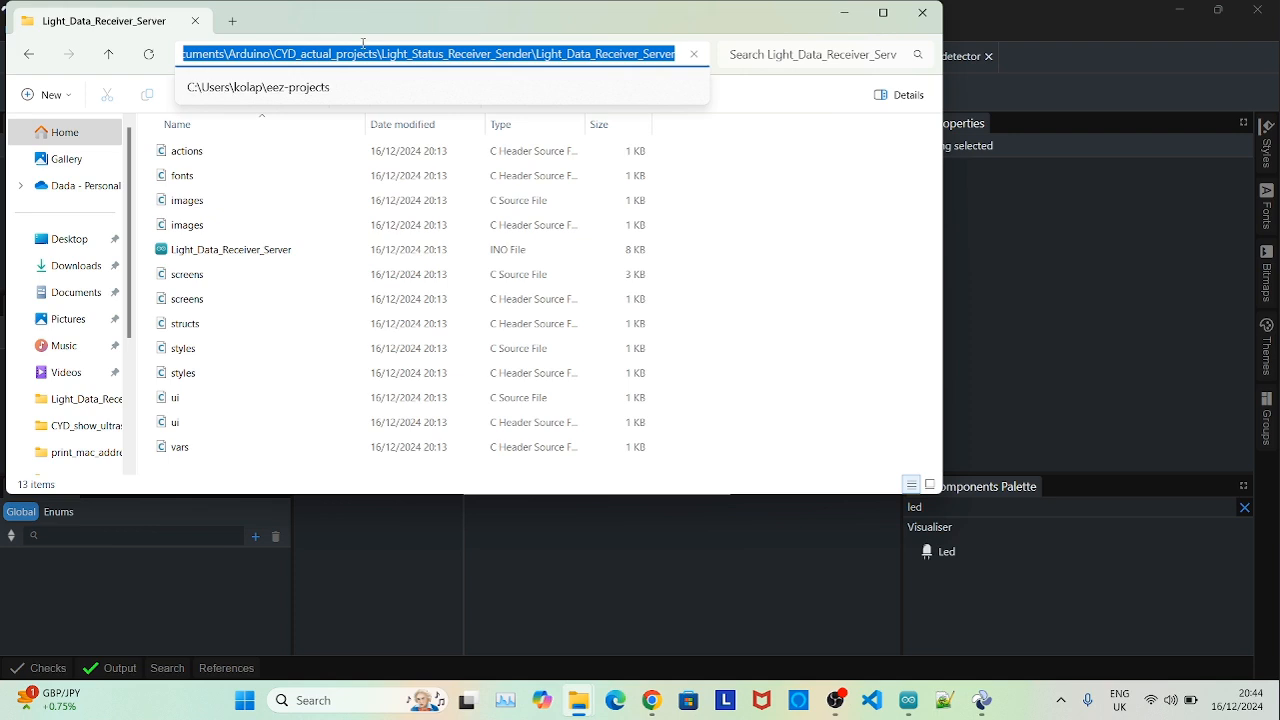
click(260, 88)
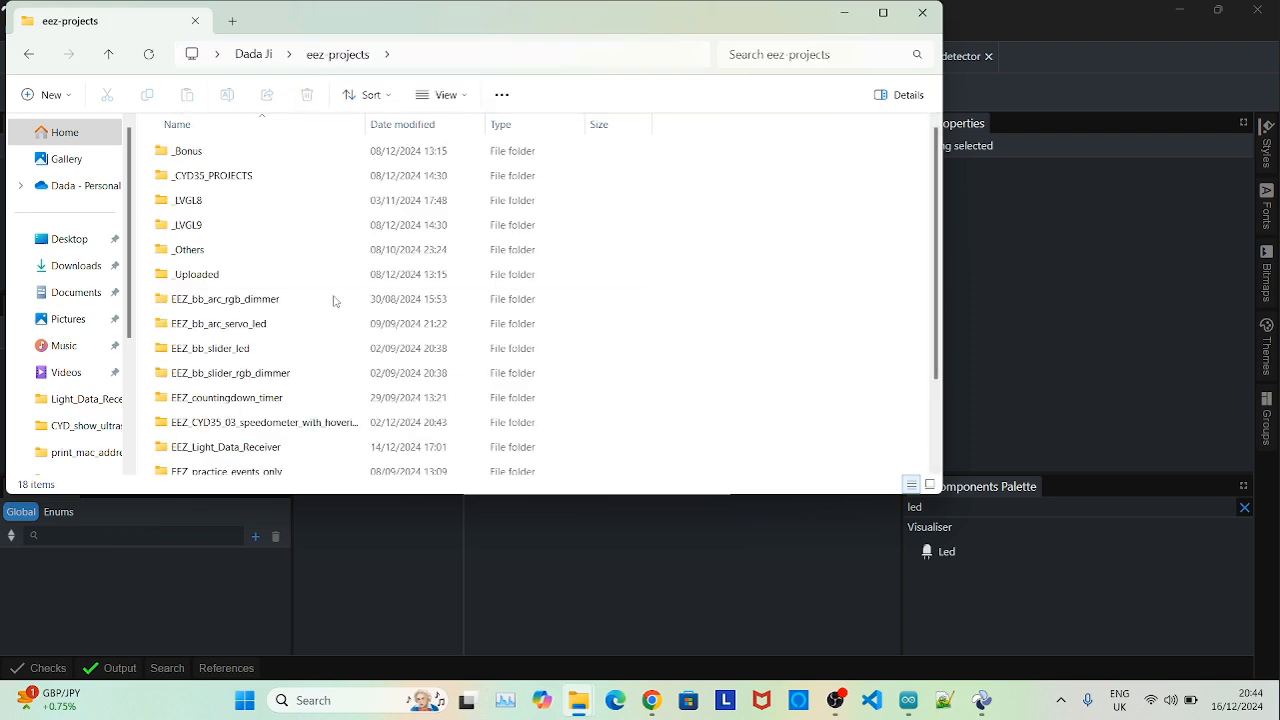
scroll(down, 3)
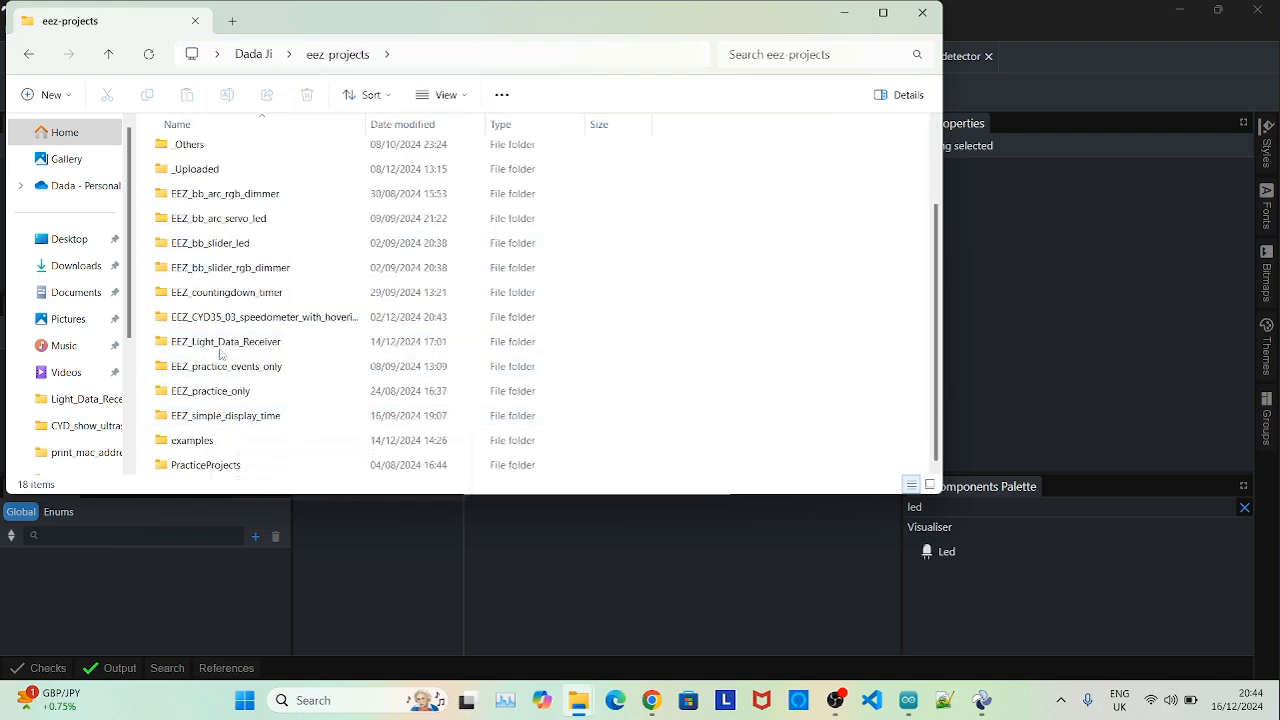
double_click(224, 340)
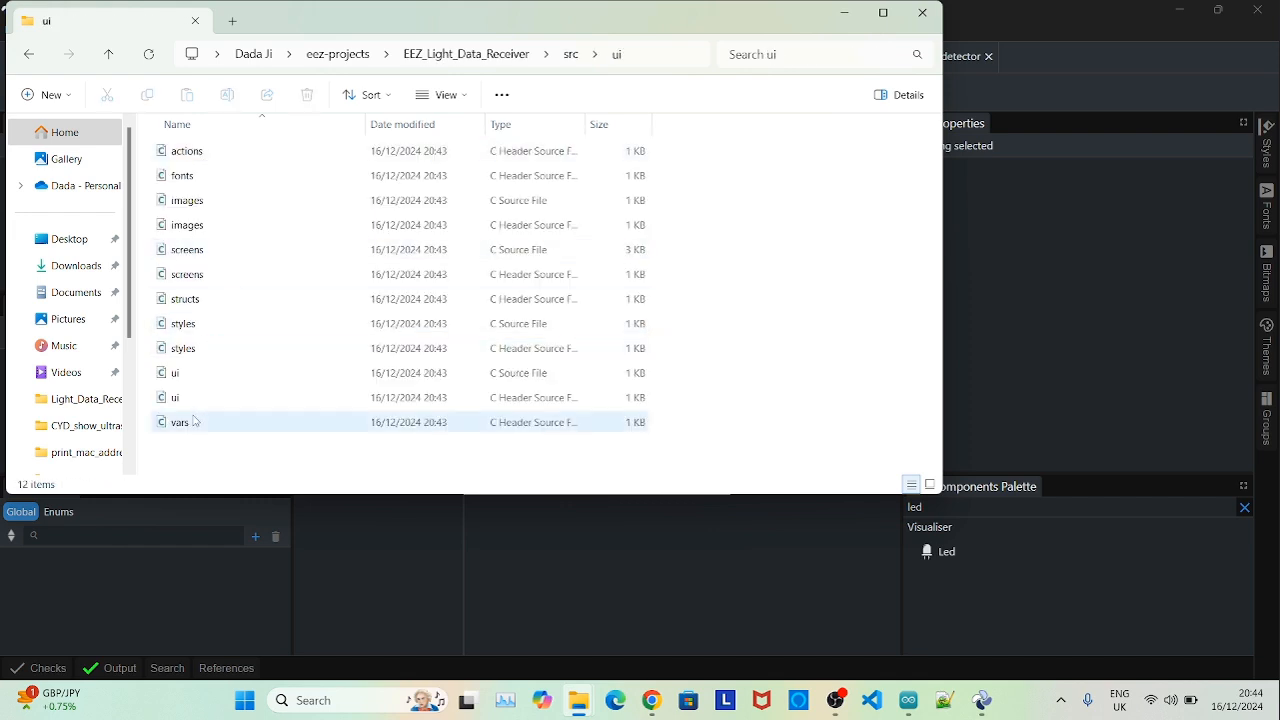
key(ctrl+a)
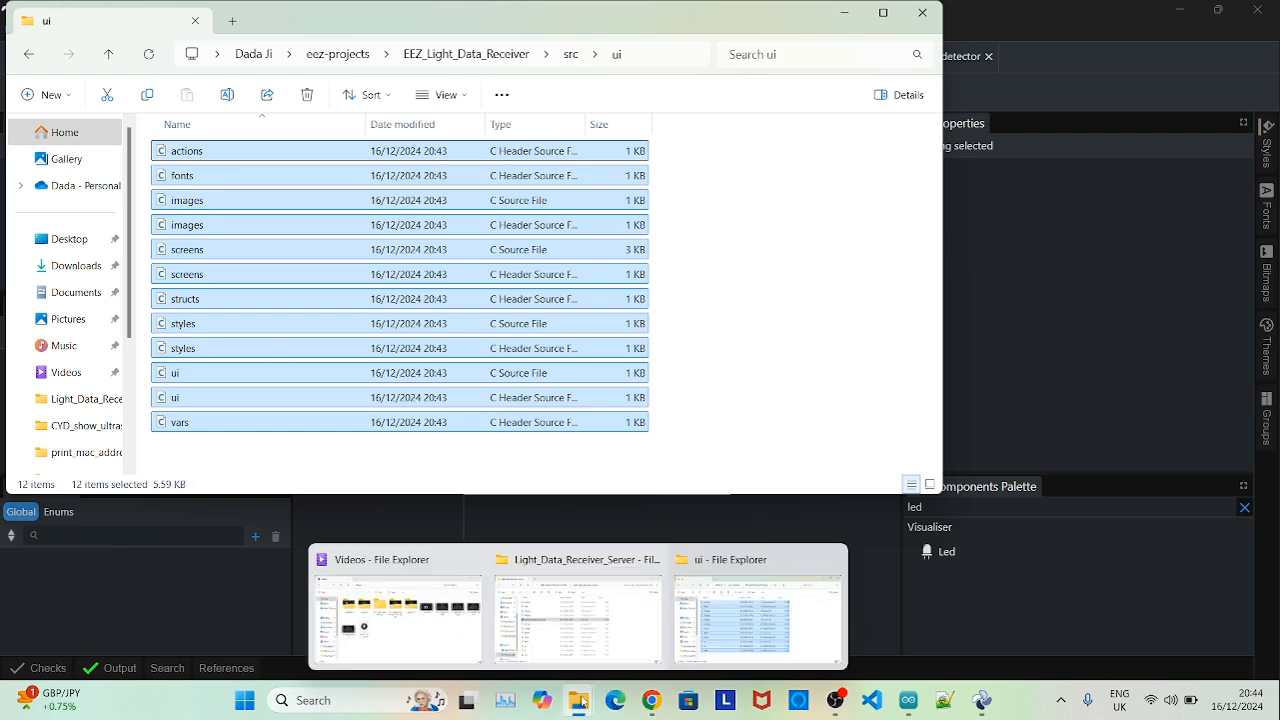
Bring up the Light_Data_Receiver_Server folder window and deselect its INO file.
click(576, 610)
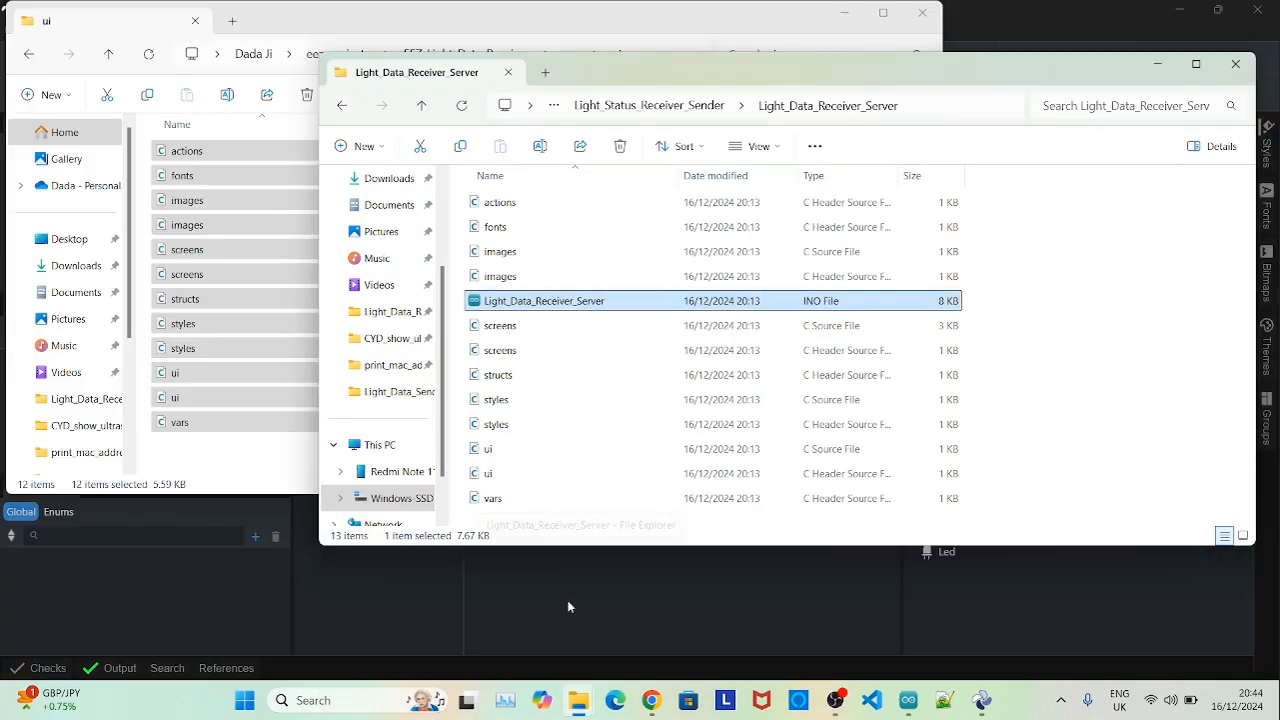
mouse_move(676, 224)
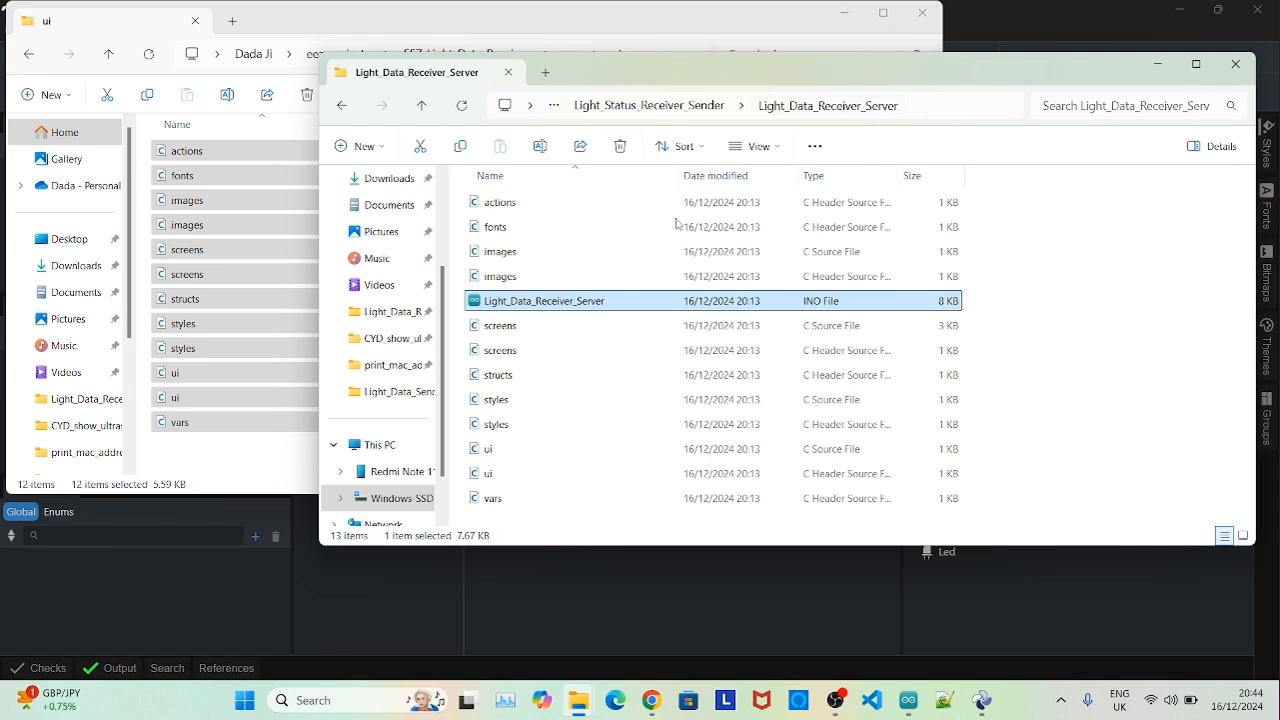
mouse_move(544, 300)
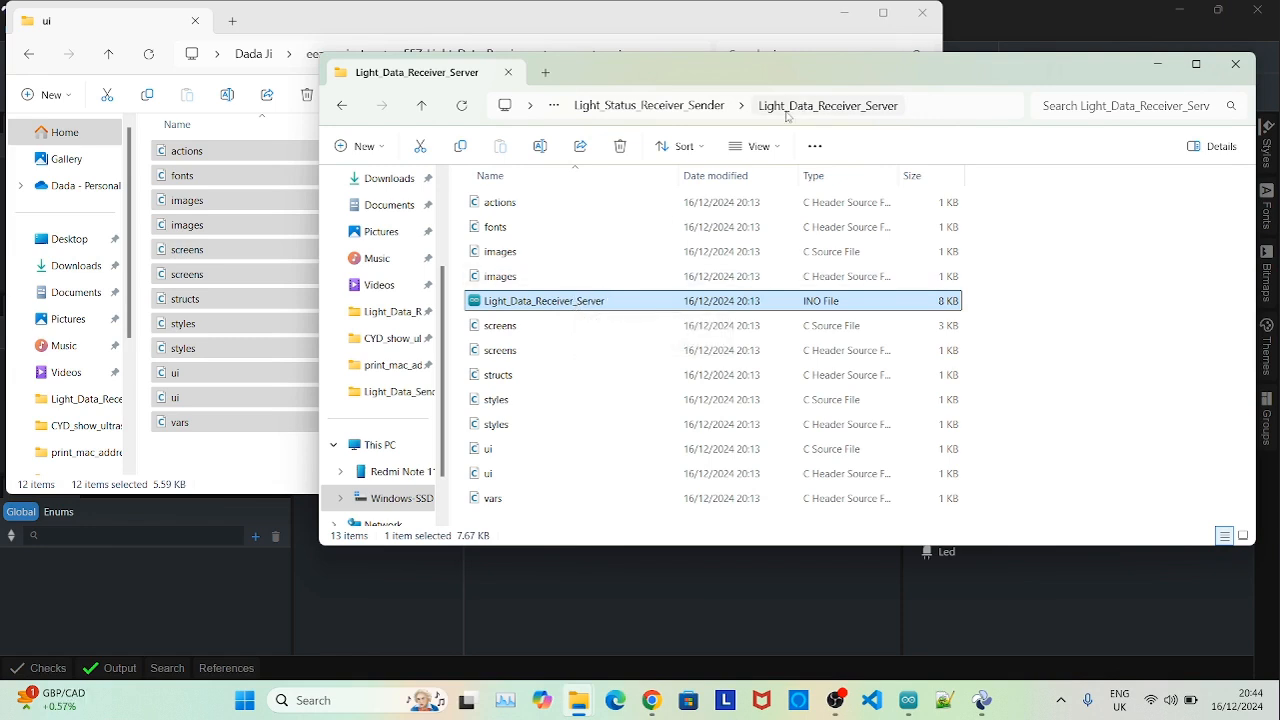
mouse_move(528, 324)
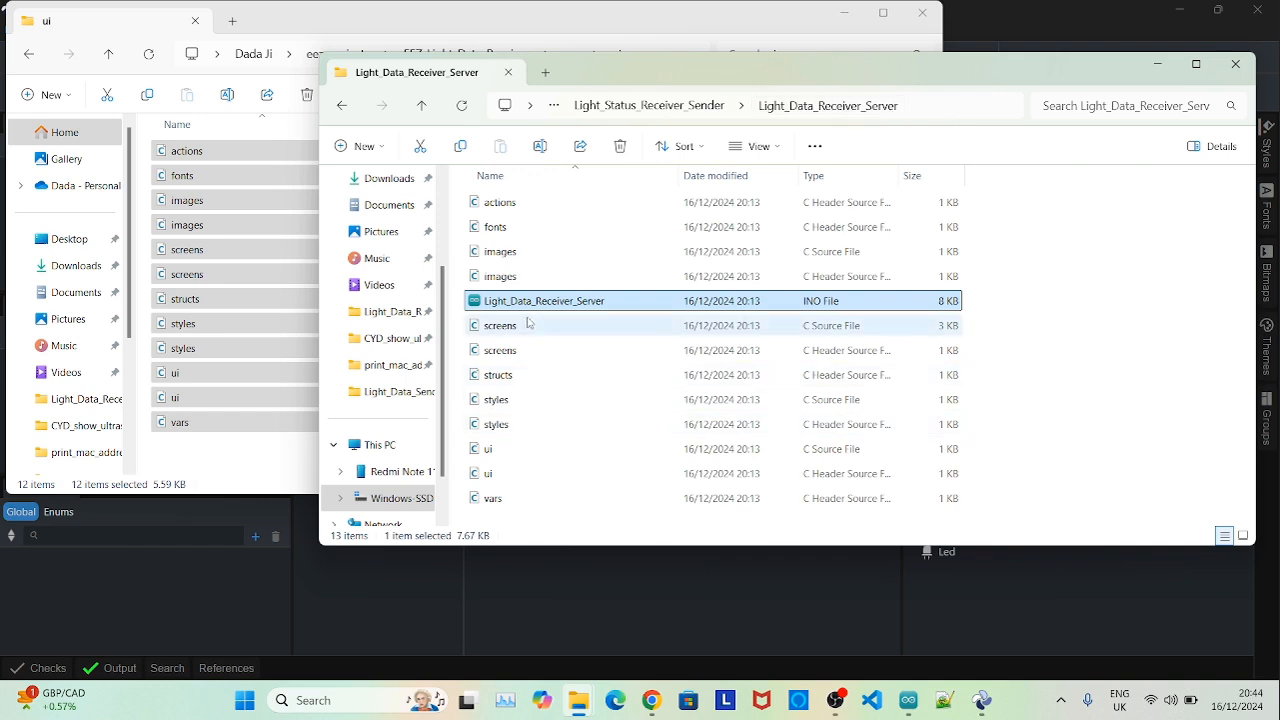
click(544, 340)
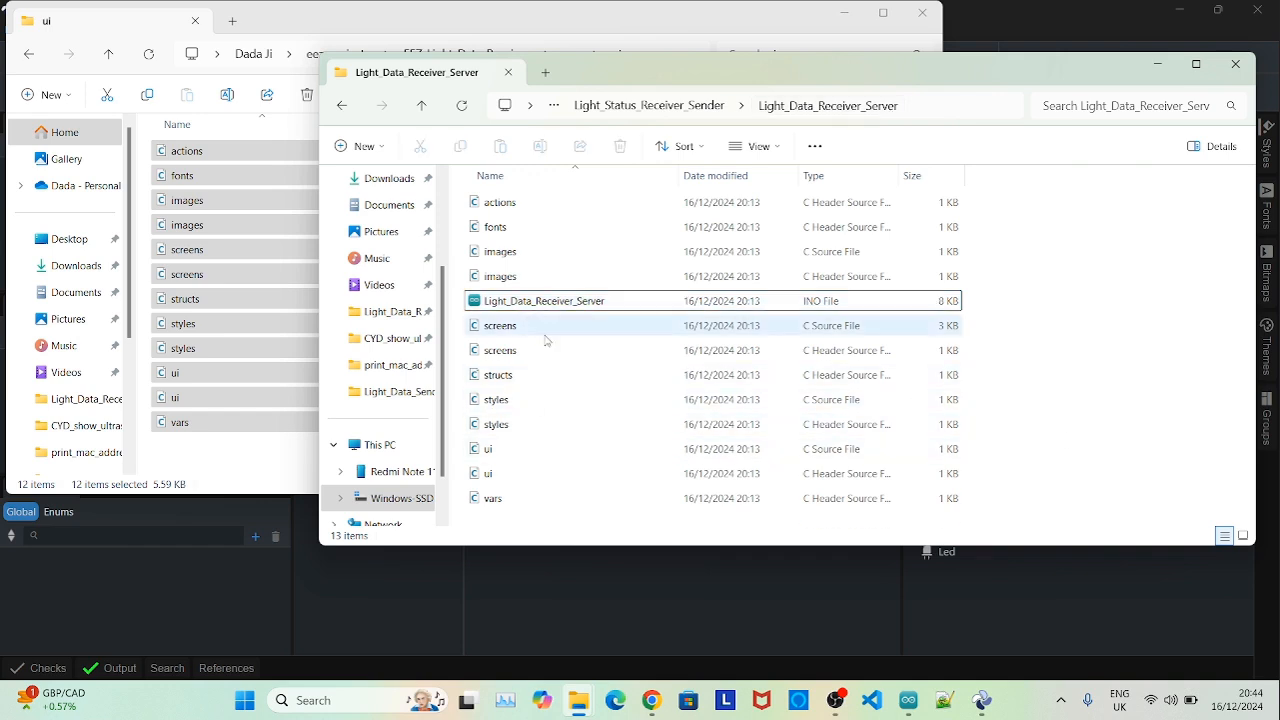
mouse_move(628, 580)
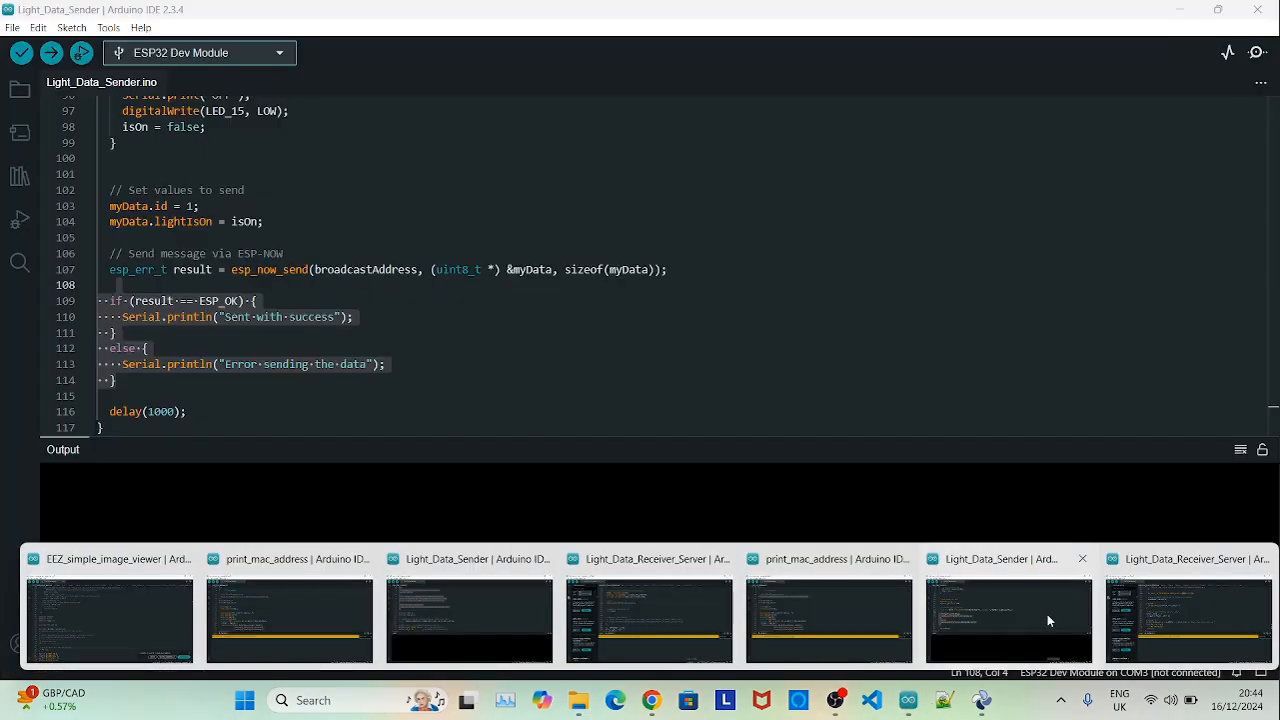
Browse the Light_Status_Receiver_Sender folder, selecting print_mac_address and Light_Data_Sender in turn.
click(1188, 620)
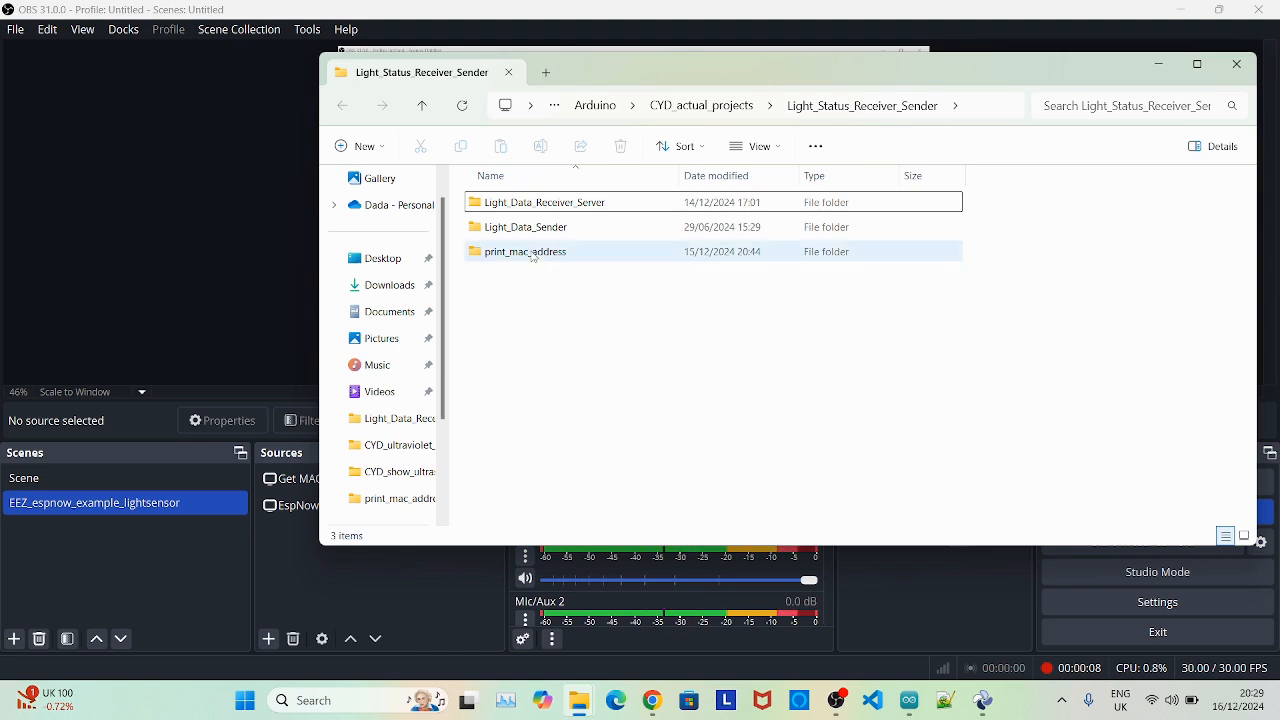
click(528, 252)
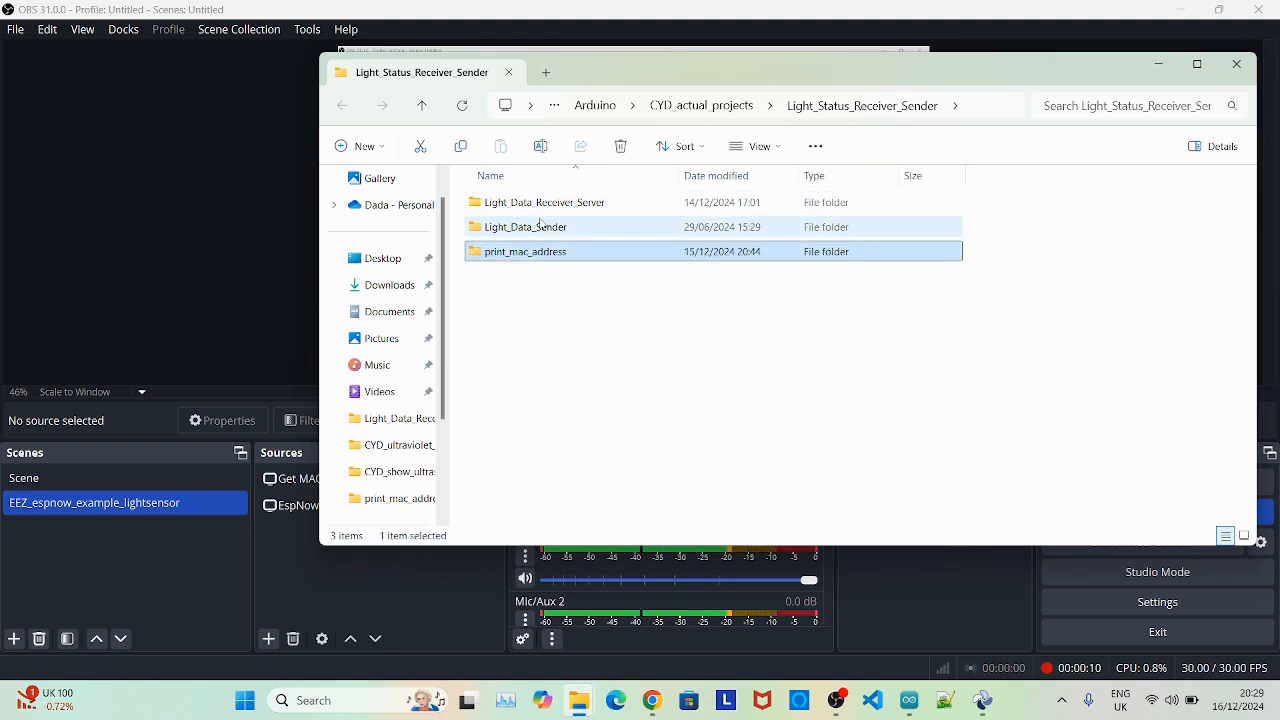
click(524, 226)
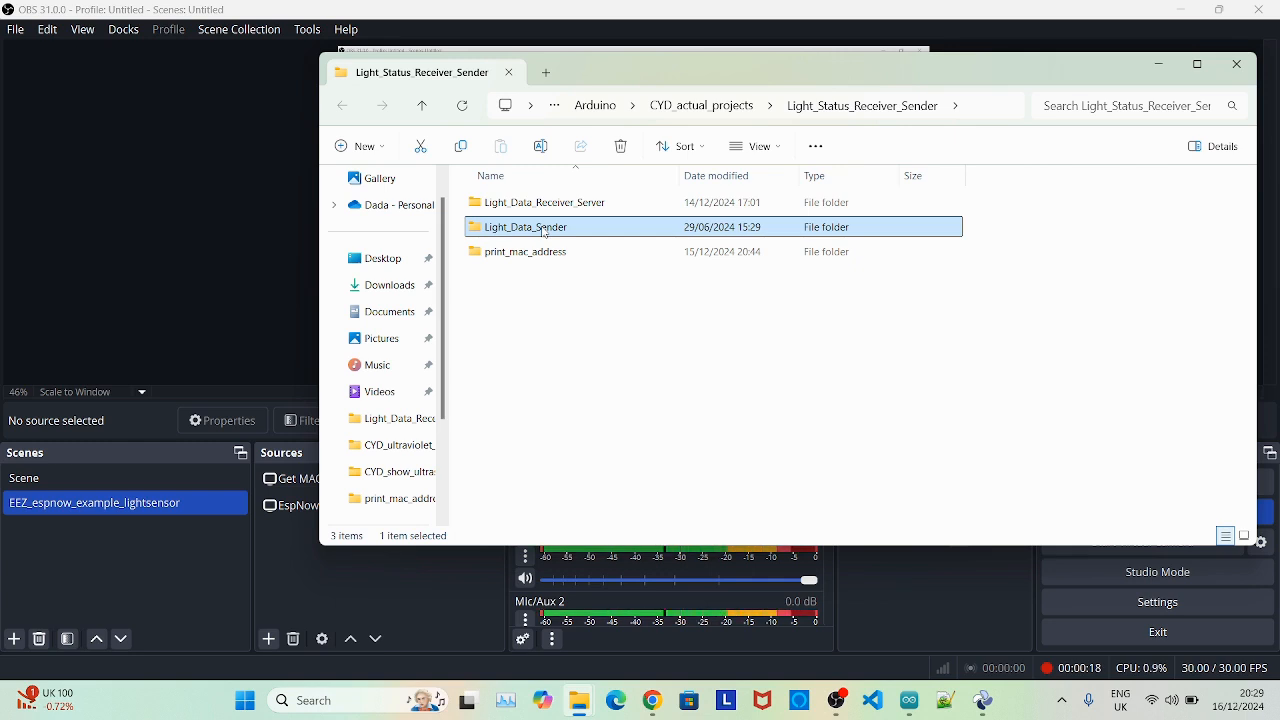
click(544, 200)
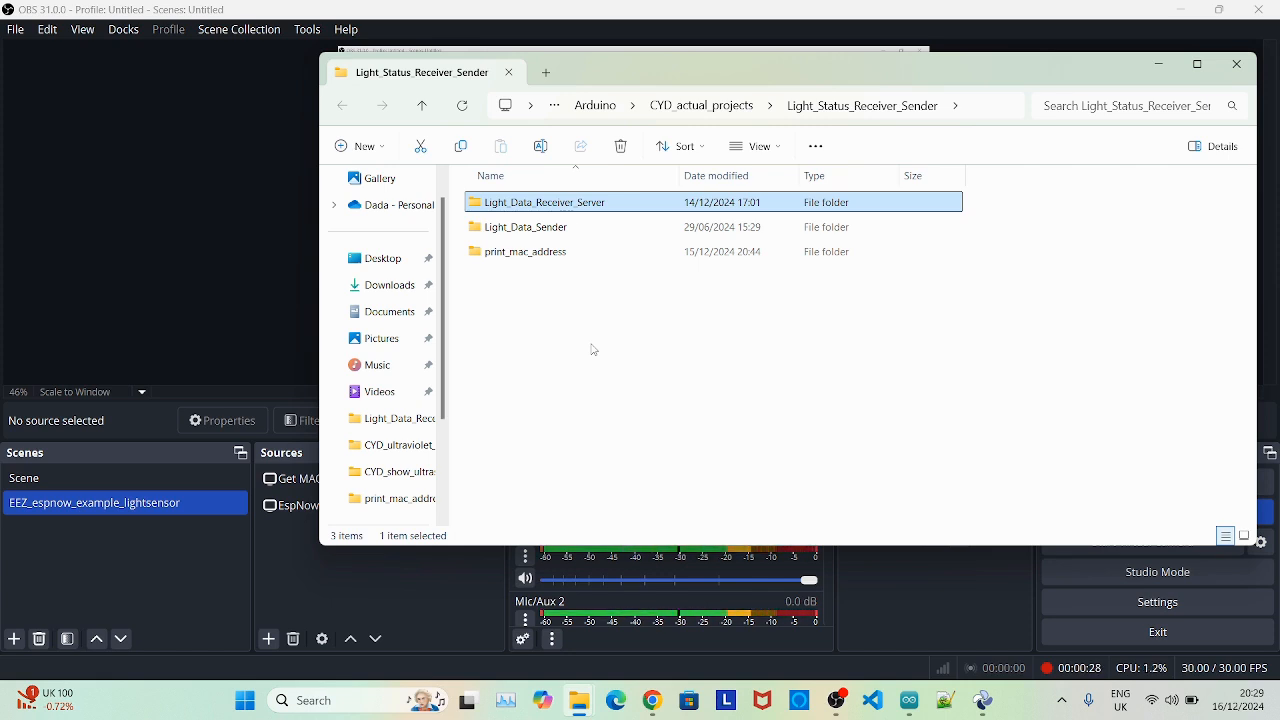
mouse_move(572, 336)
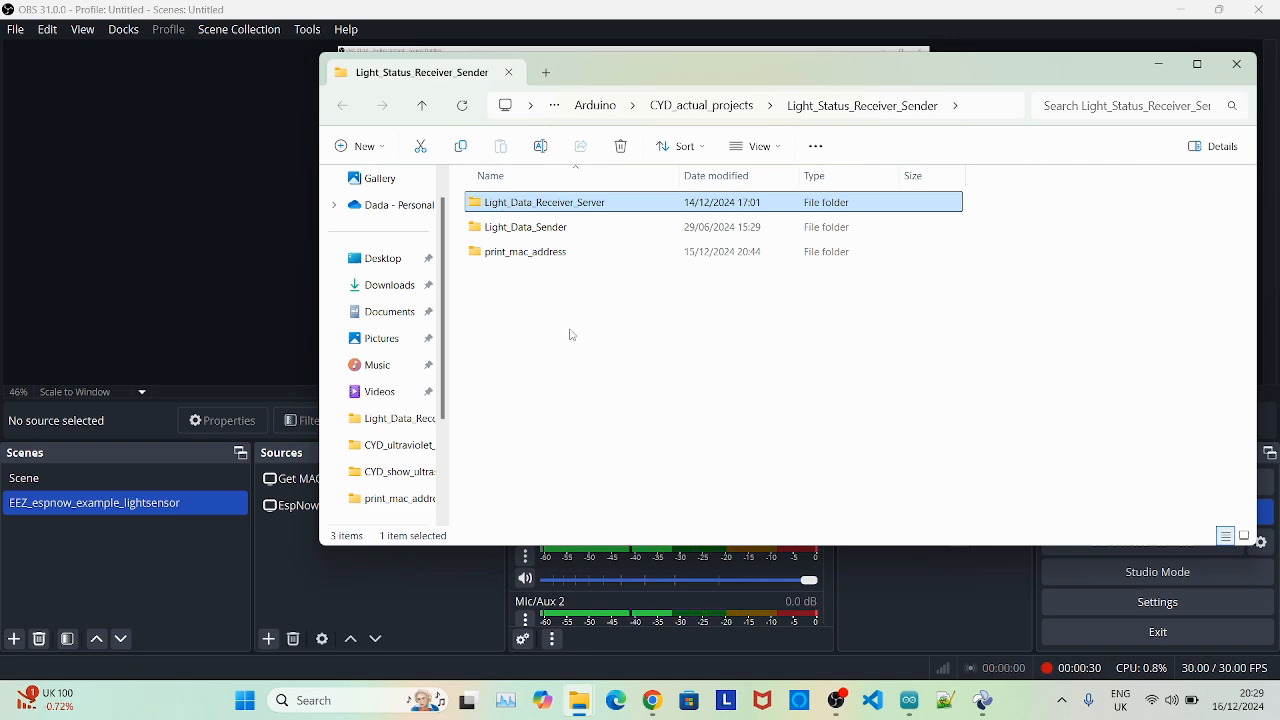
mouse_move(524, 252)
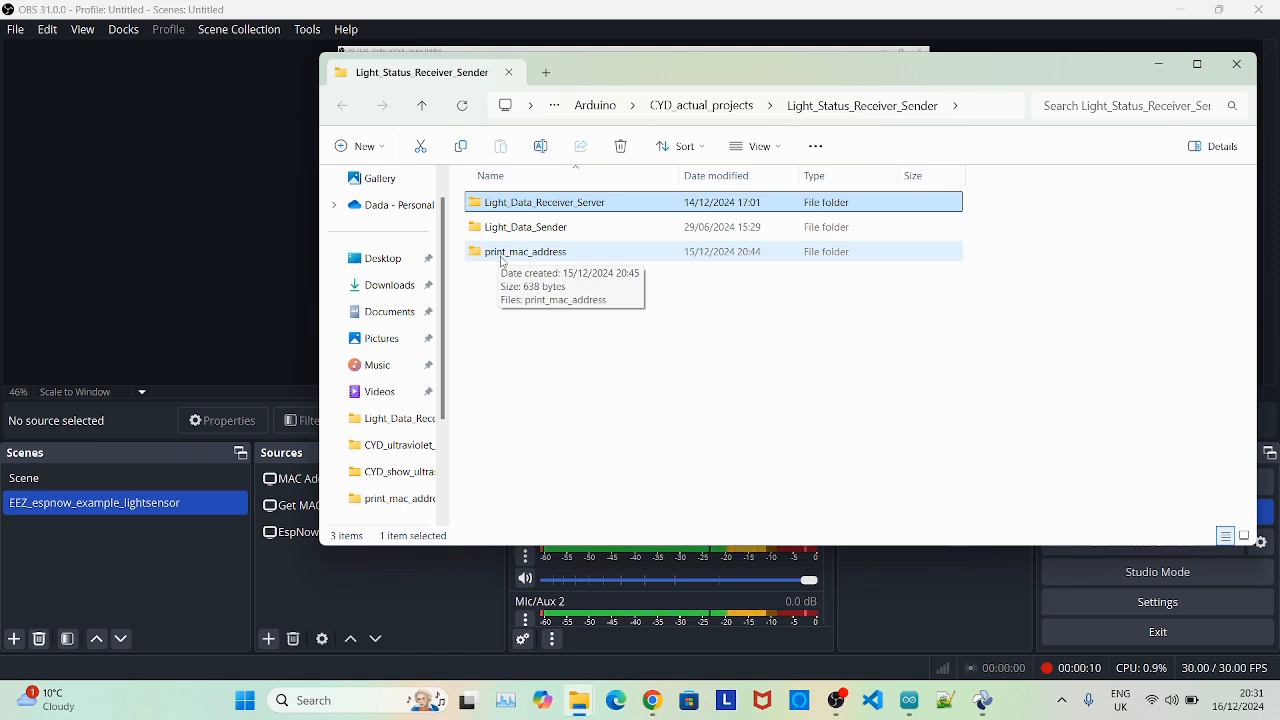
mouse_move(530, 300)
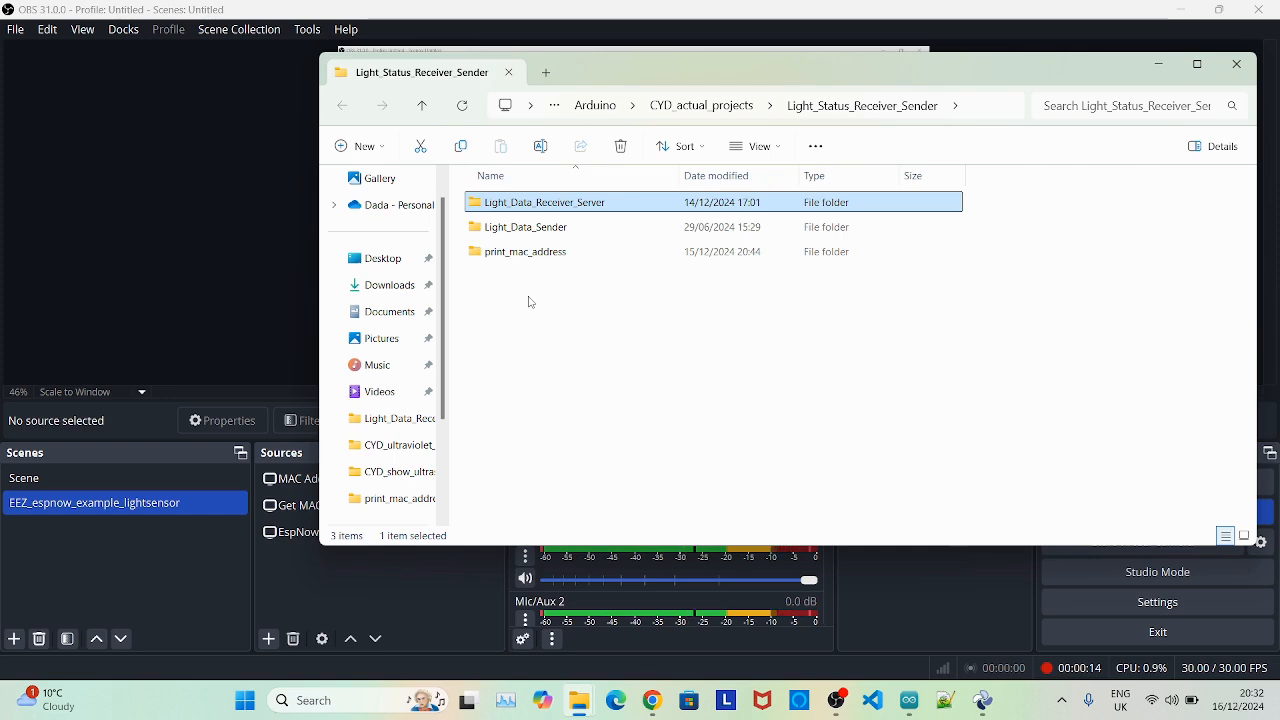
mouse_move(536, 292)
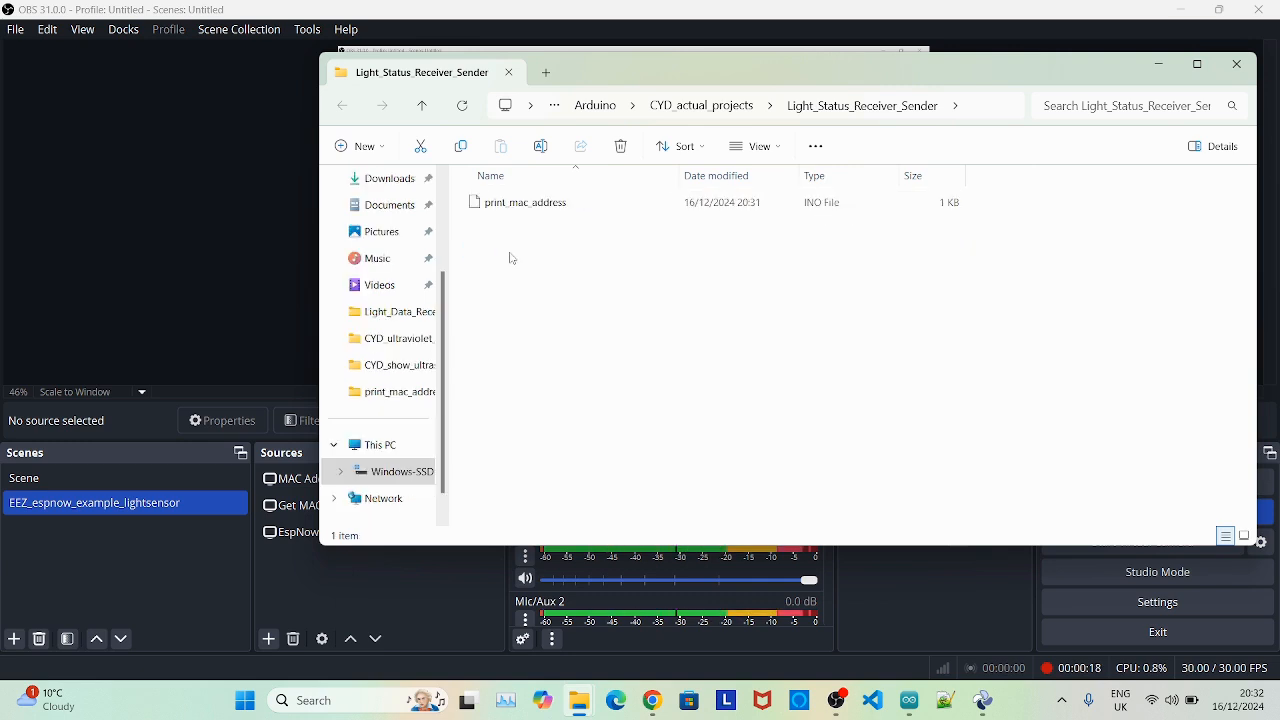
Open print_mac_address.ino full-size and scroll through the sketch.
double_click(524, 202)
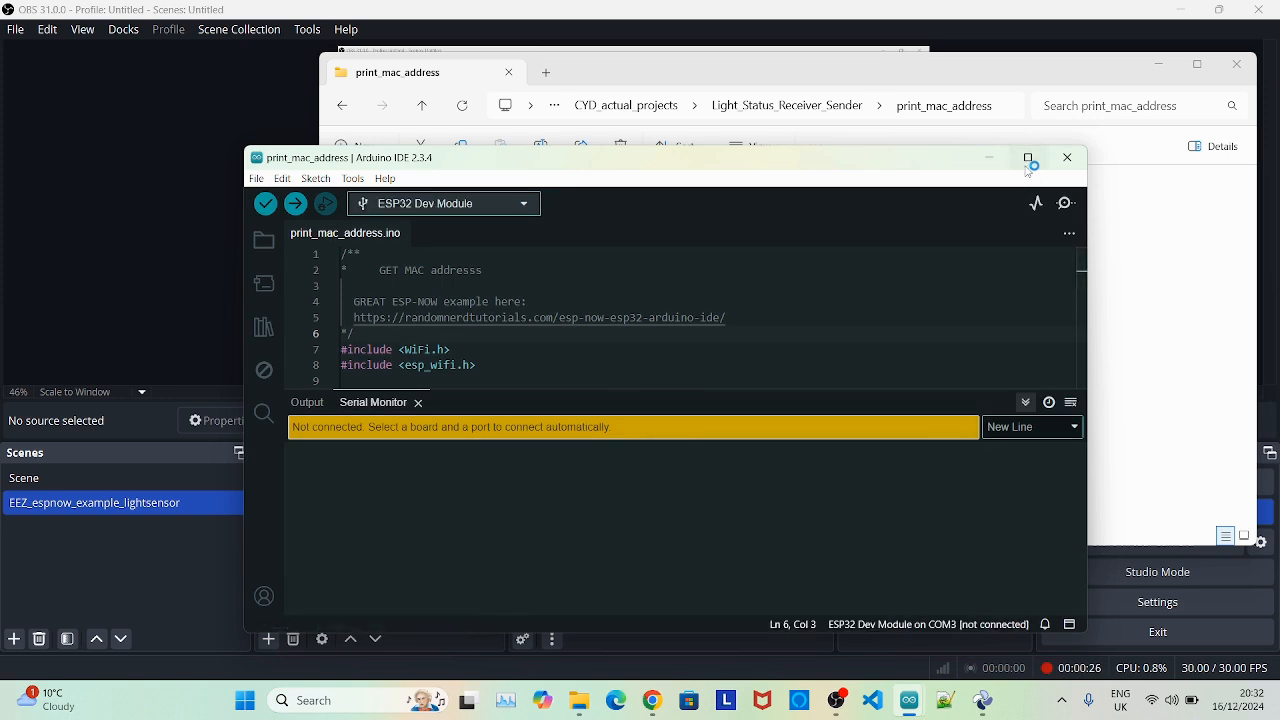
click(1030, 156)
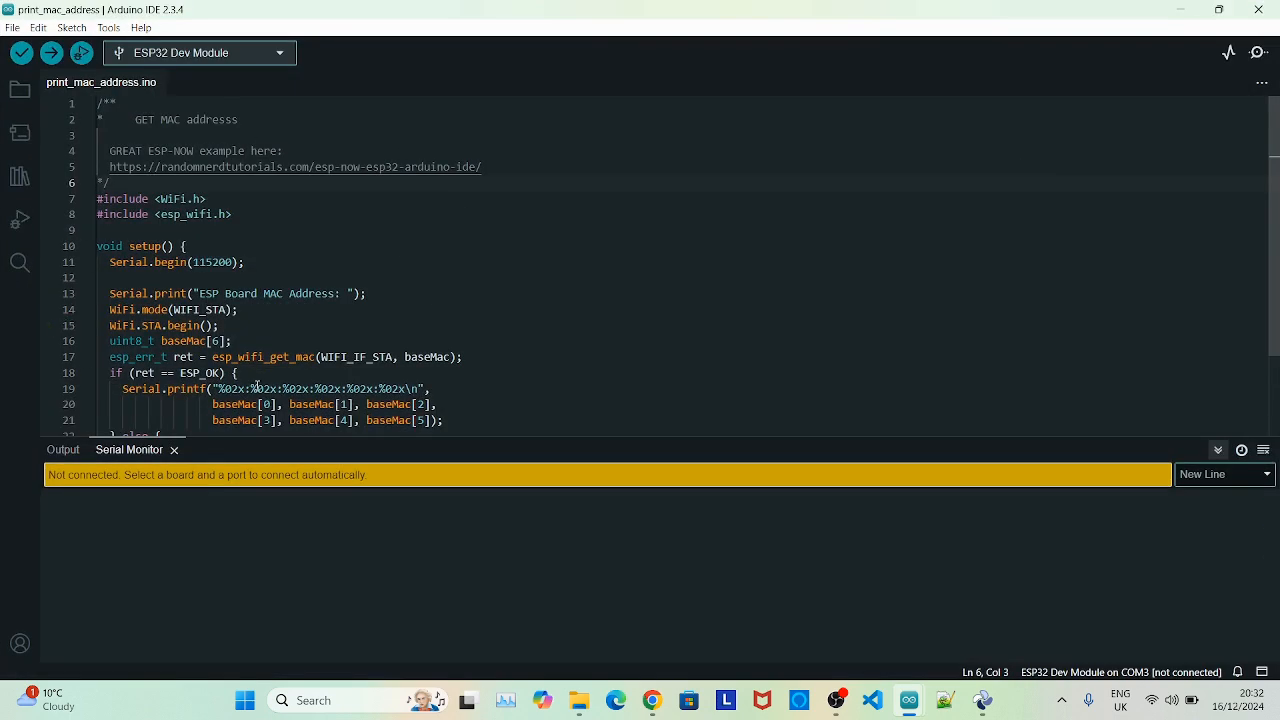
scroll(down, 3)
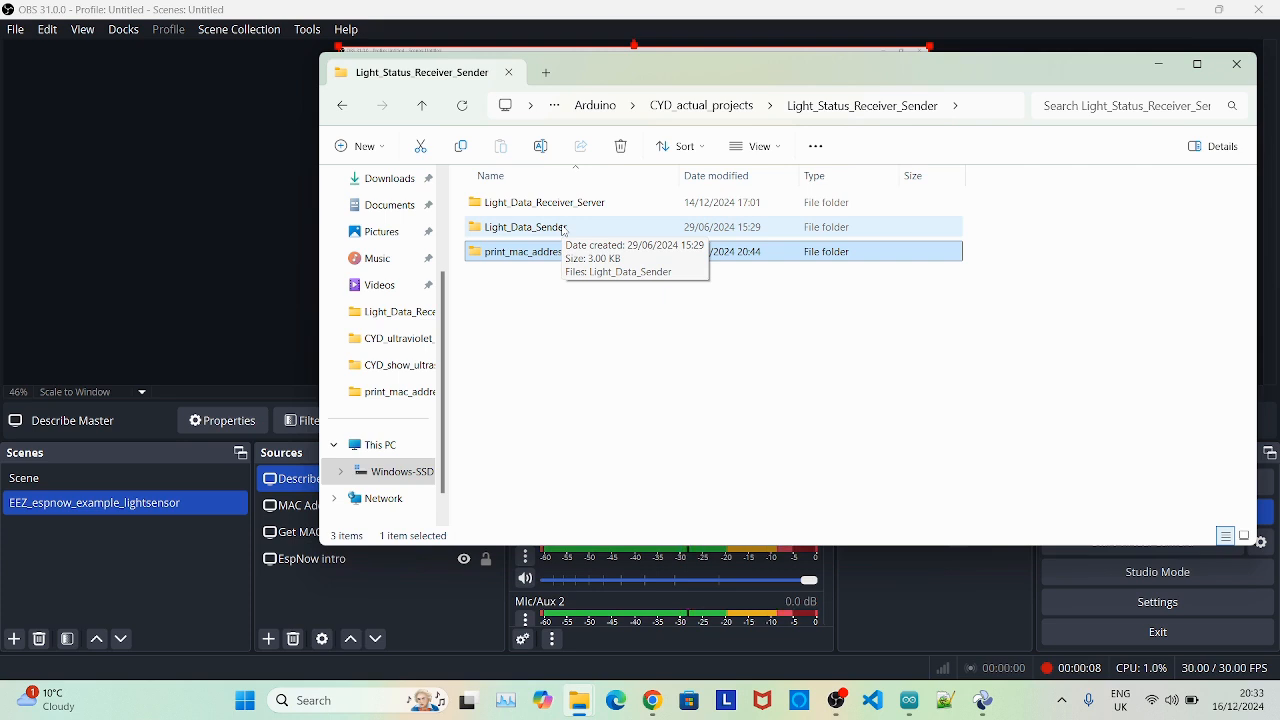
Open the Light_Data_Sender folder and its sketch file.
double_click(528, 226)
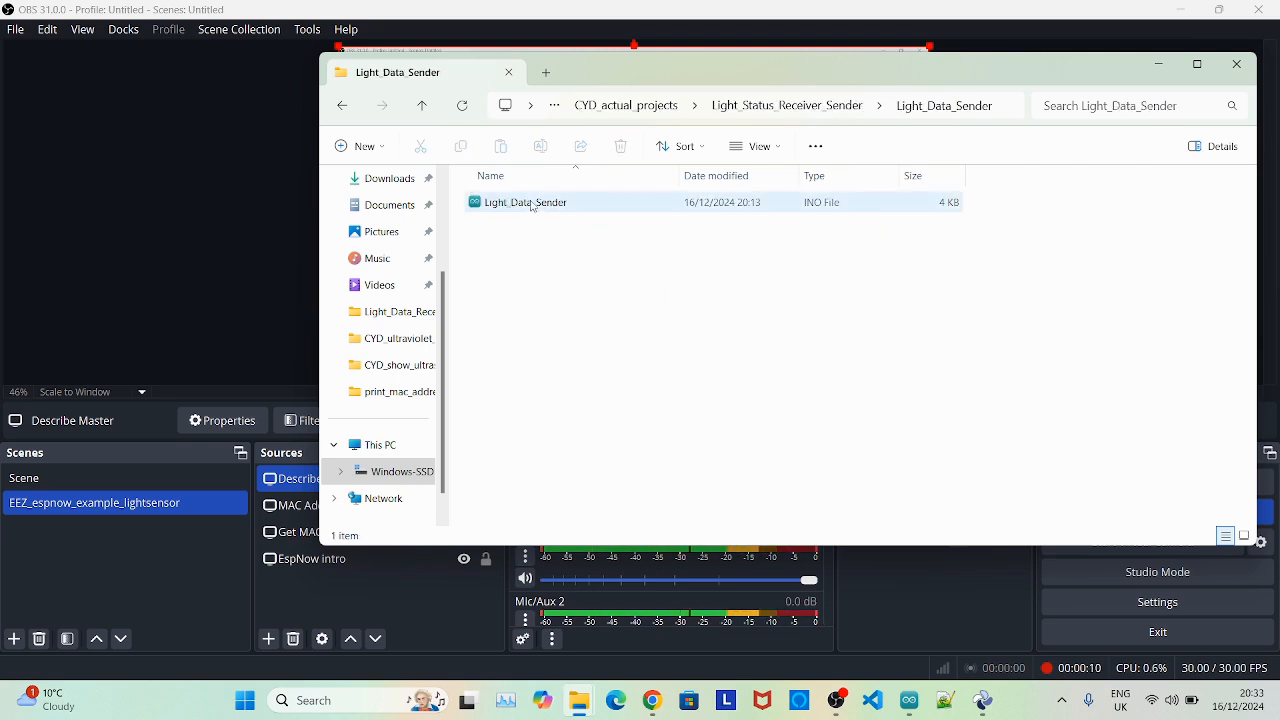
click(524, 200)
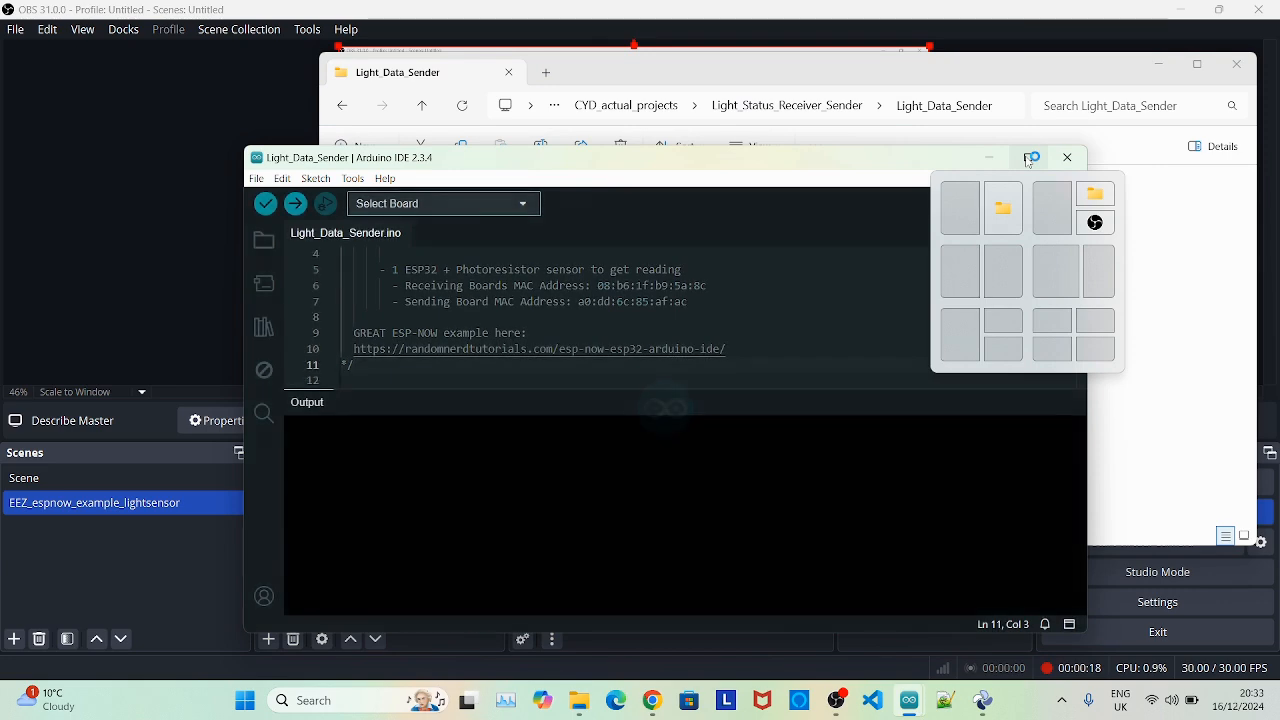
Maximize the sender sketch and highlight the receiver MAC address and broadcastAddress lines.
click(440, 204)
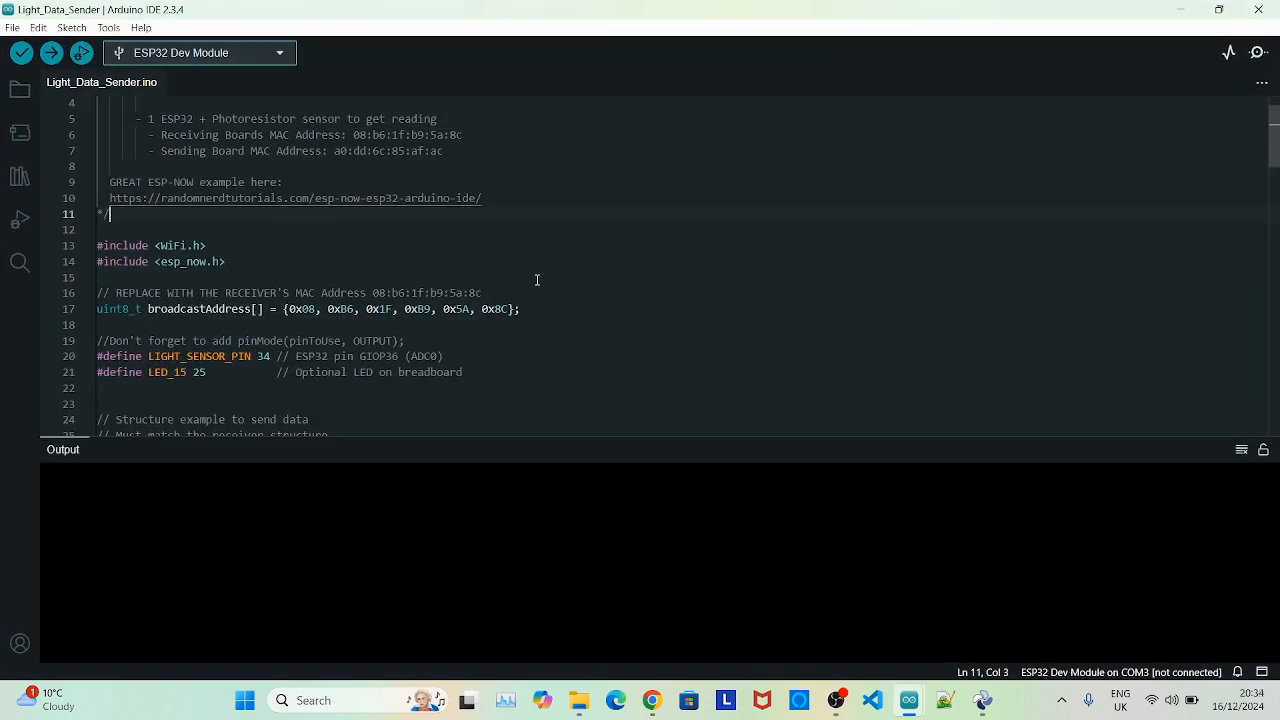
mouse_move(368, 292)
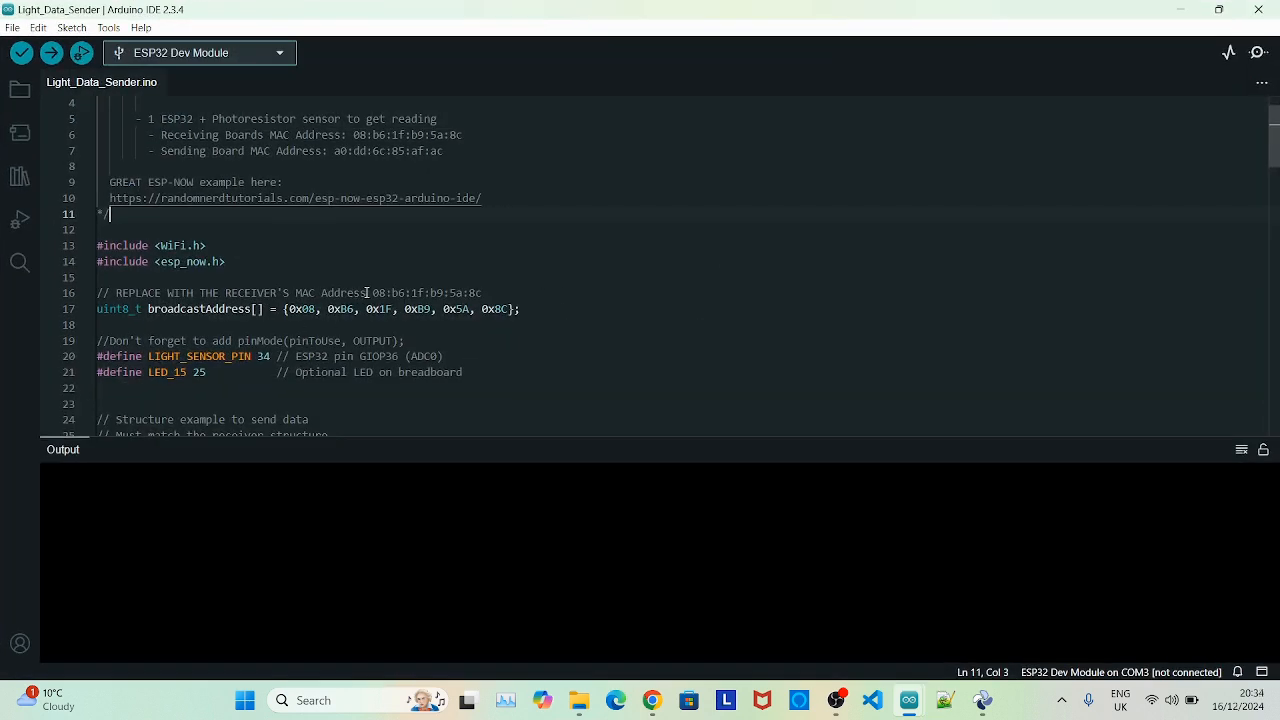
click(372, 292)
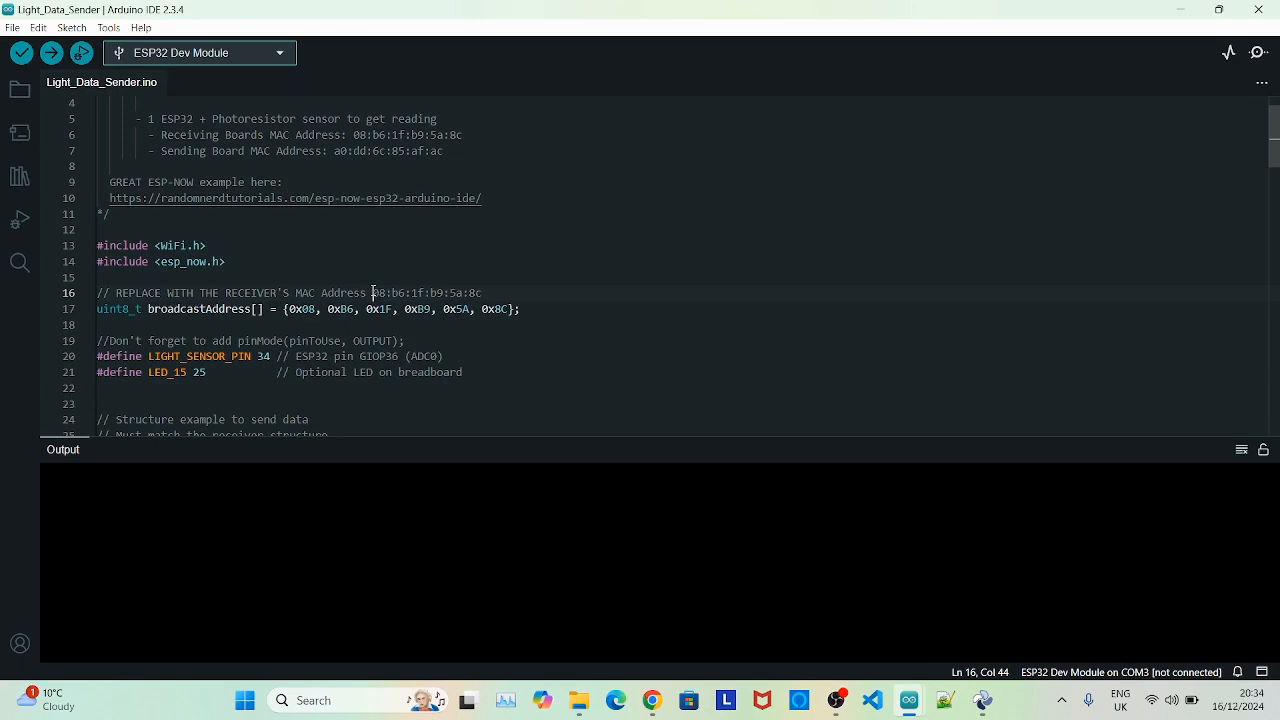
double_click(424, 292)
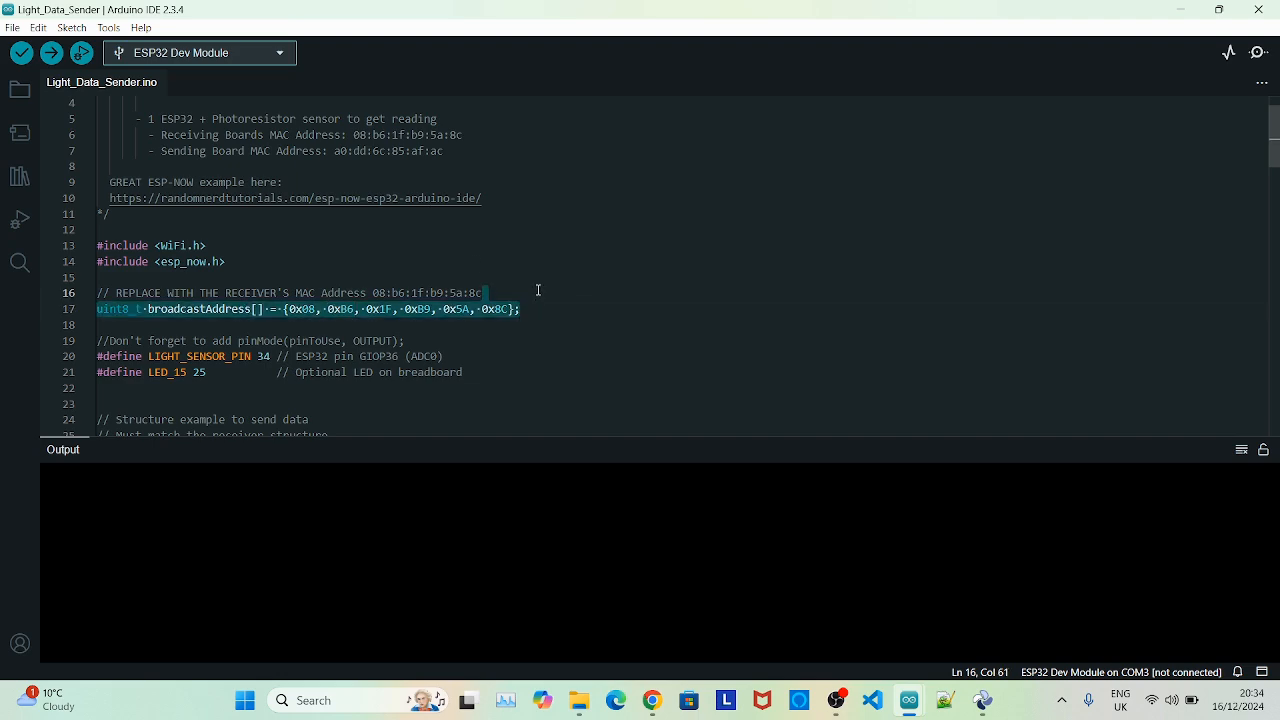
scroll(up, 3)
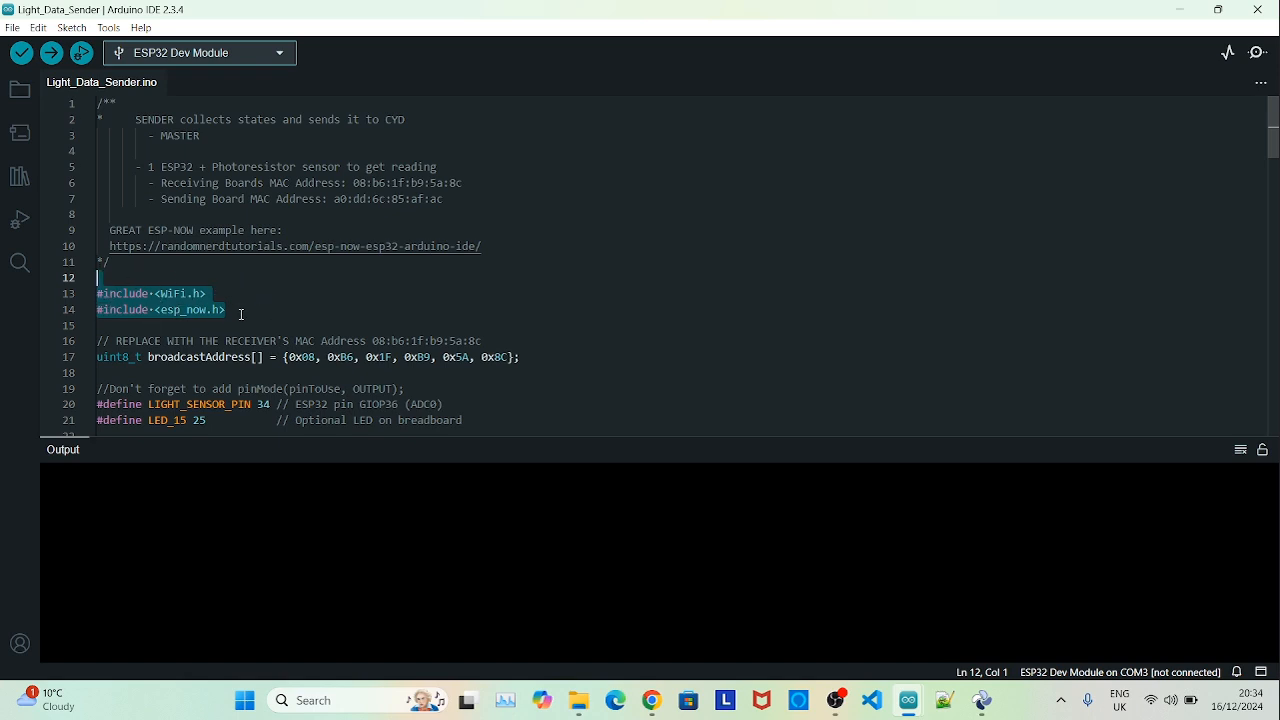
scroll(down, 3)
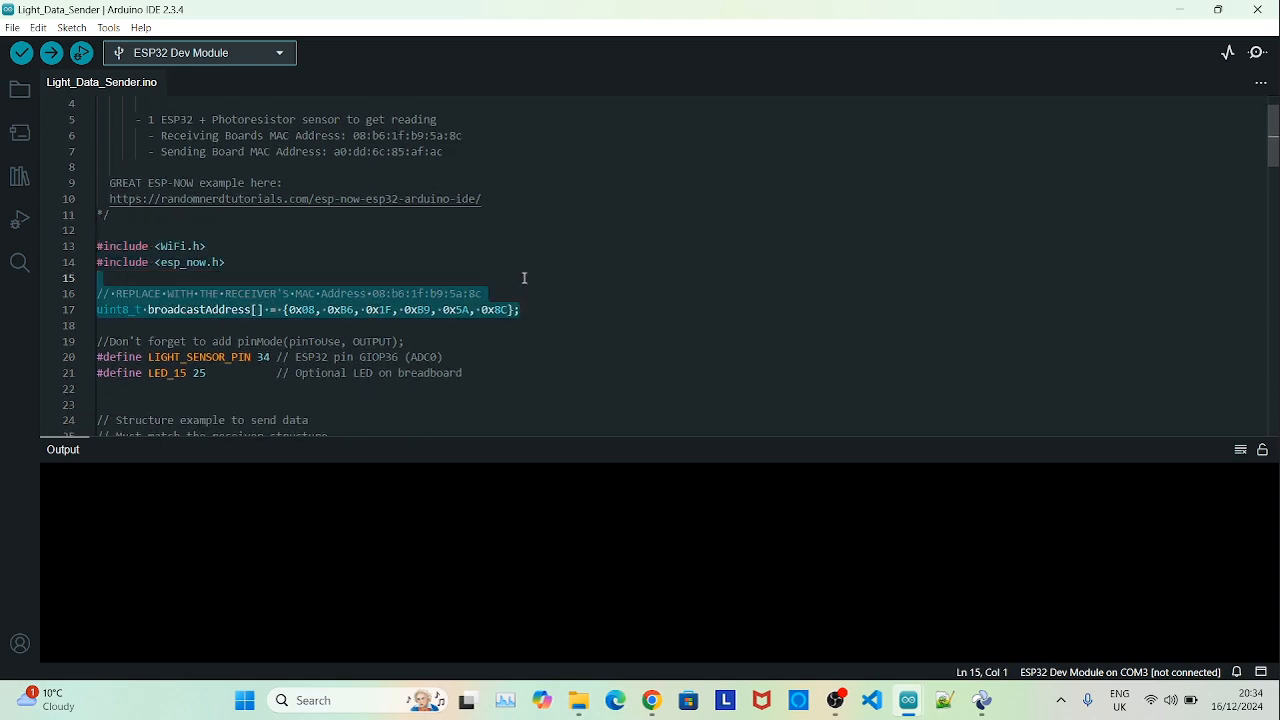
scroll(down, 3)
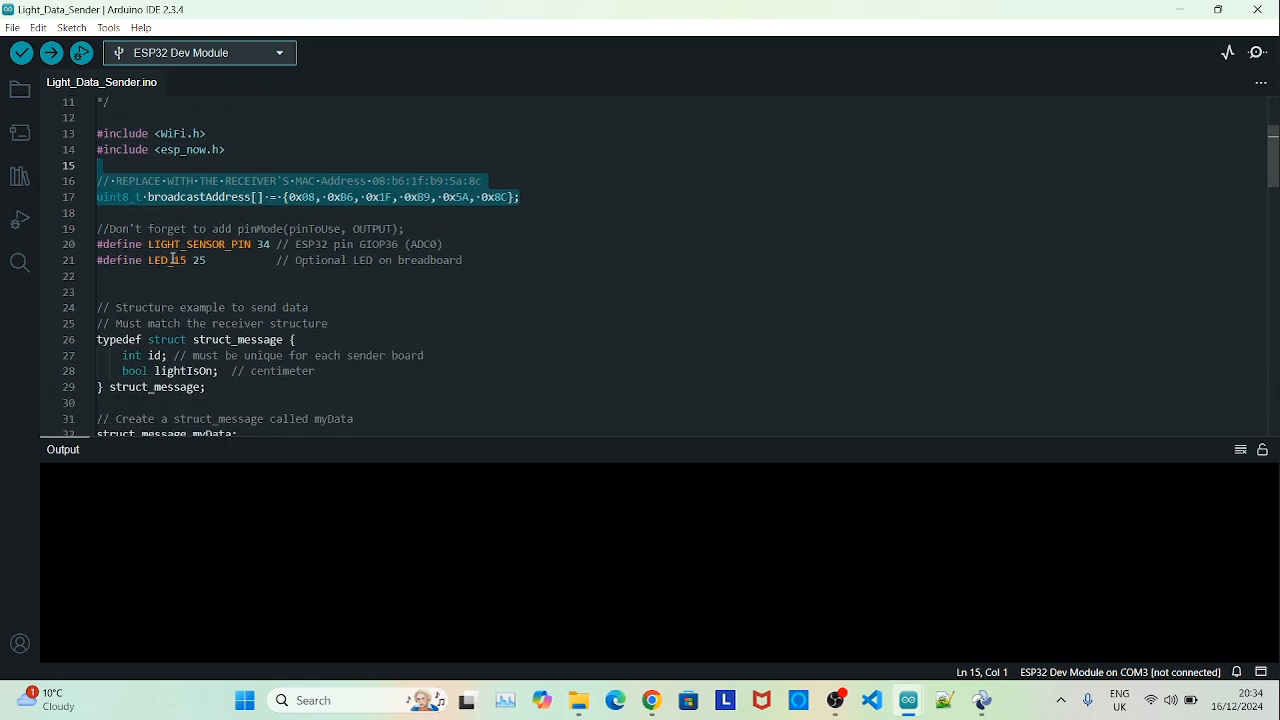
click(158, 260)
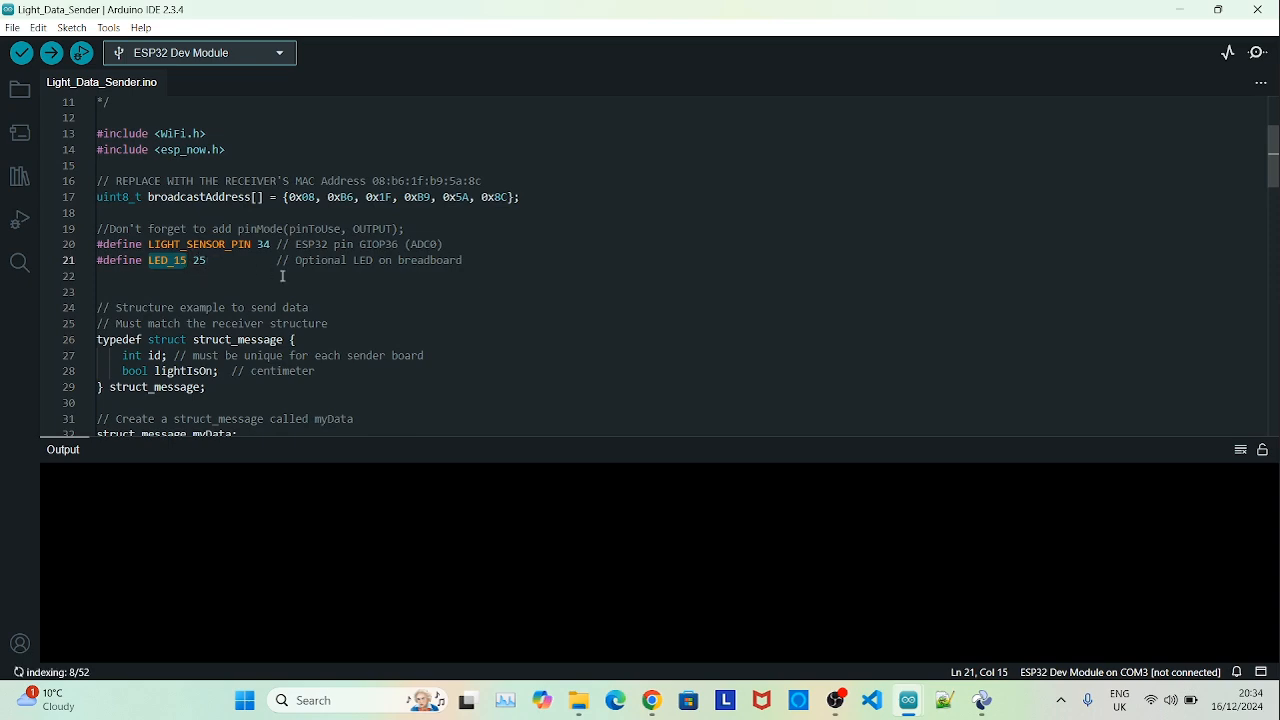
mouse_move(546, 256)
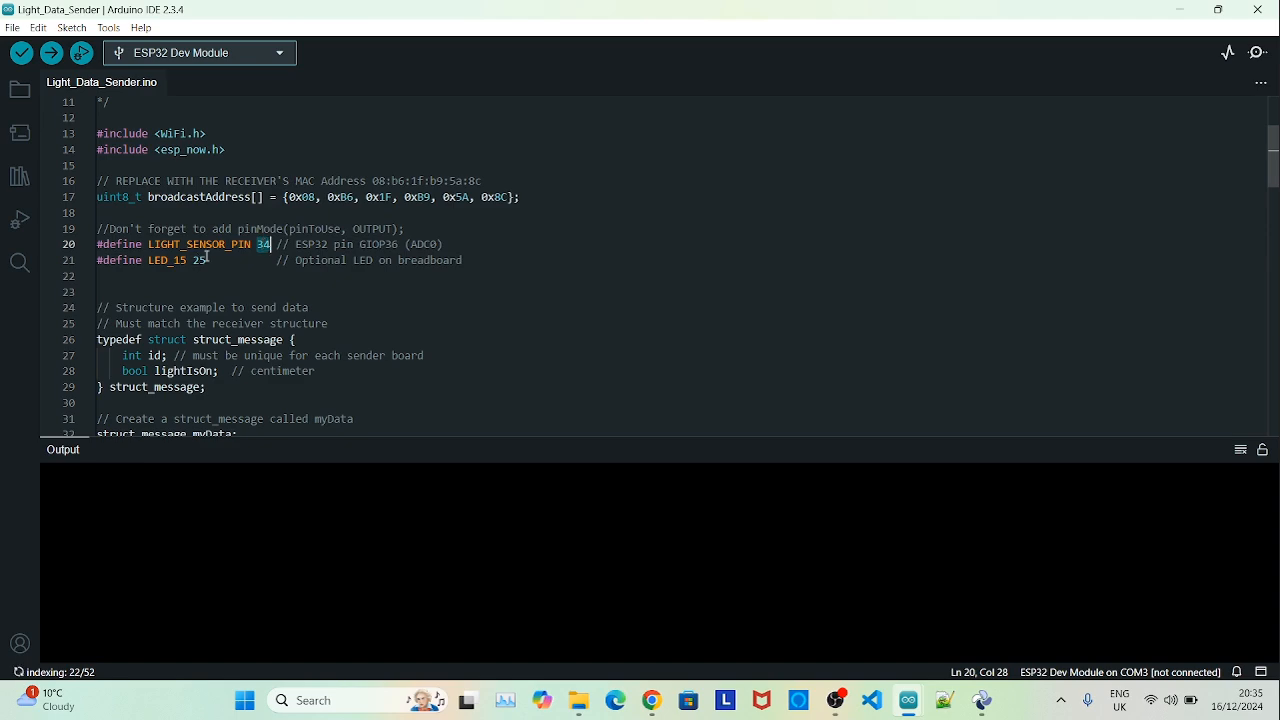
click(448, 244)
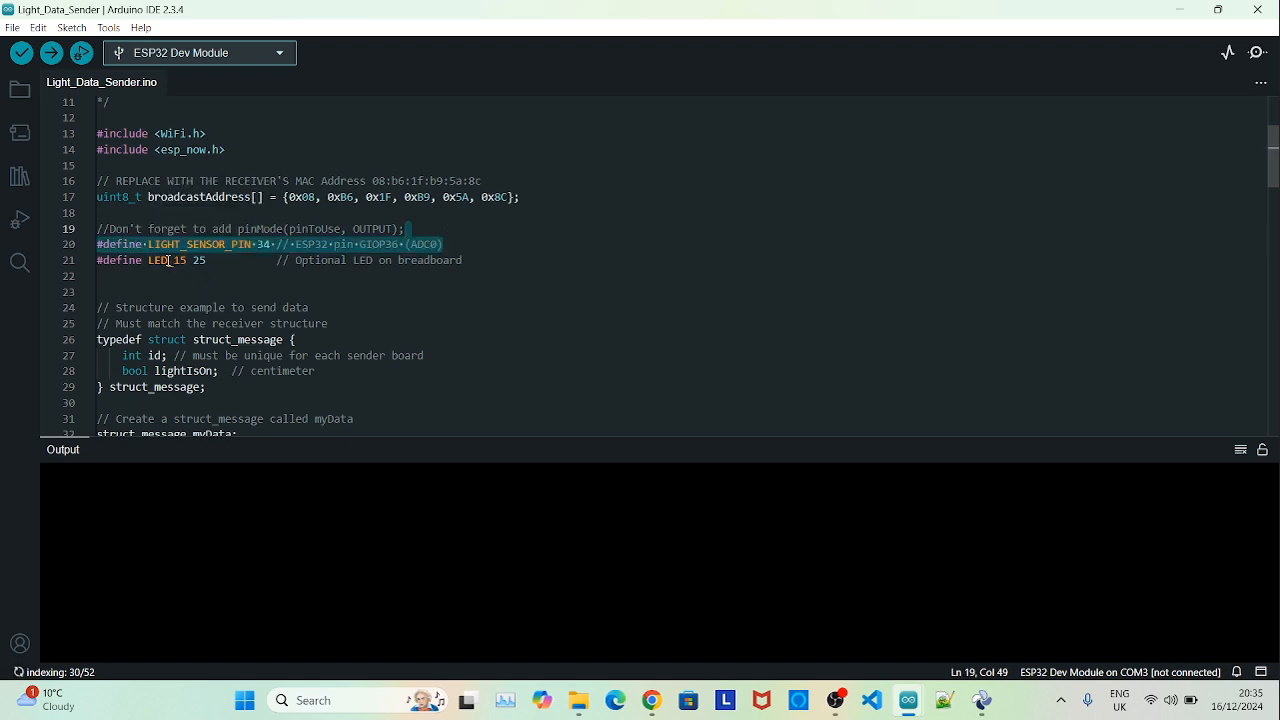
click(198, 260)
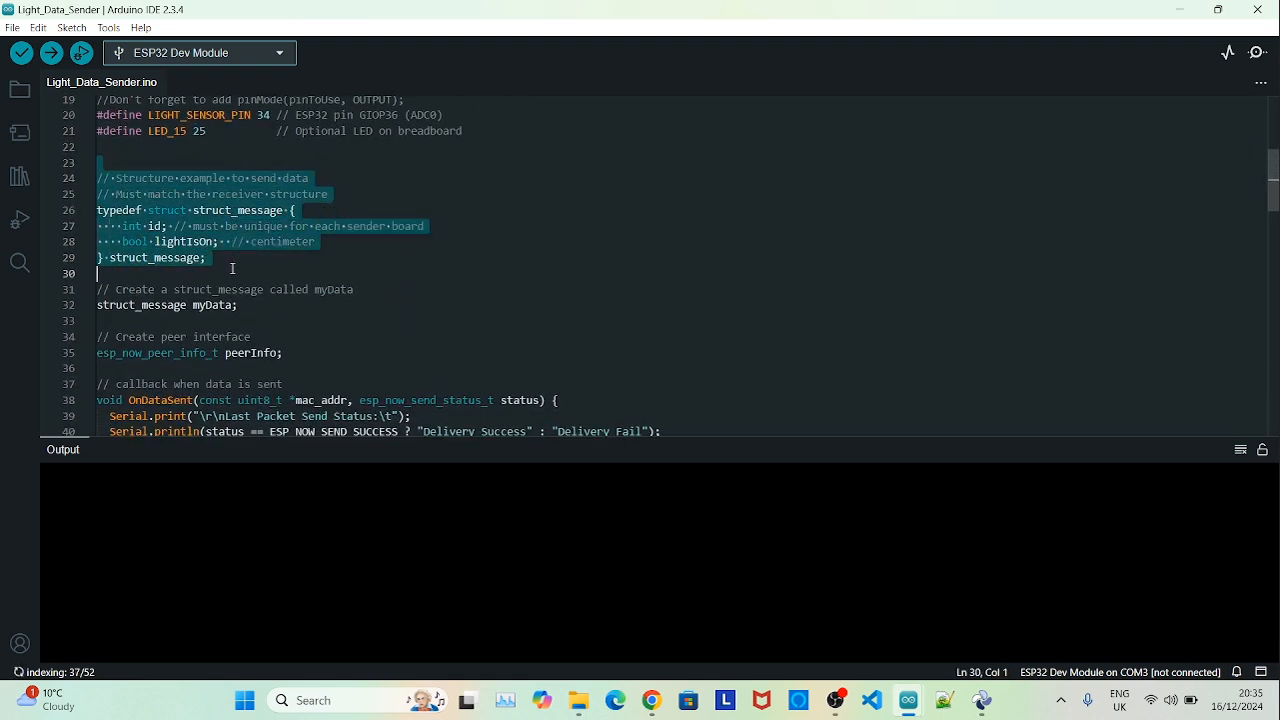
mouse_move(156, 226)
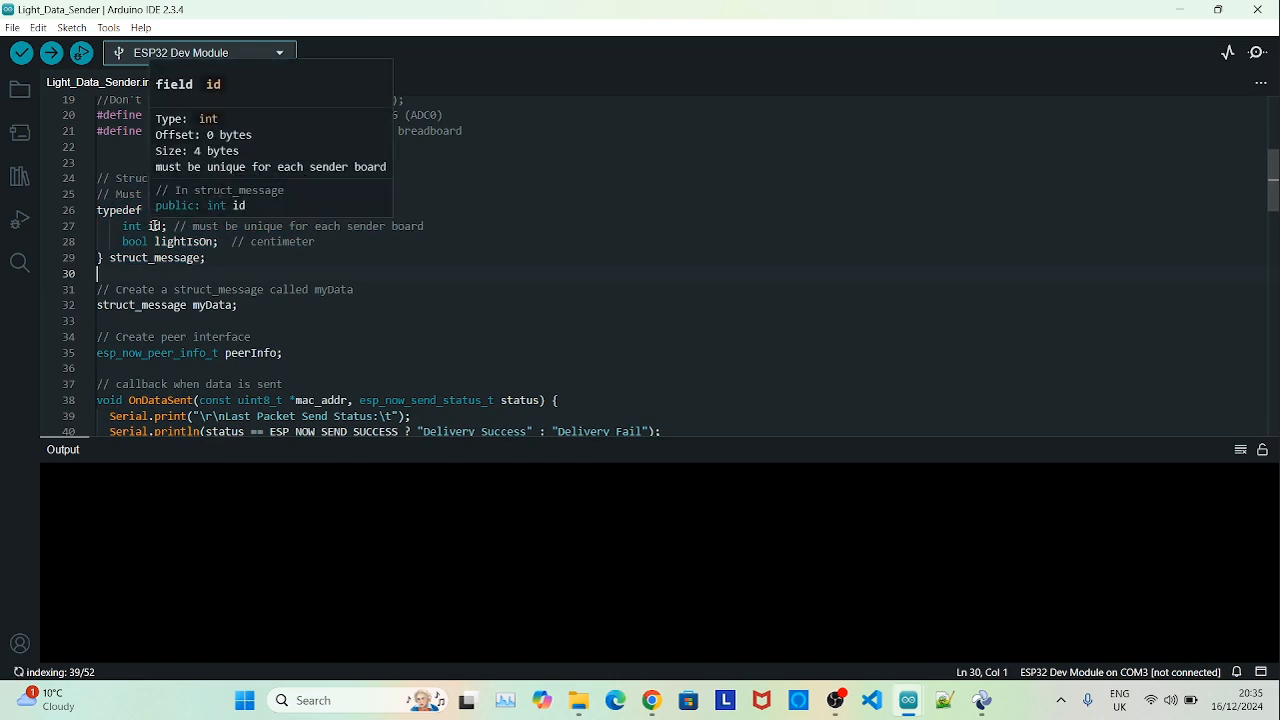
click(156, 226)
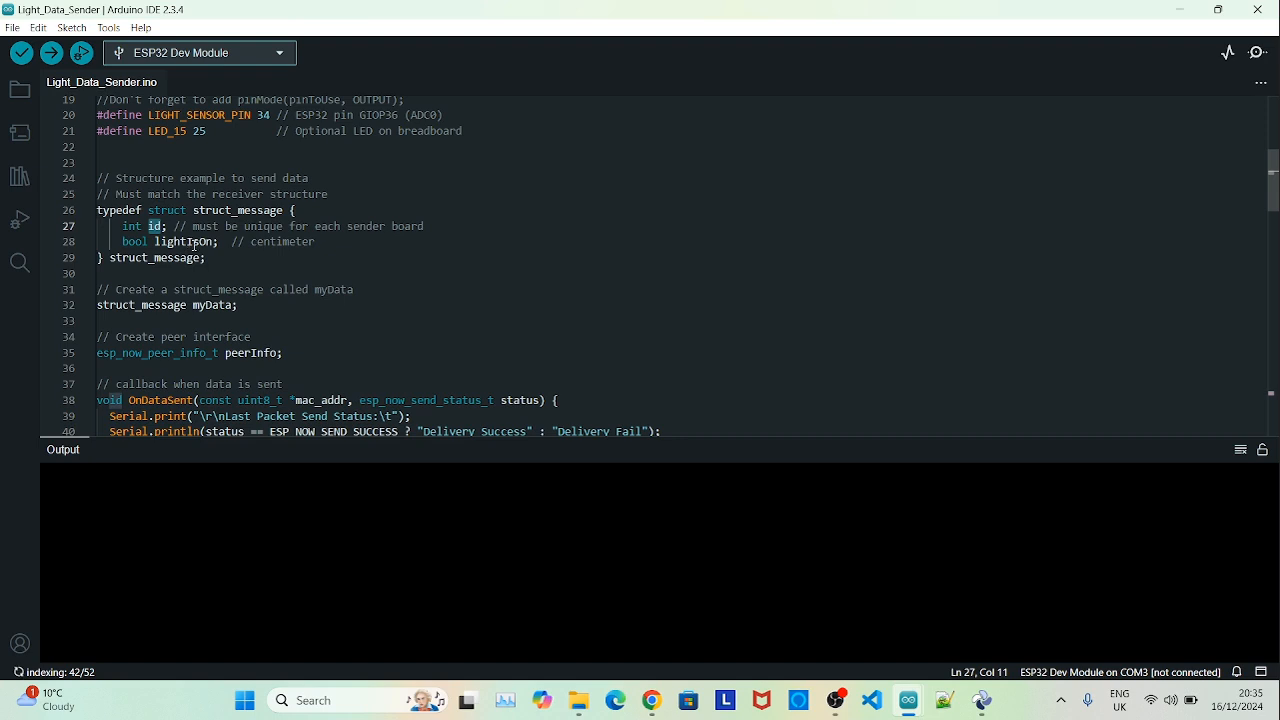
double_click(184, 240)
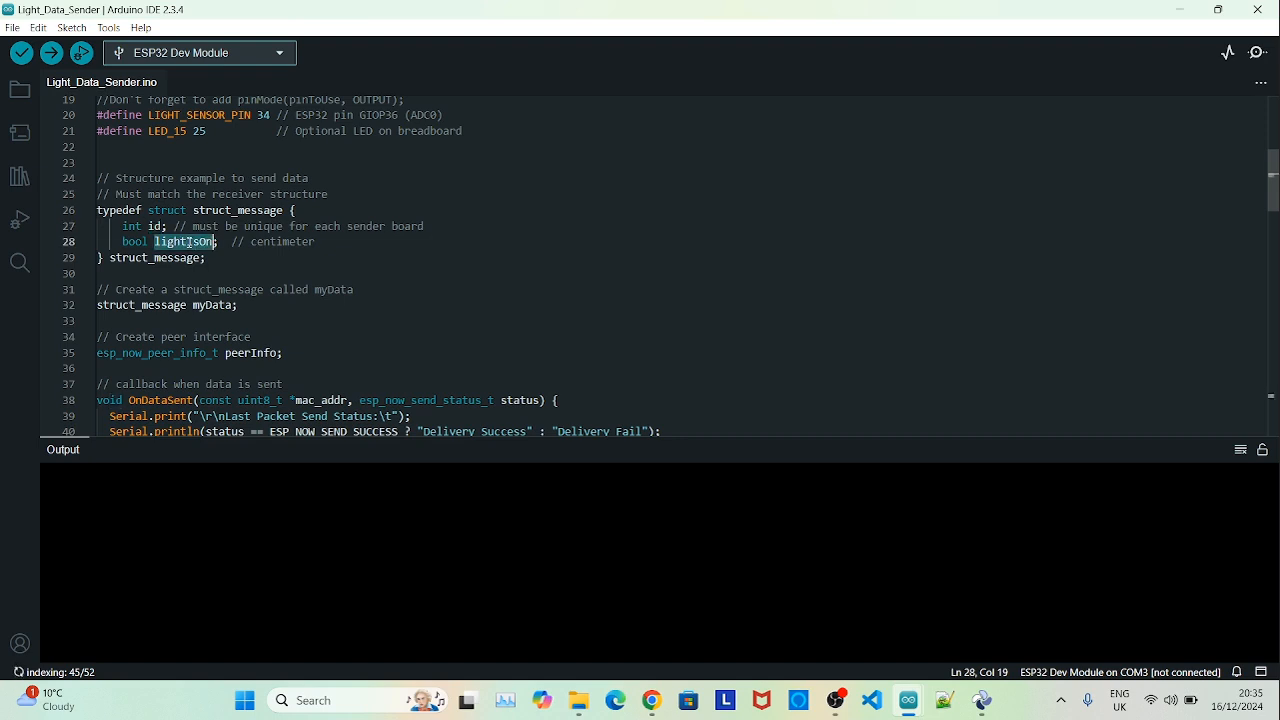
scroll(down, 3)
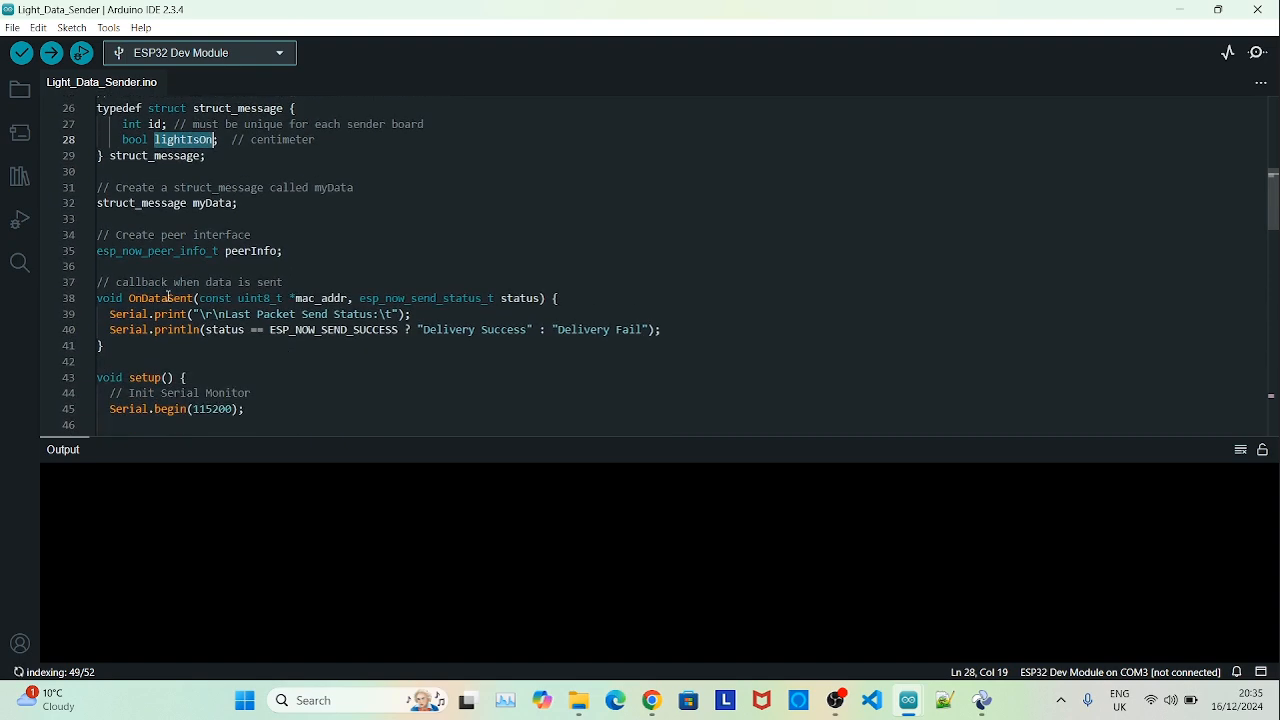
mouse_move(160, 298)
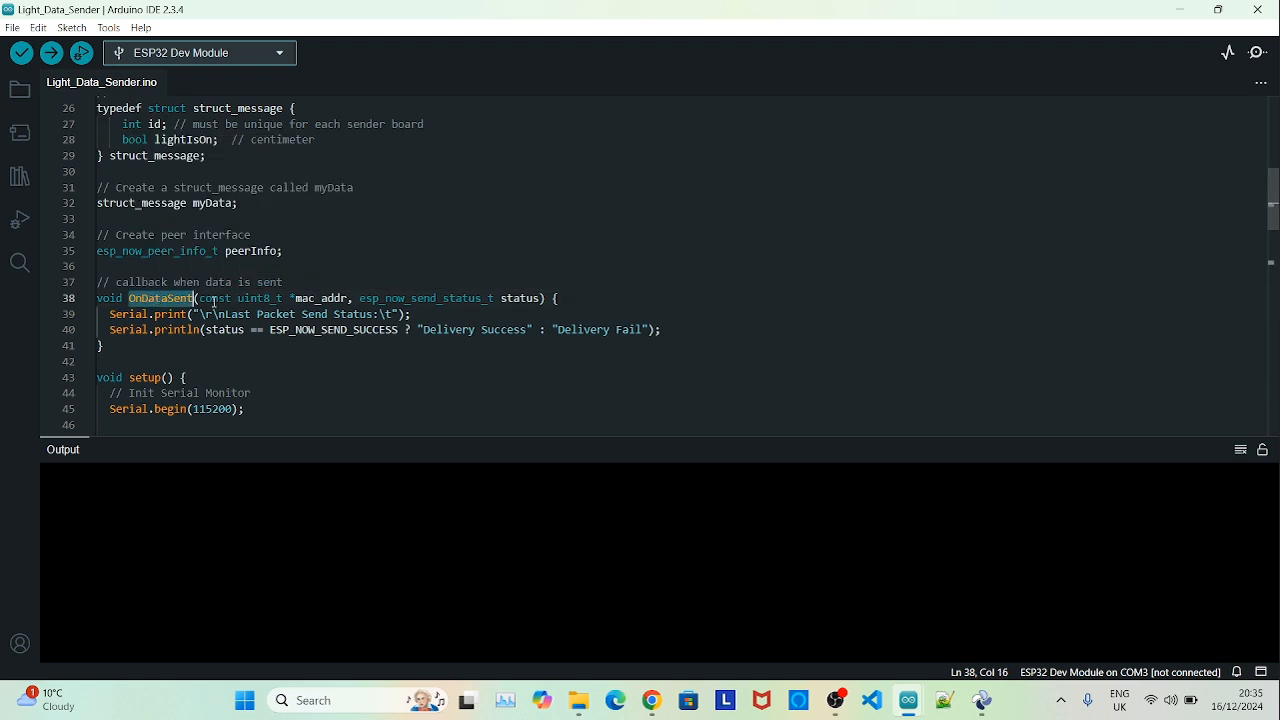
click(662, 328)
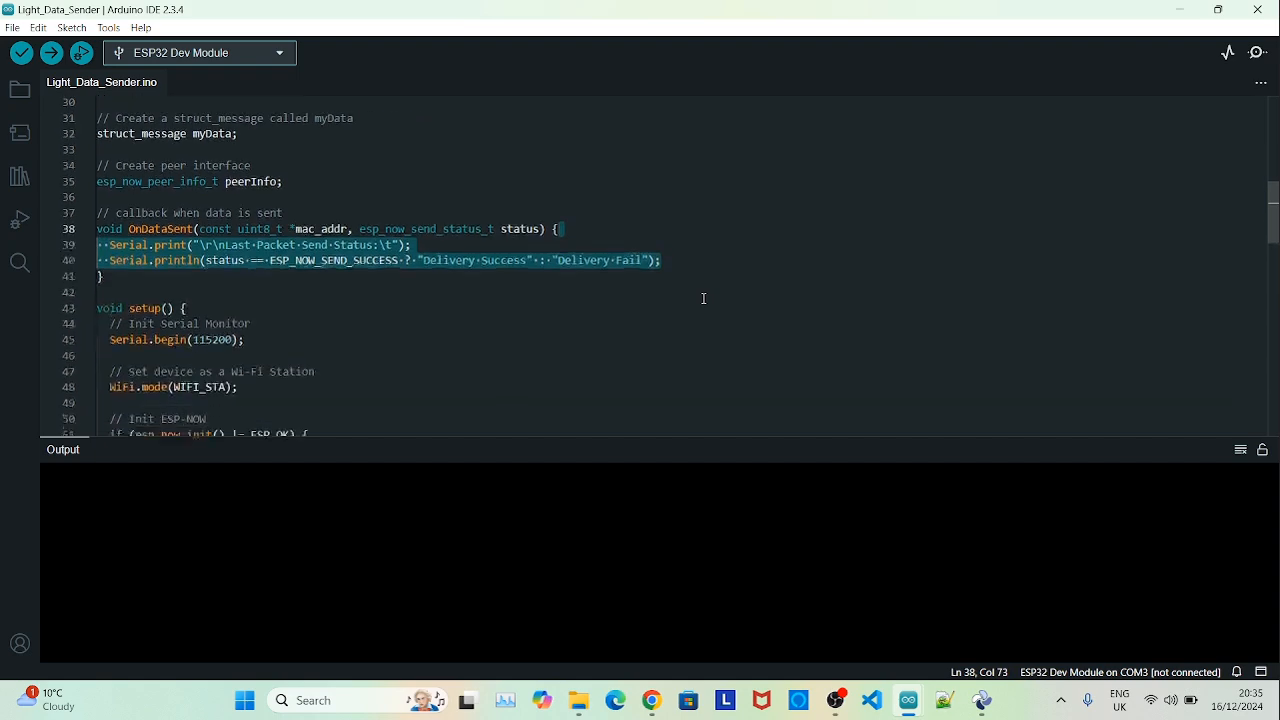
scroll(down, 3)
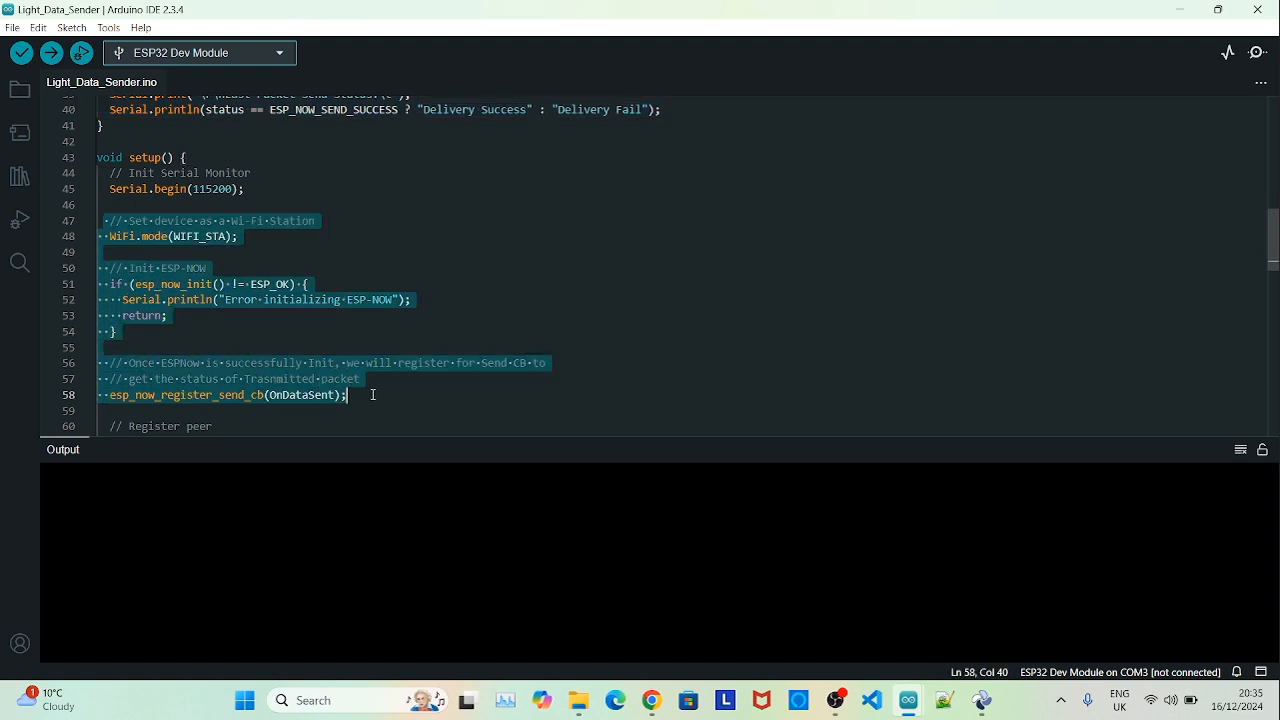
scroll(down, 3)
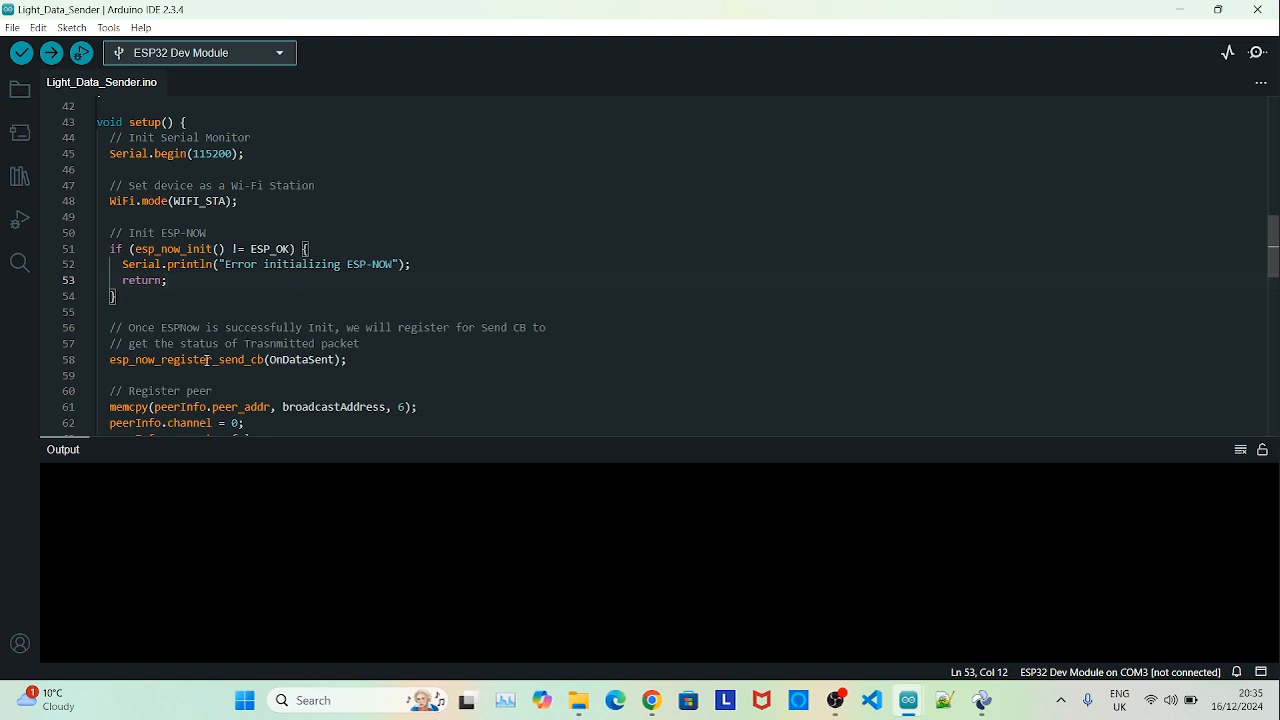
double_click(300, 360)
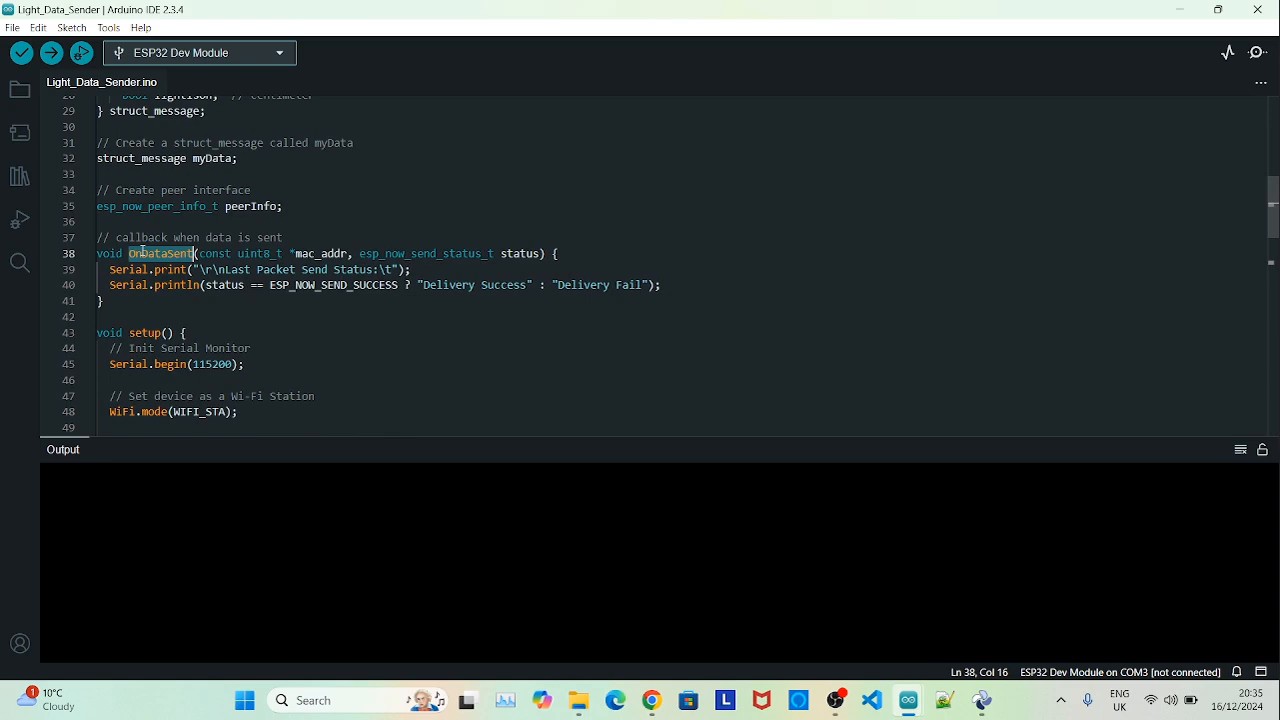
scroll(down, 3)
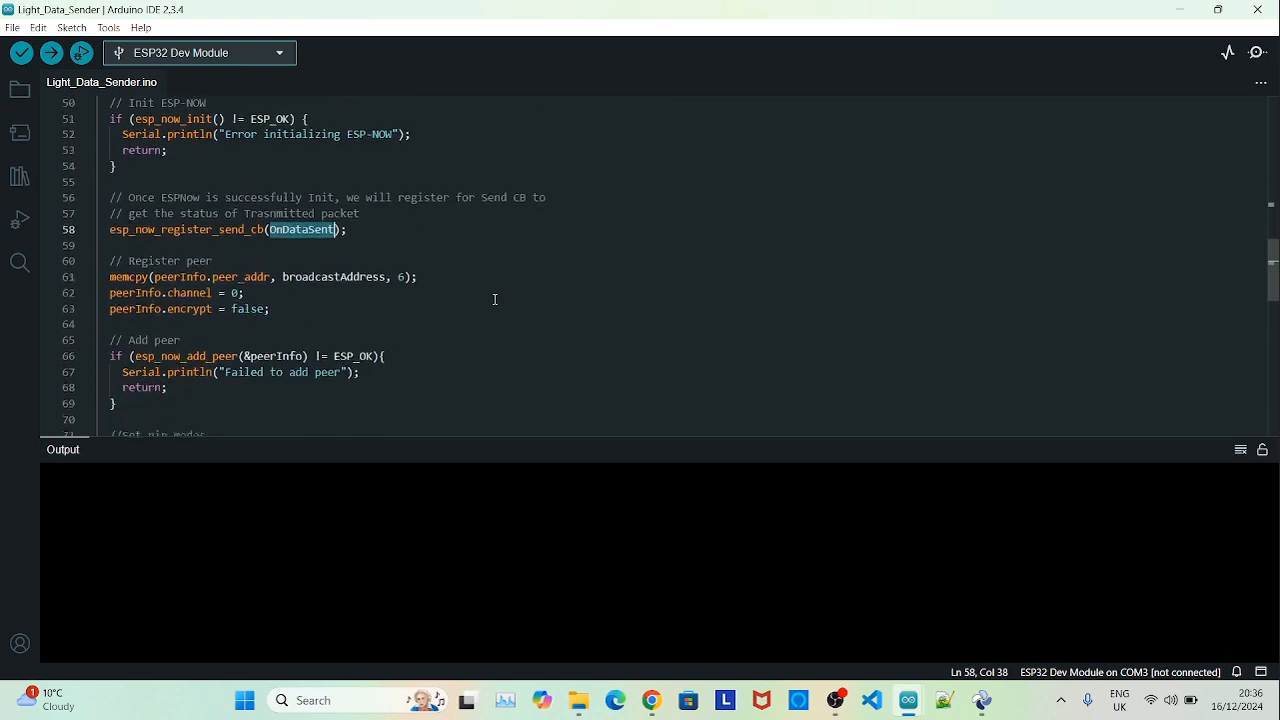
scroll(down, 3)
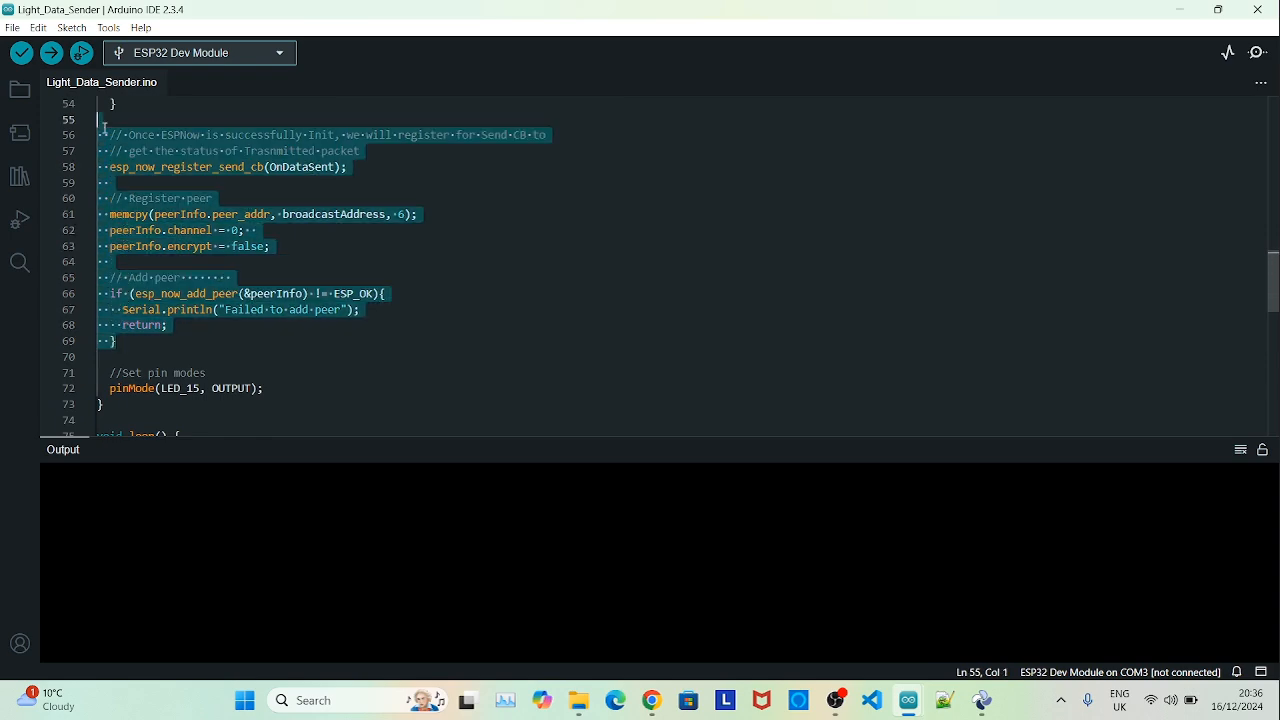
scroll(up, 3)
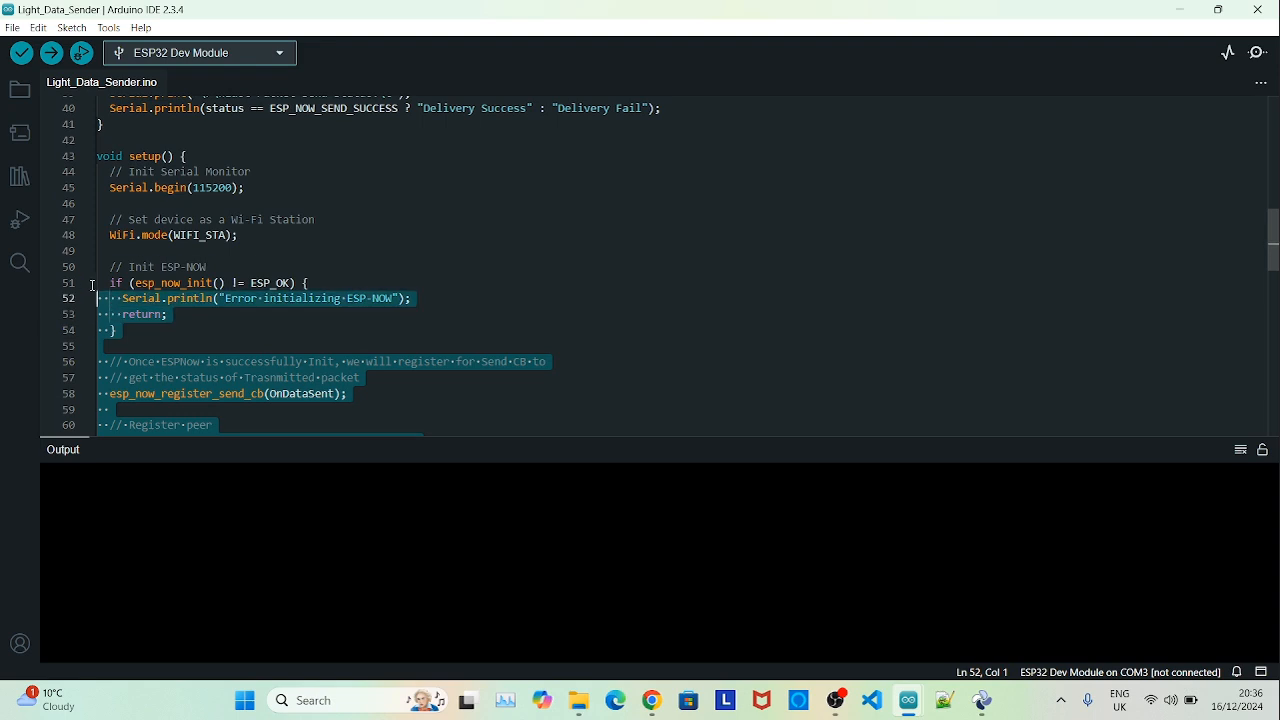
scroll(down, 3)
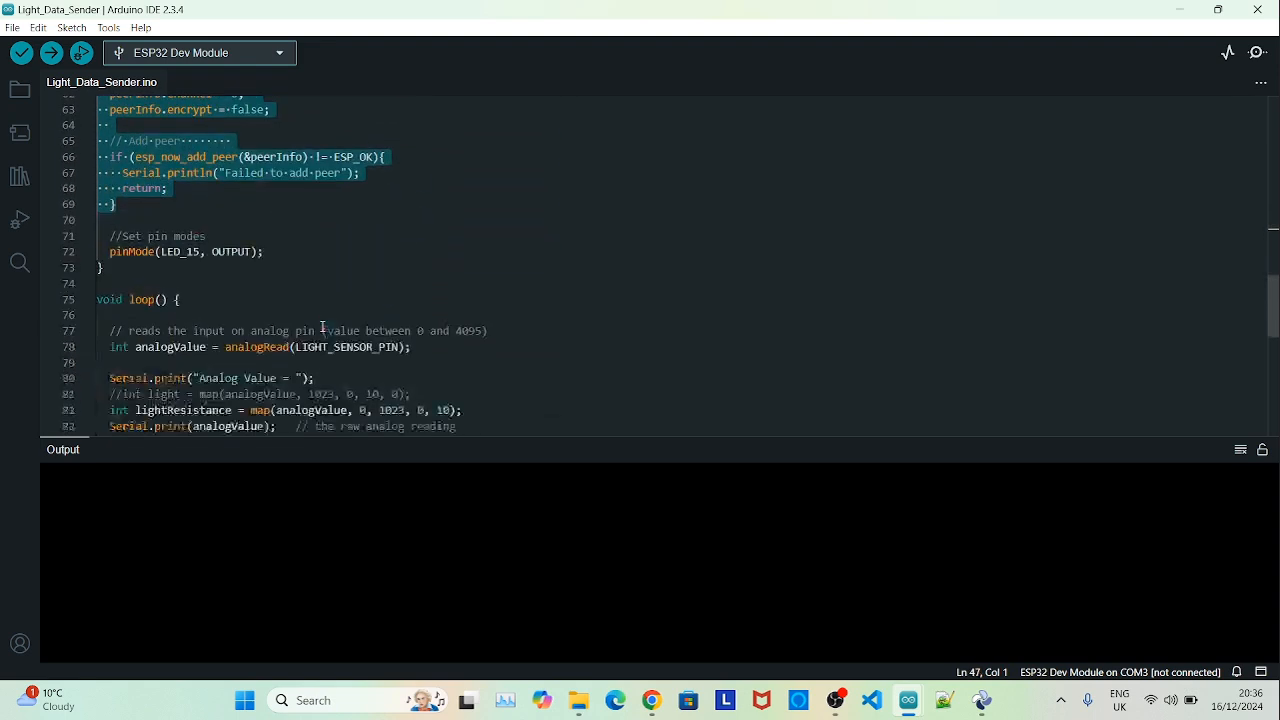
scroll(down, 3)
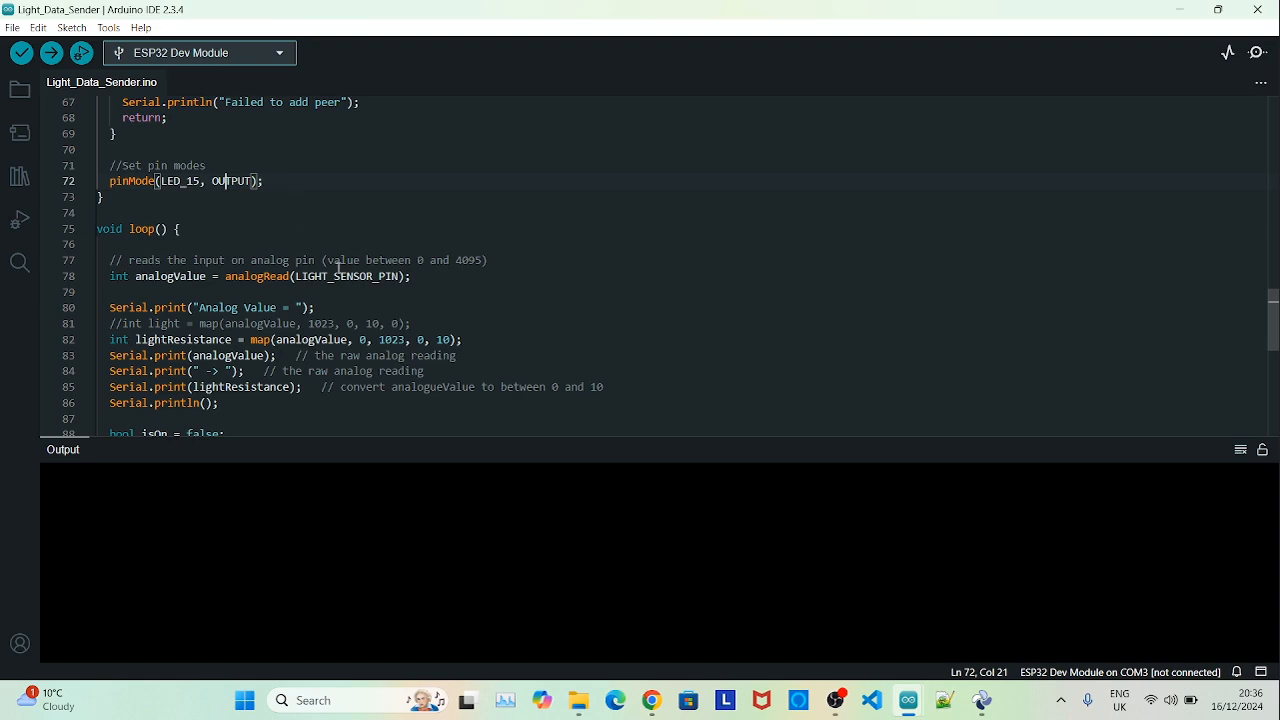
scroll(down, 3)
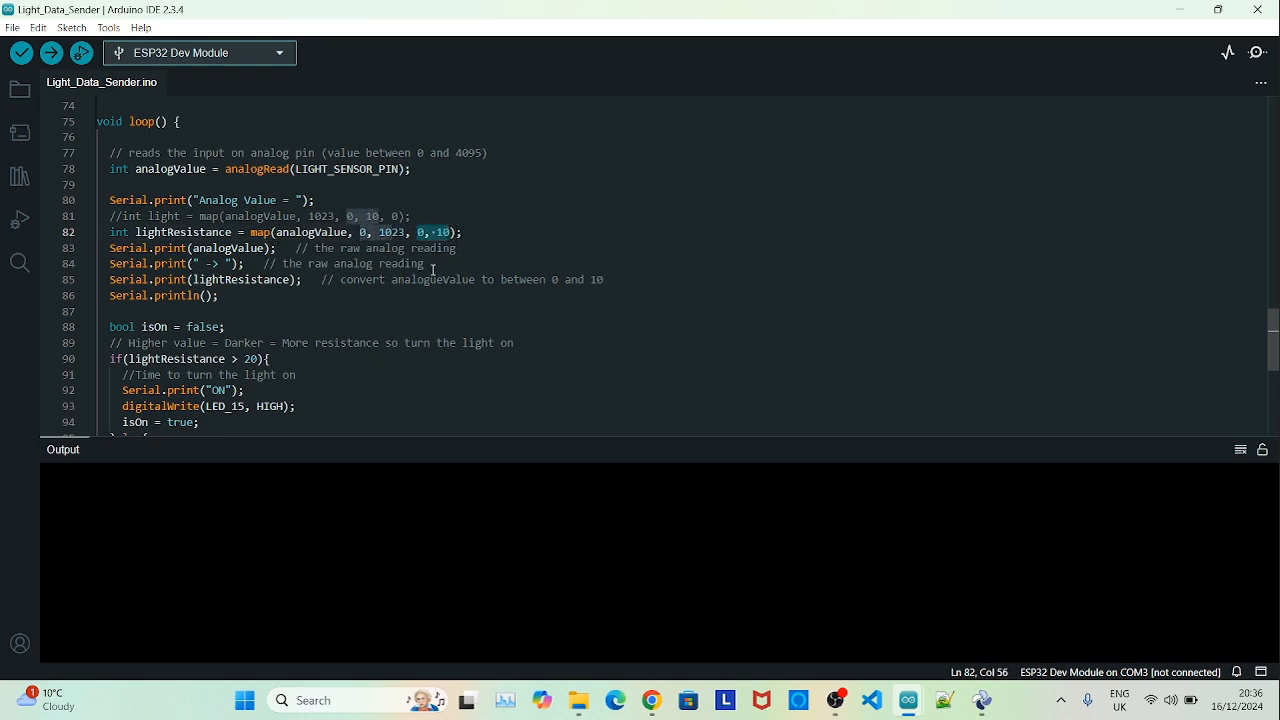
scroll(down, 3)
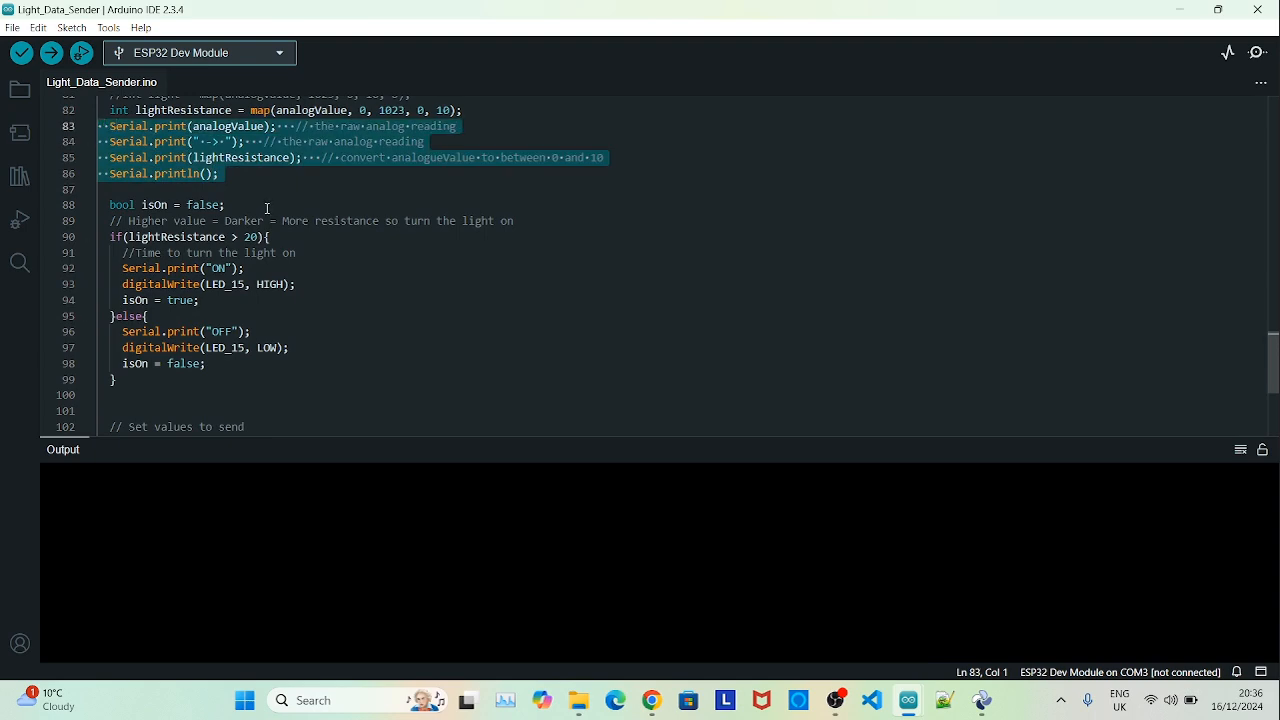
double_click(156, 204)
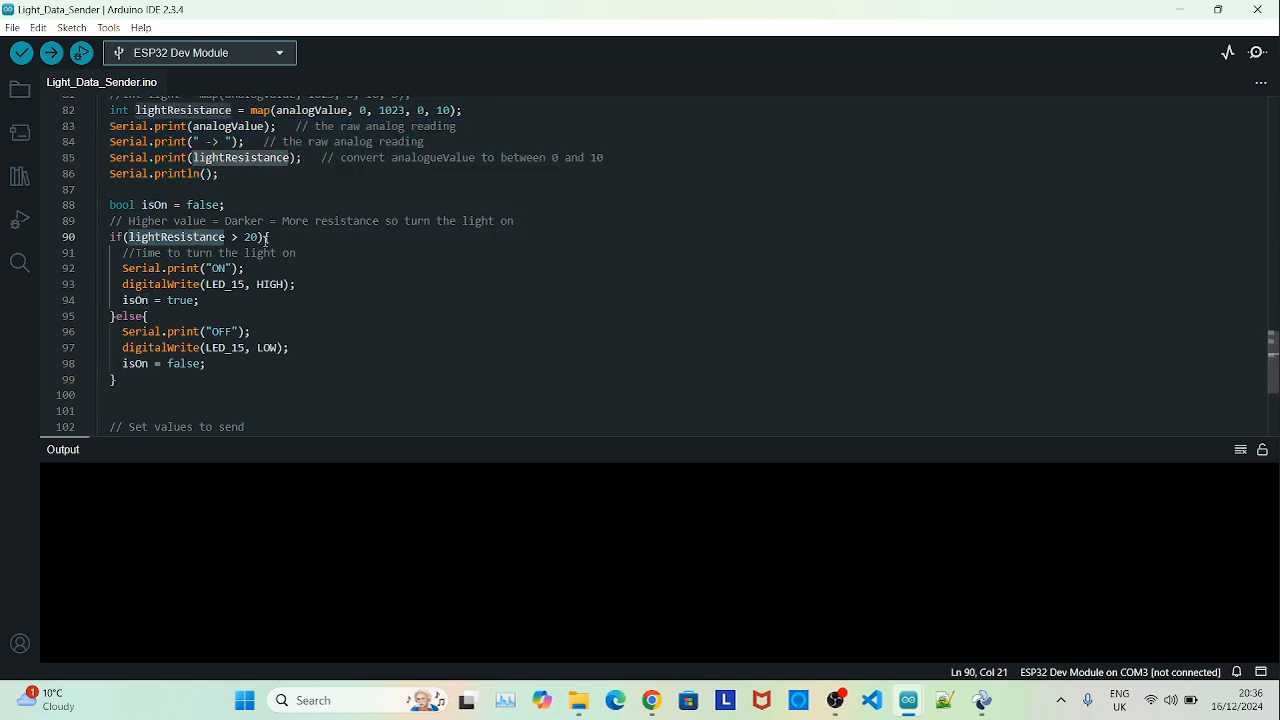
mouse_move(170, 324)
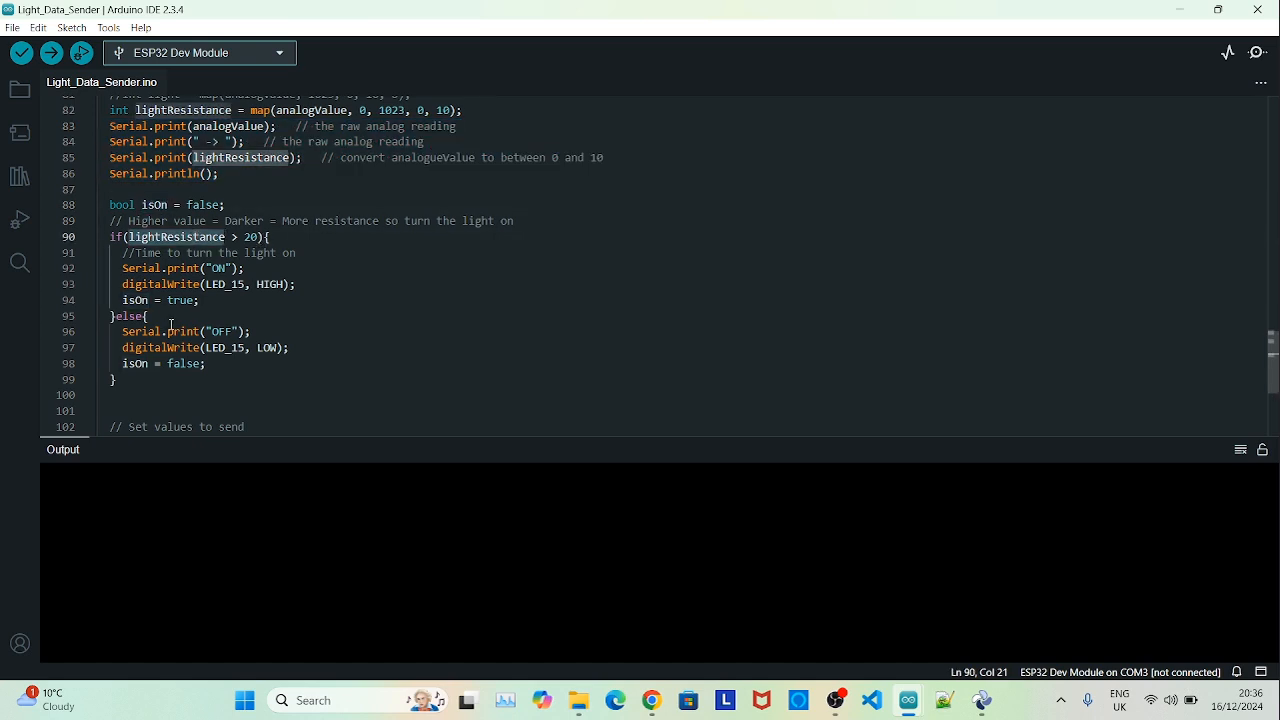
click(220, 268)
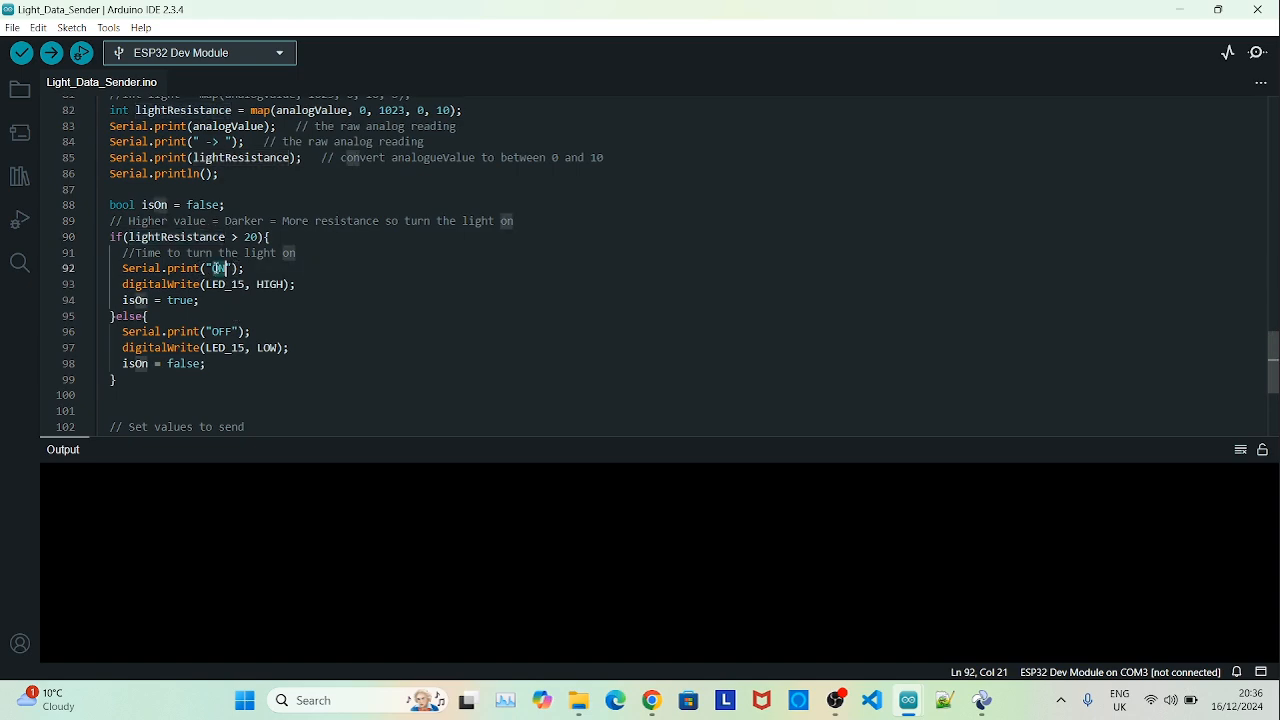
double_click(272, 284)
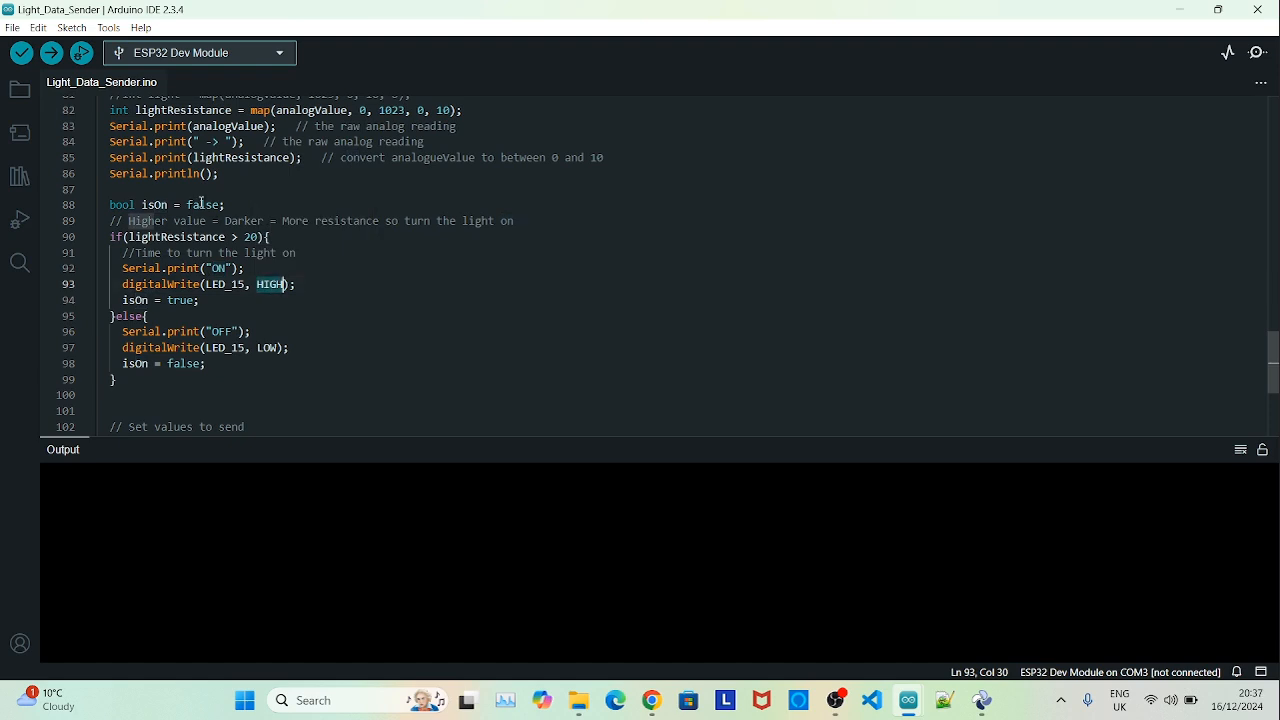
scroll(down, 3)
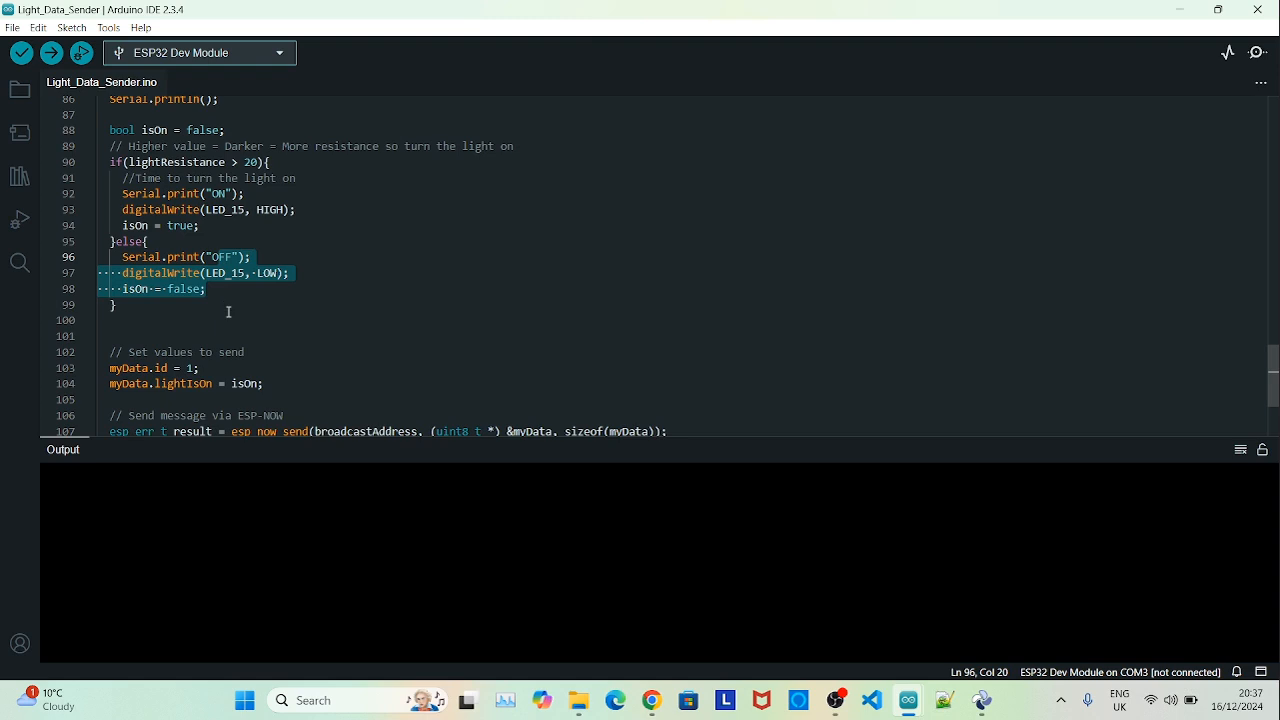
scroll(down, 3)
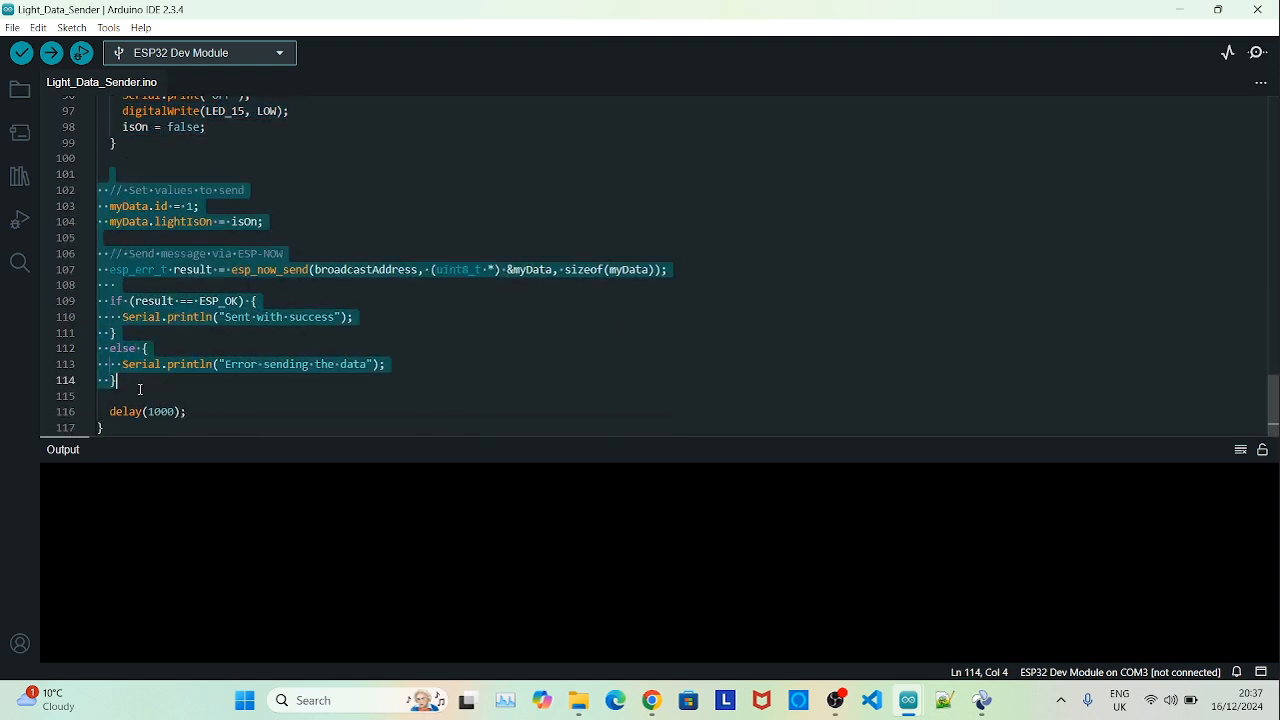
click(298, 400)
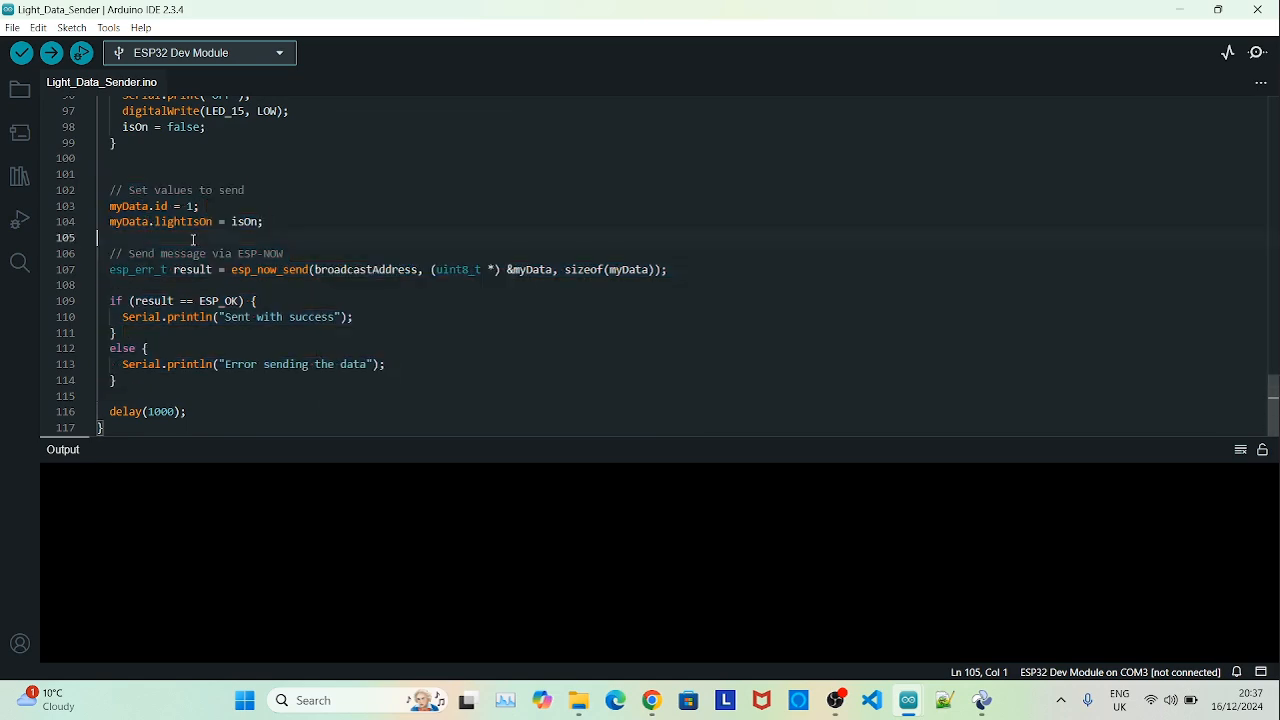
click(124, 206)
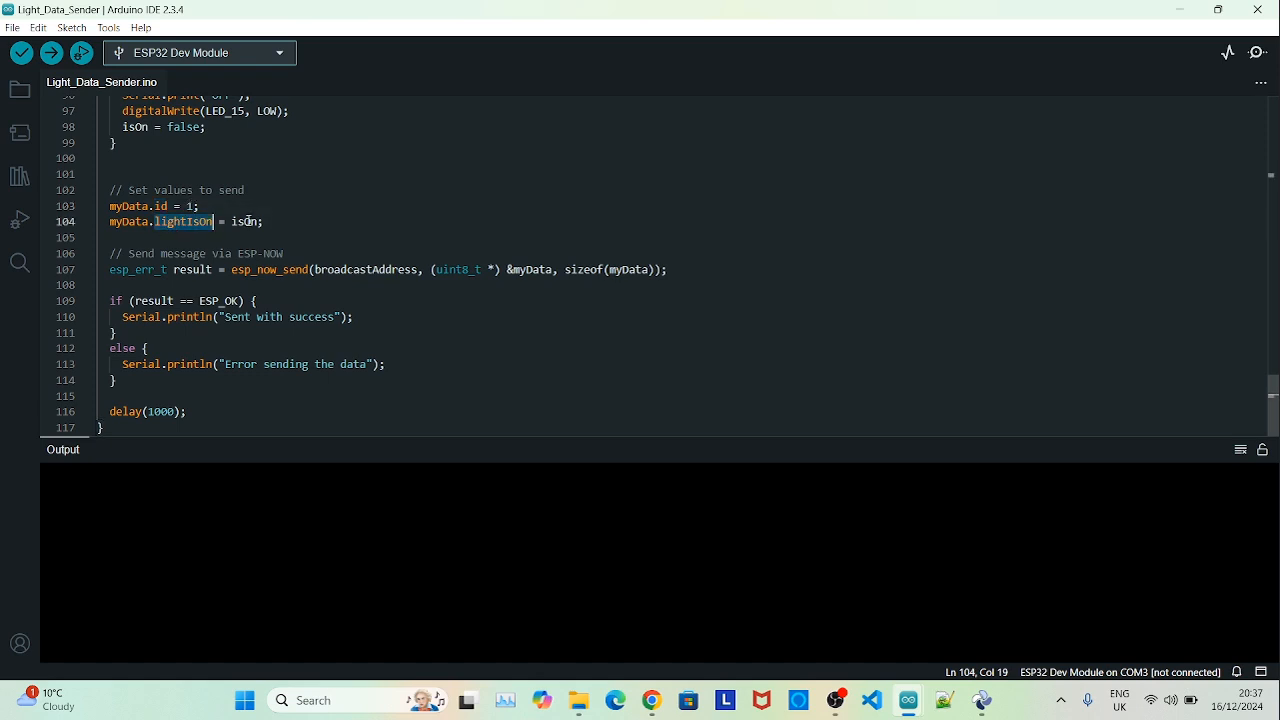
double_click(244, 220)
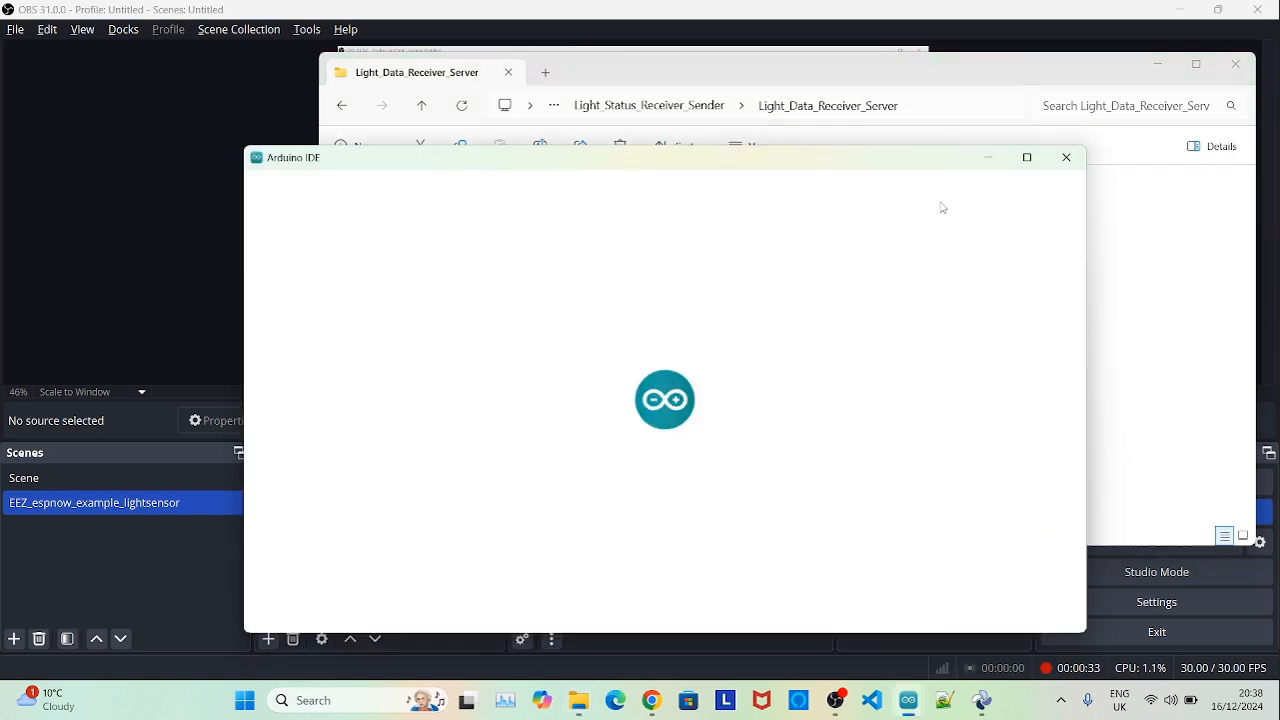
Maximize the receiver sketch and mark its WiFi and ESP-NOW include lines.
click(1026, 156)
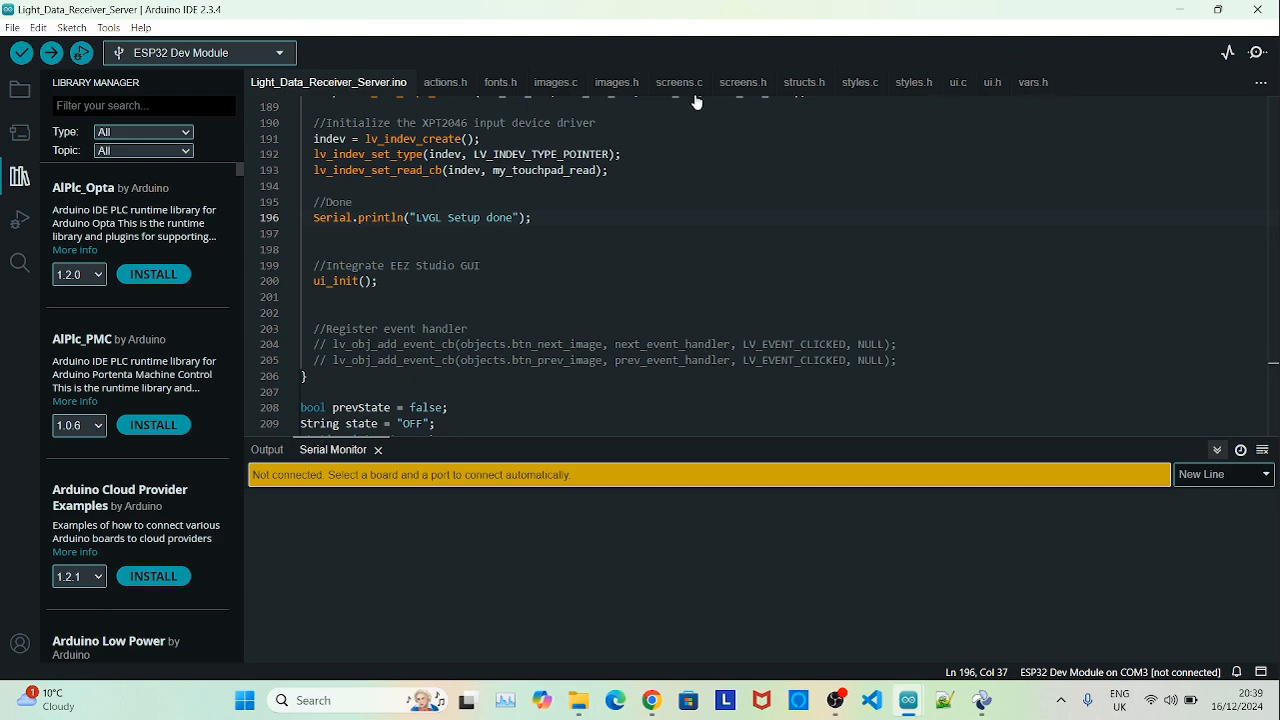
mouse_move(1016, 86)
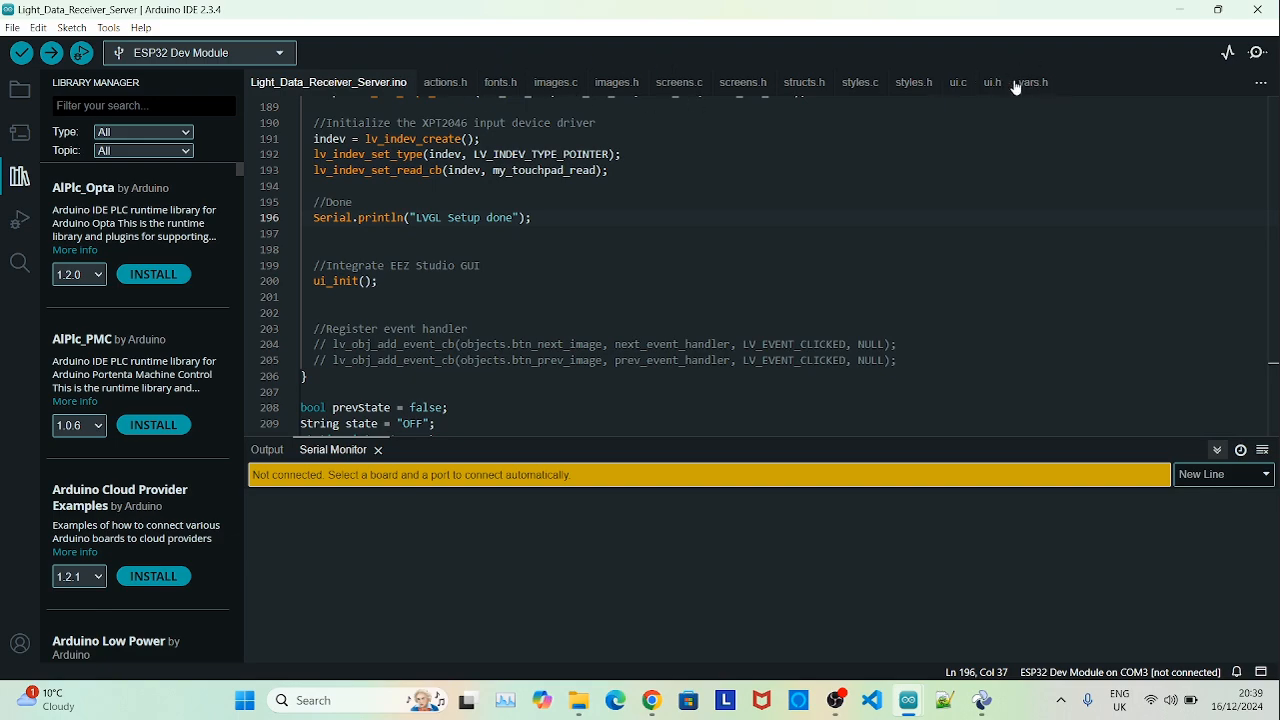
scroll(up, 3)
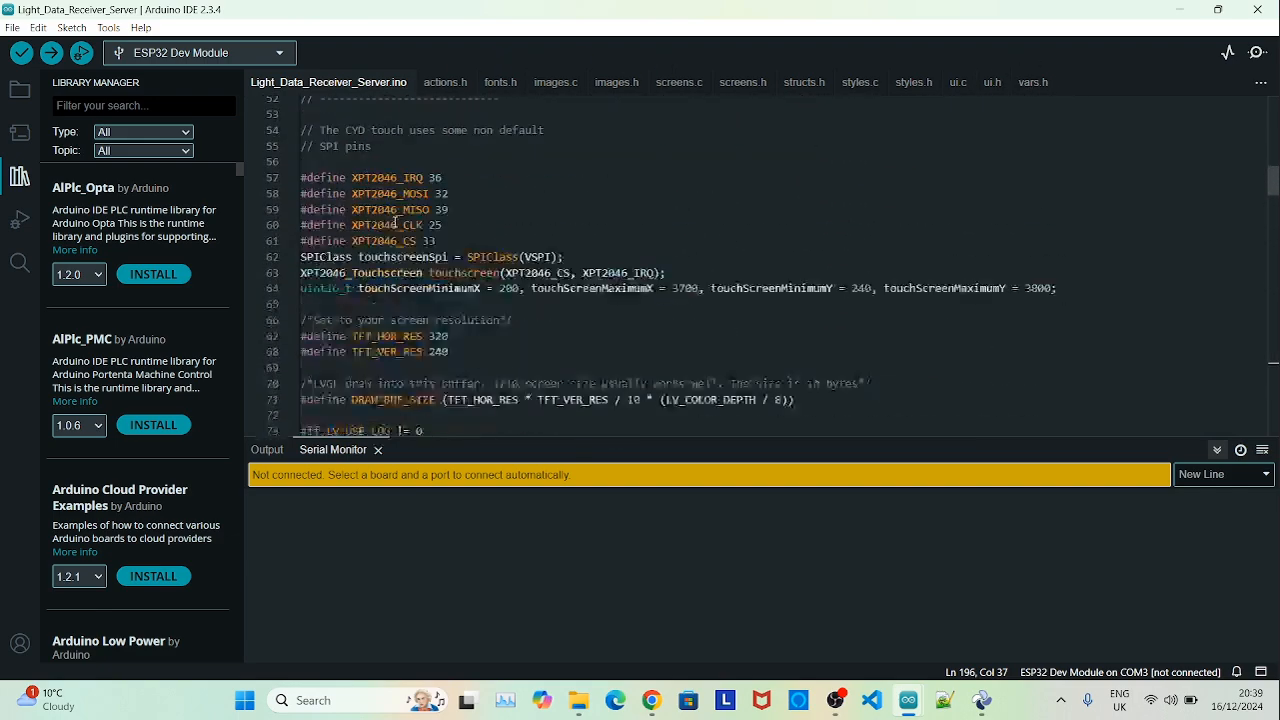
scroll(up, 3)
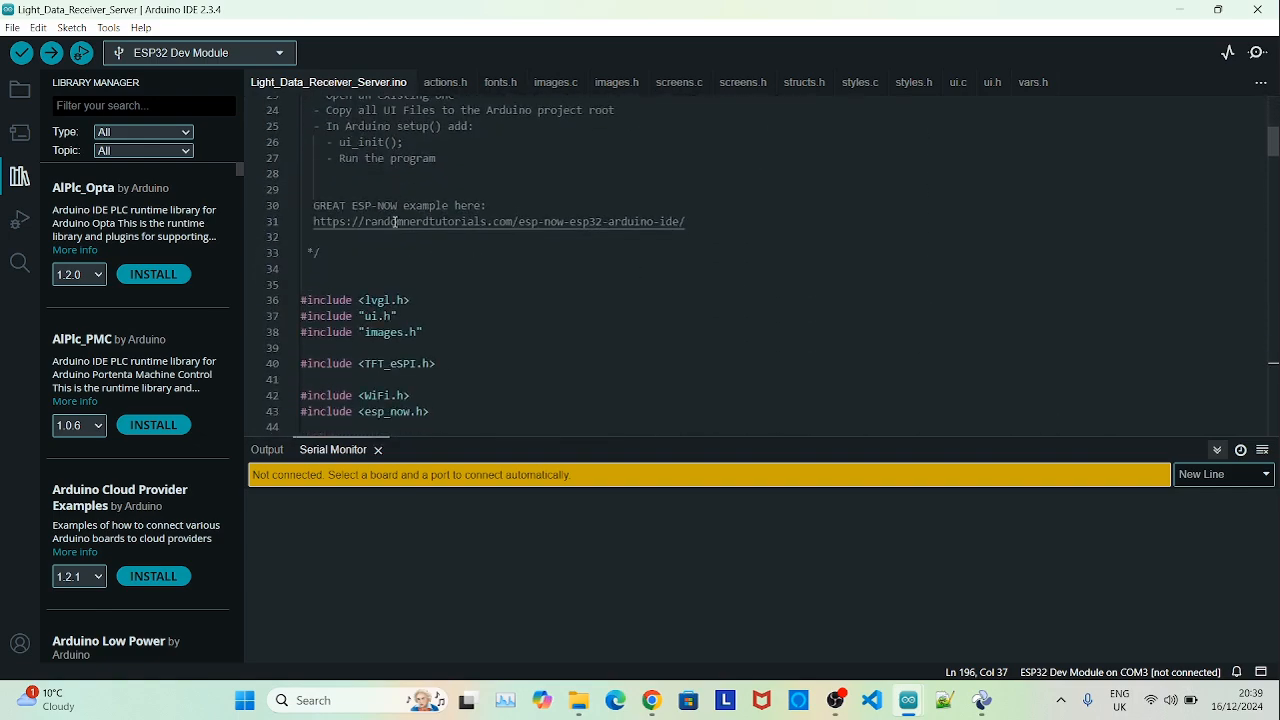
scroll(down, 3)
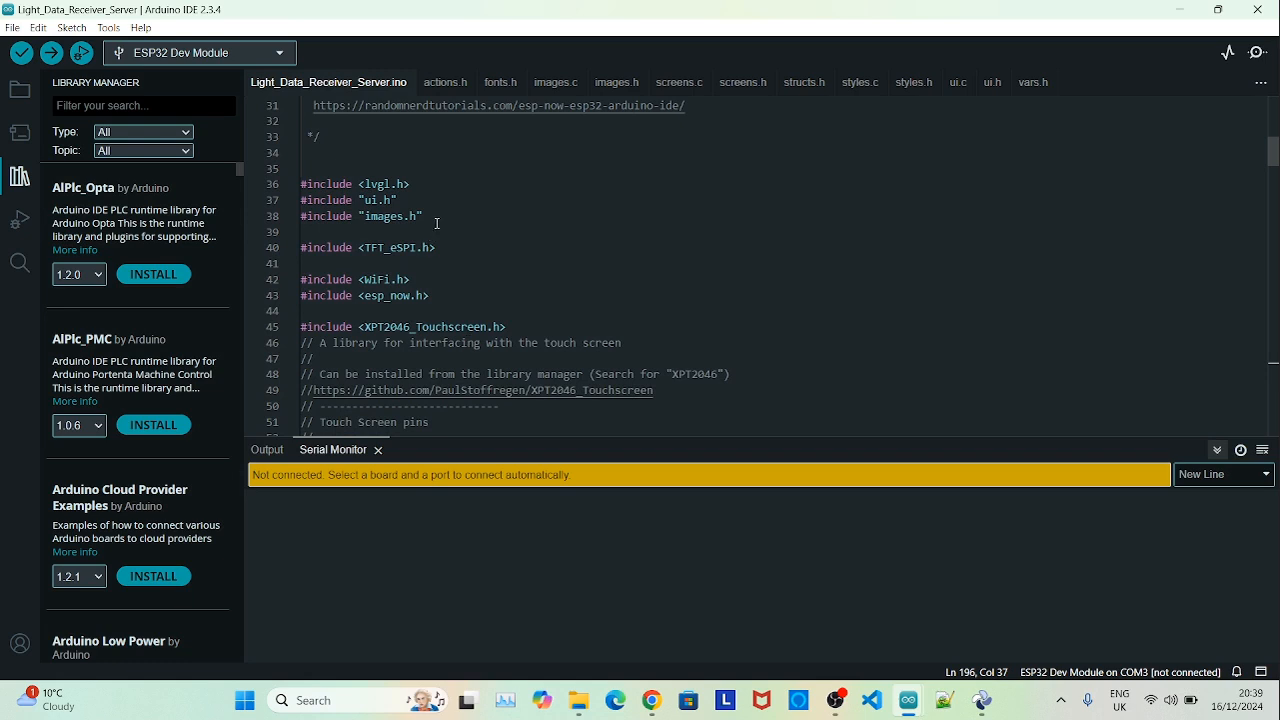
click(430, 296)
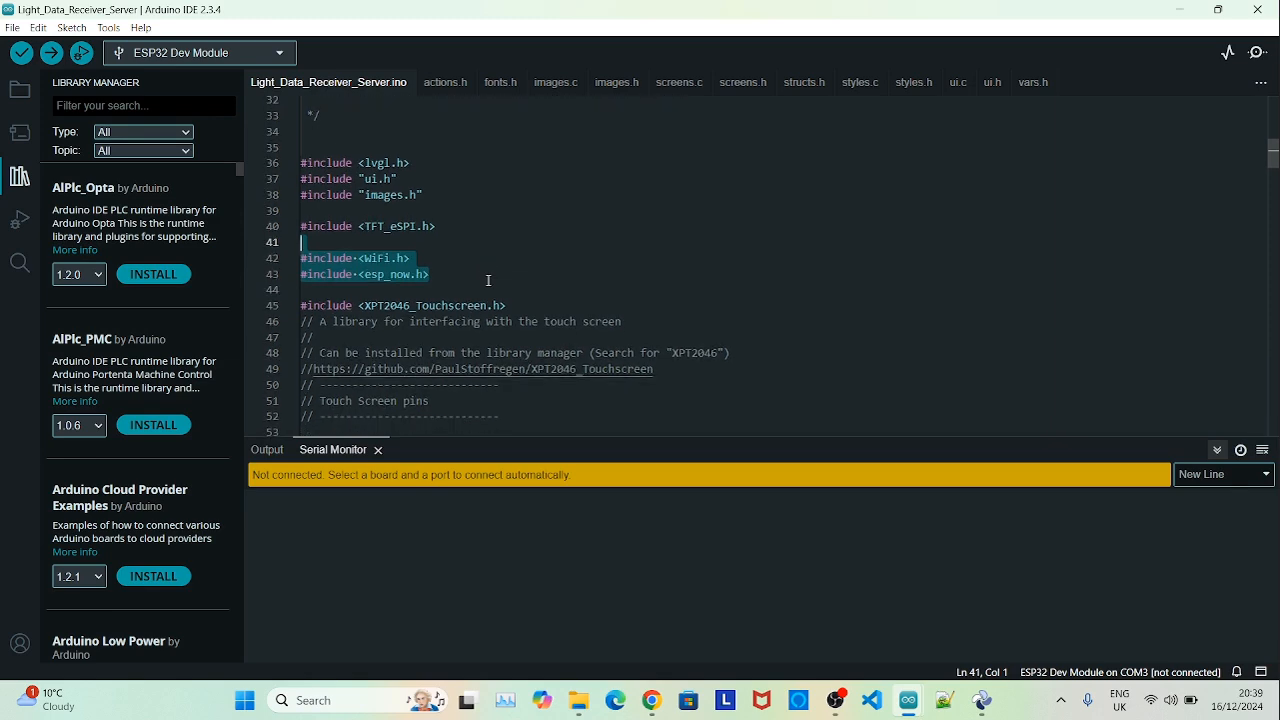
Scroll down to the touchscreen setup and struct_message board readings array.
scroll(down, 3)
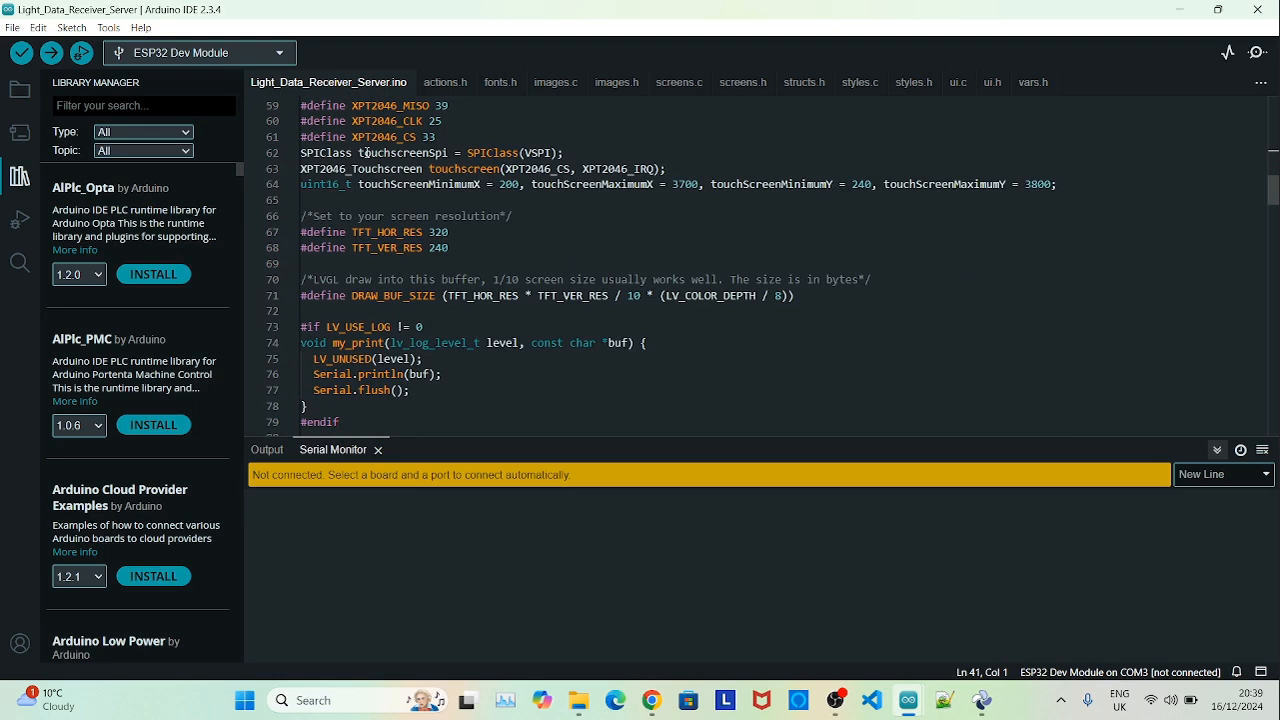
scroll(down, 3)
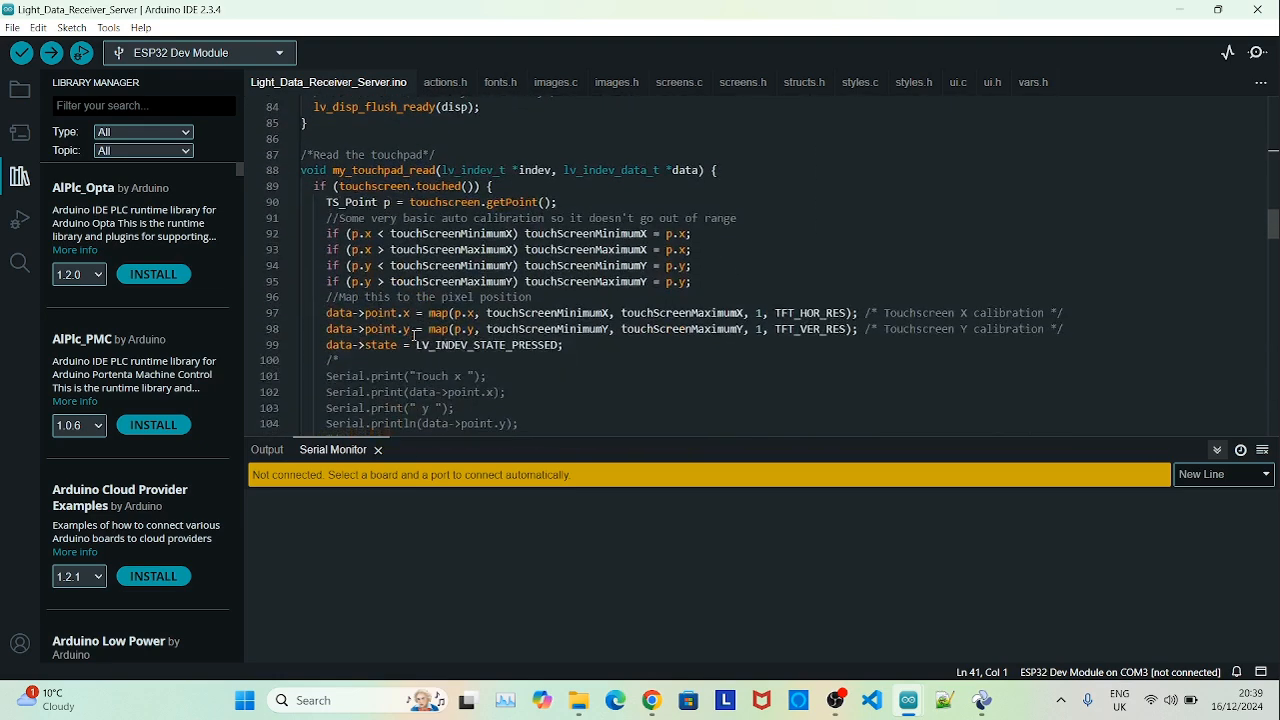
scroll(down, 3)
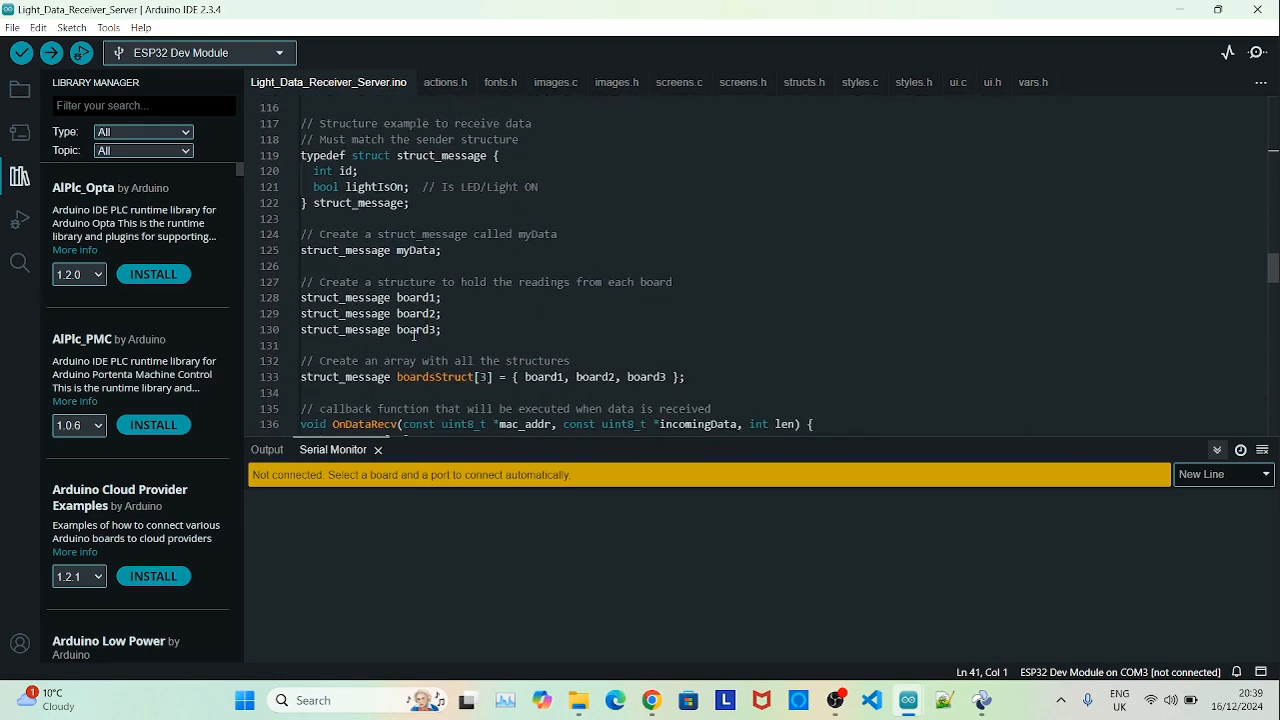
drag(302, 124, 440, 296)
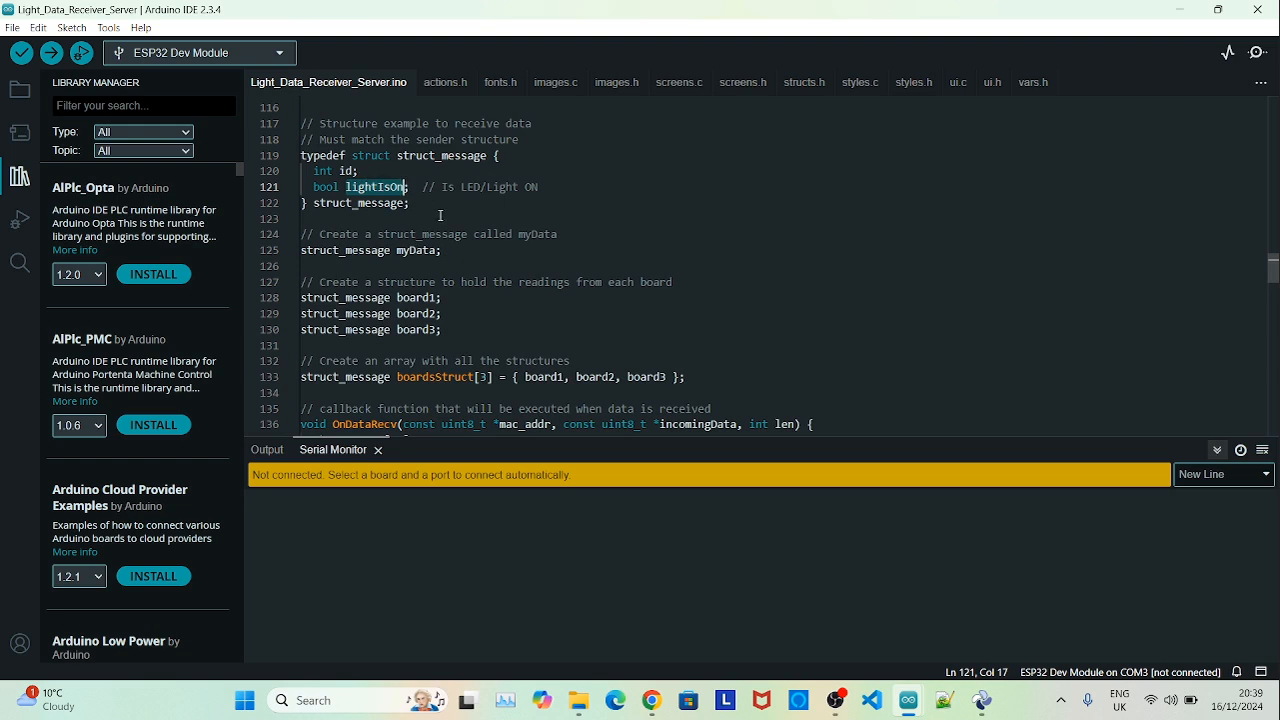
mouse_move(530, 268)
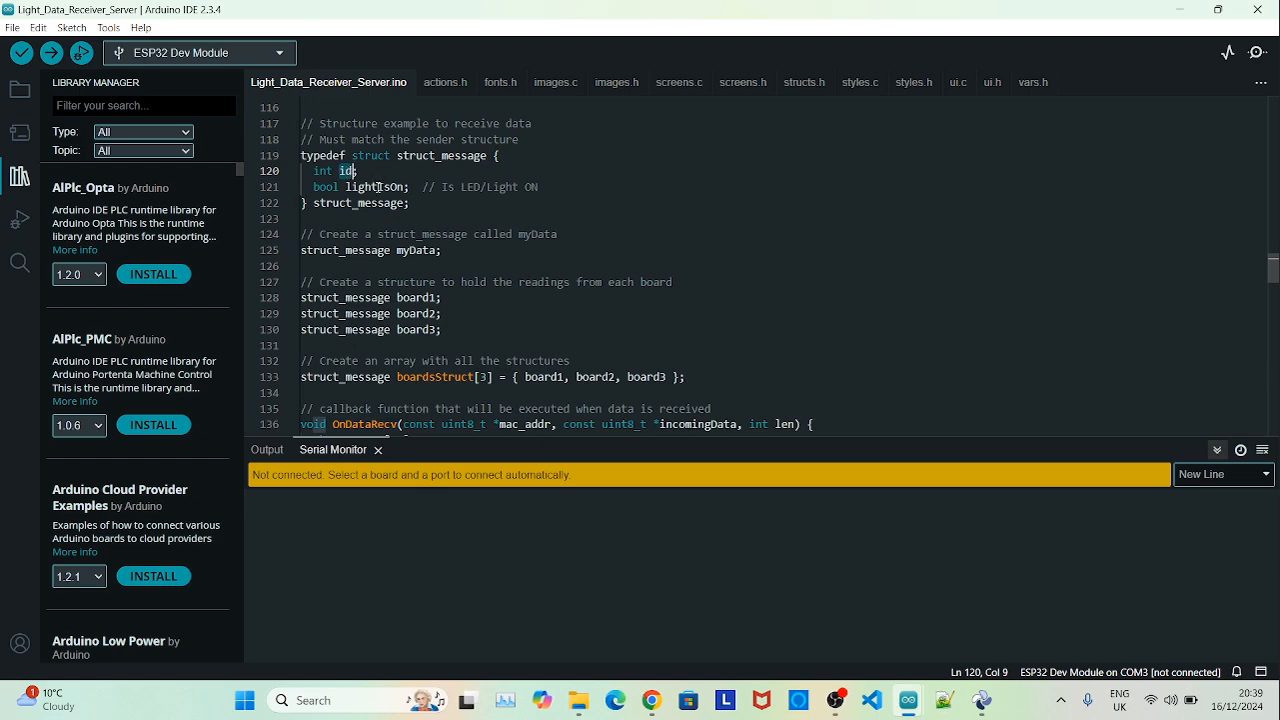
click(512, 320)
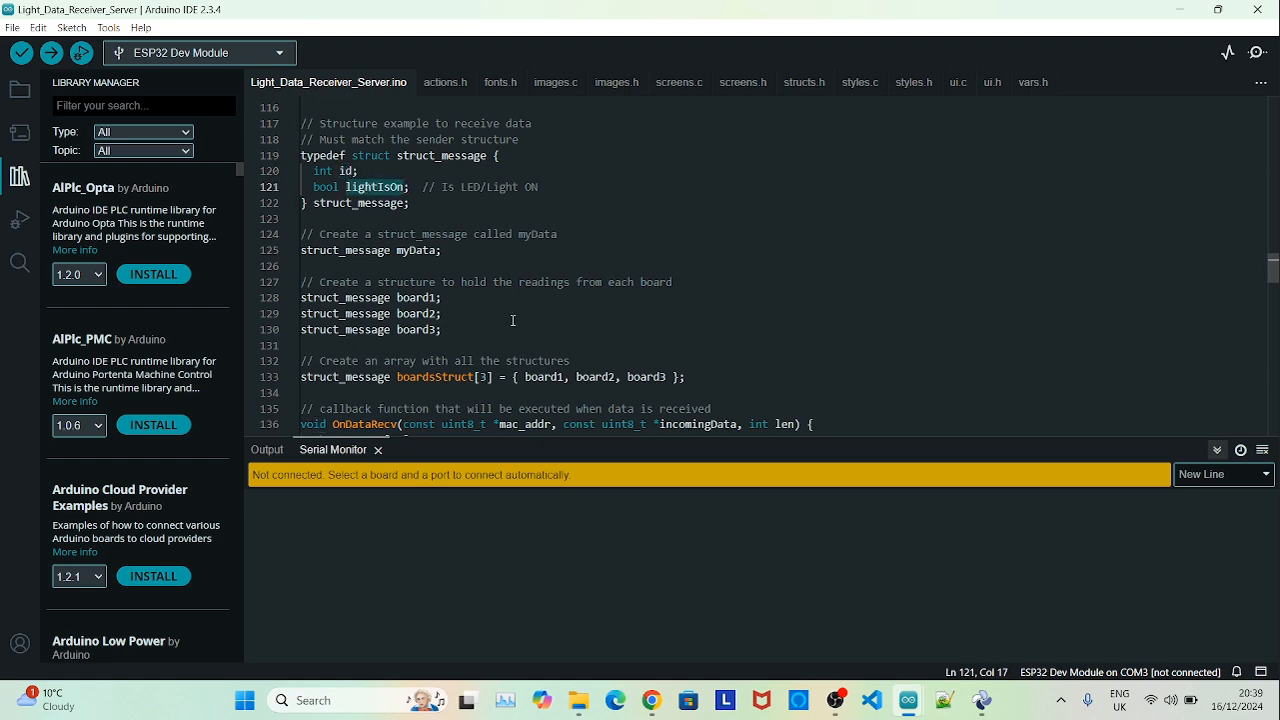
scroll(down, 3)
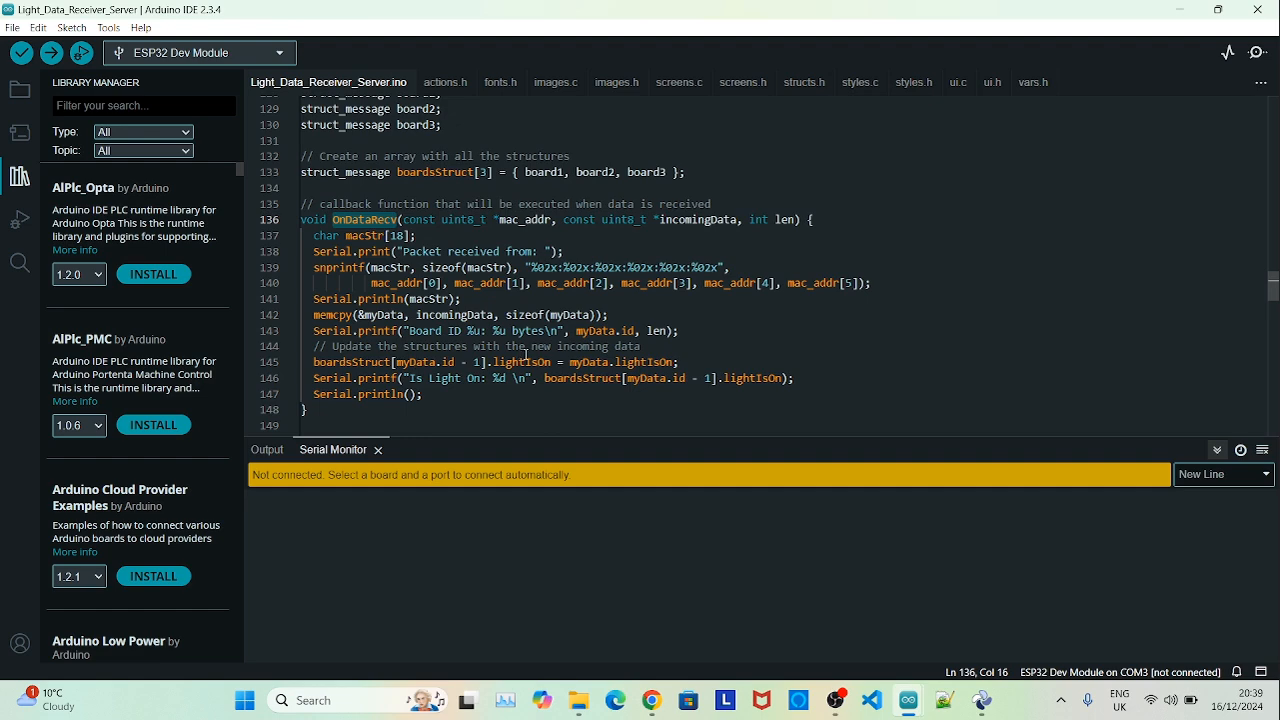
double_click(434, 172)
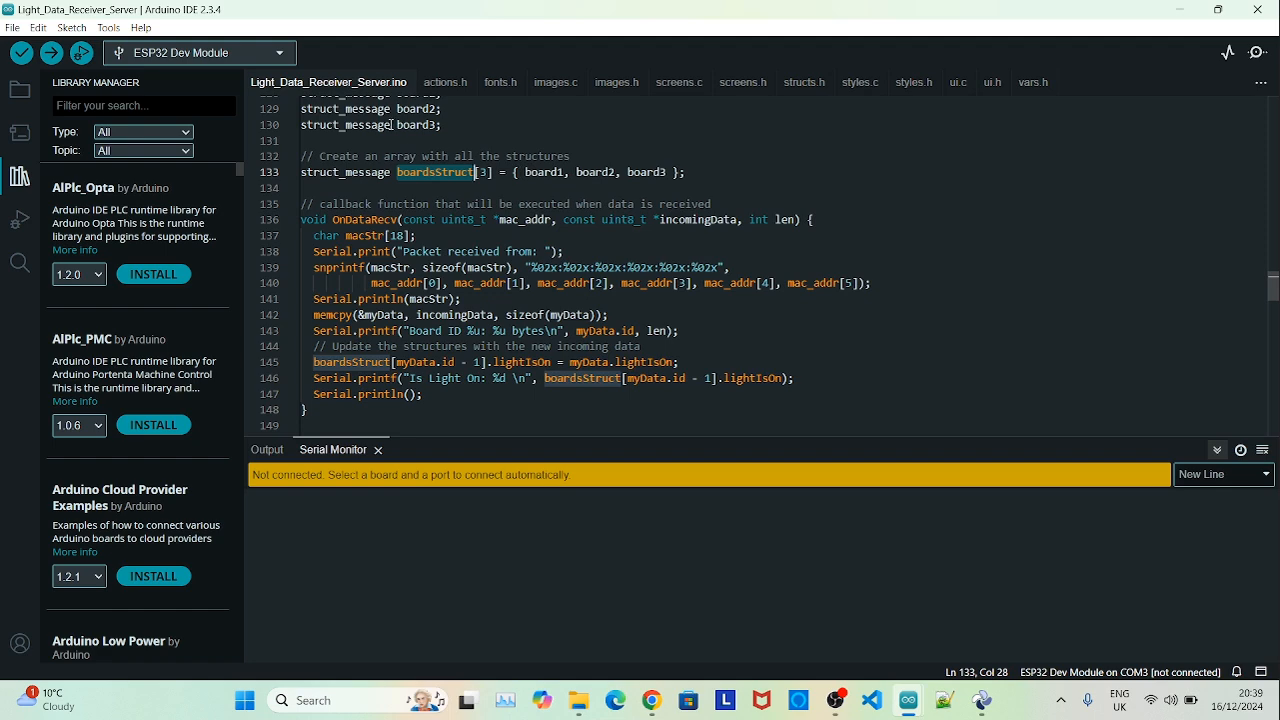
scroll(up, 3)
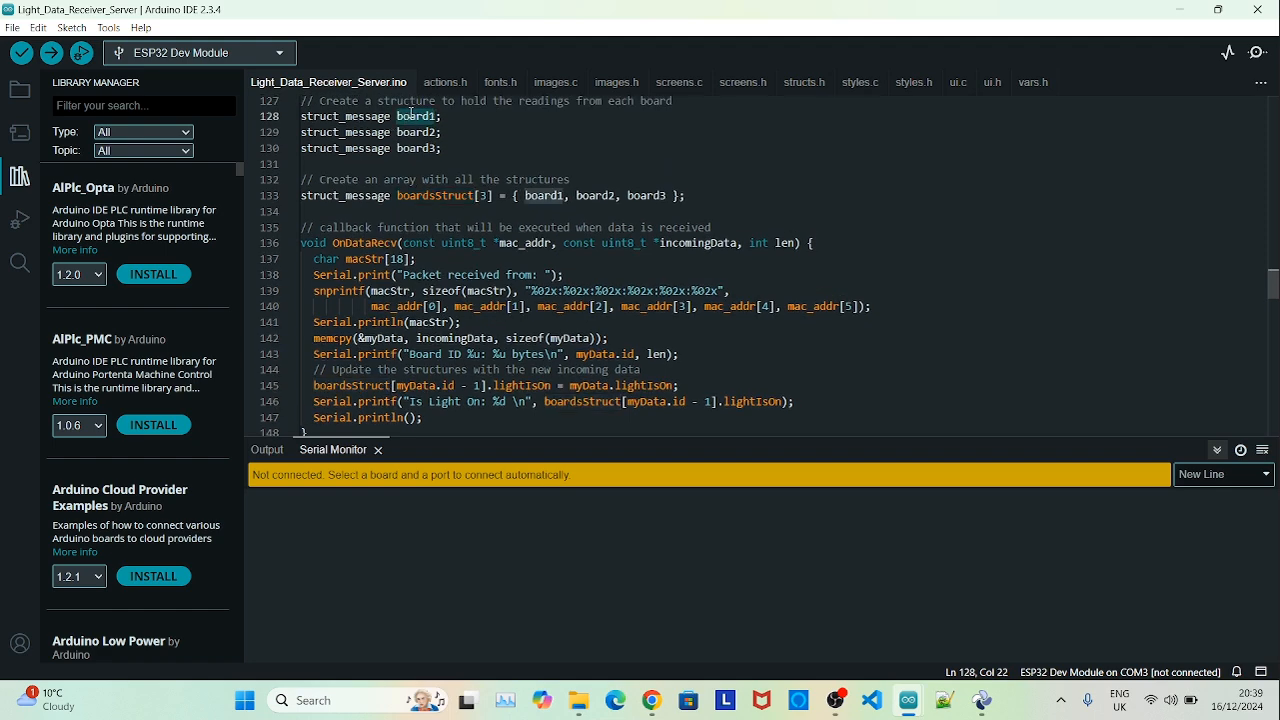
scroll(down, 3)
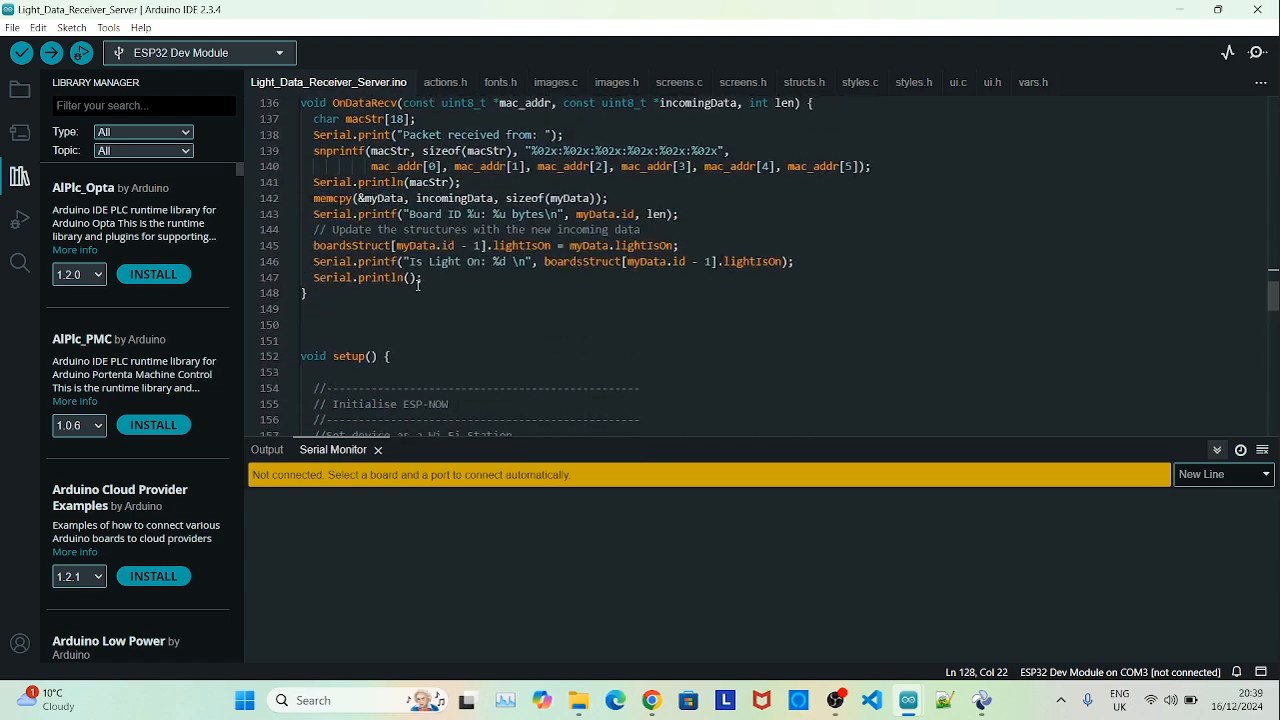
scroll(down, 3)
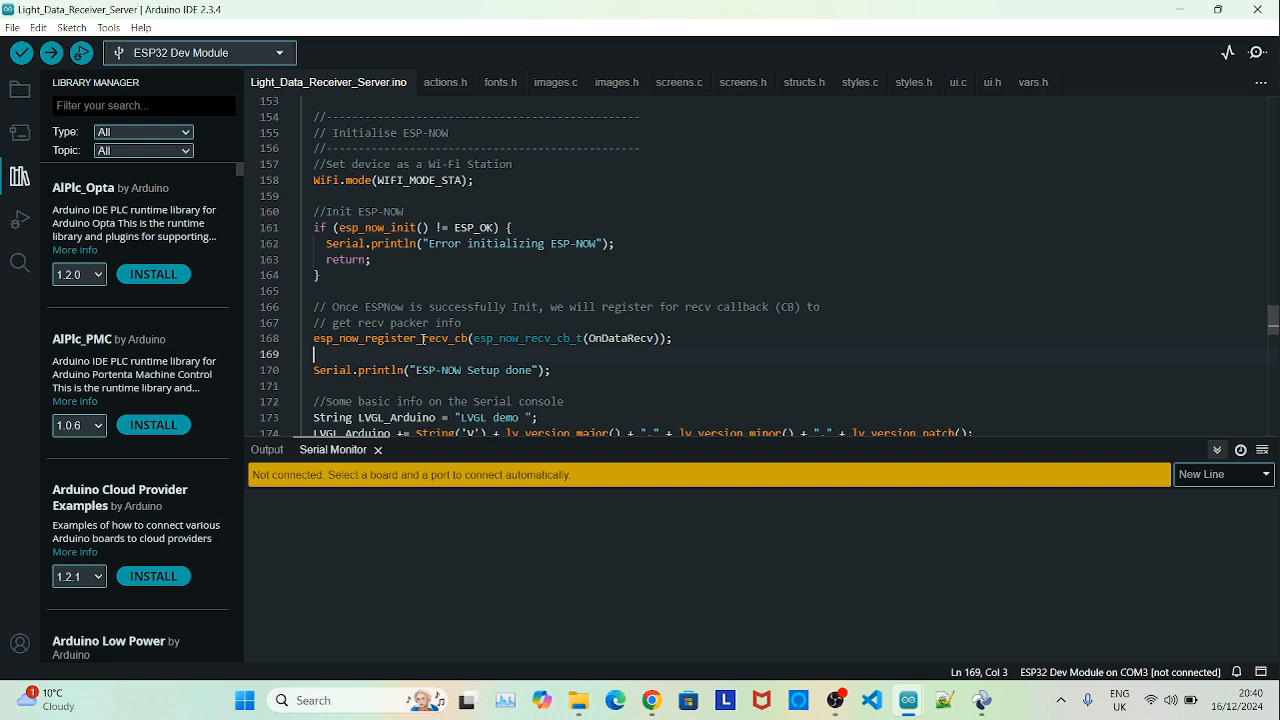
mouse_move(488, 352)
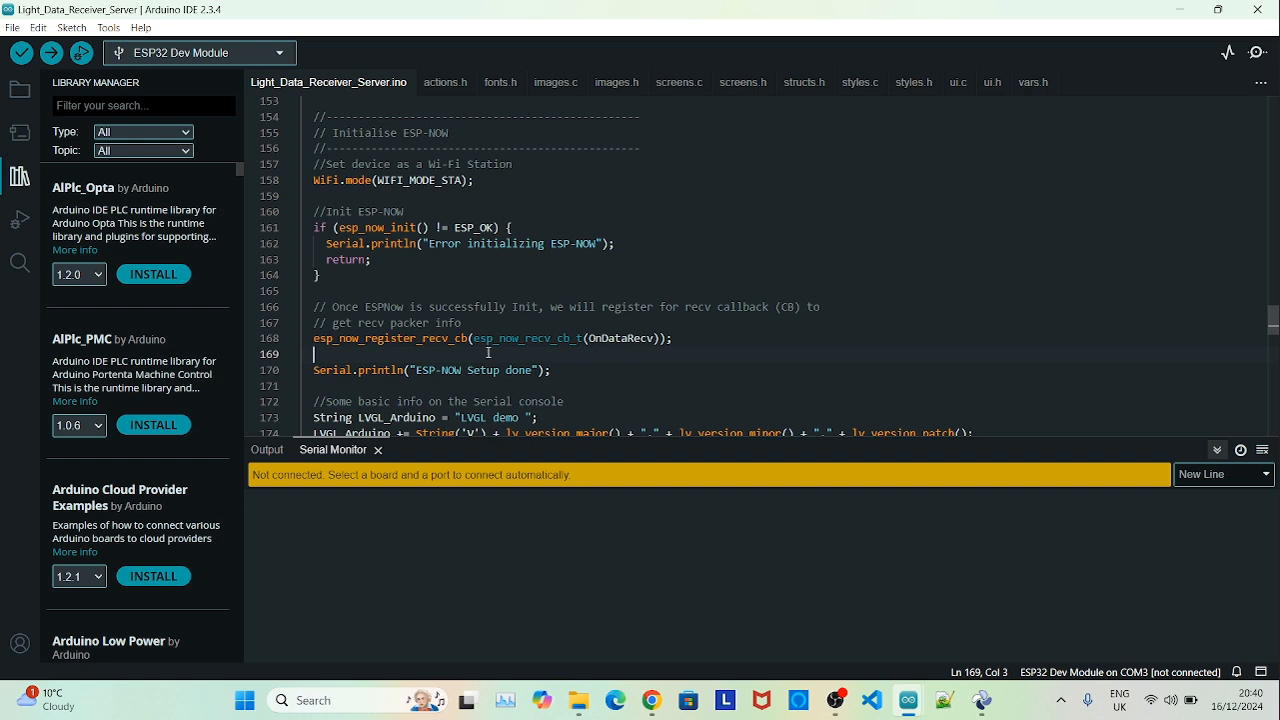
double_click(620, 338)
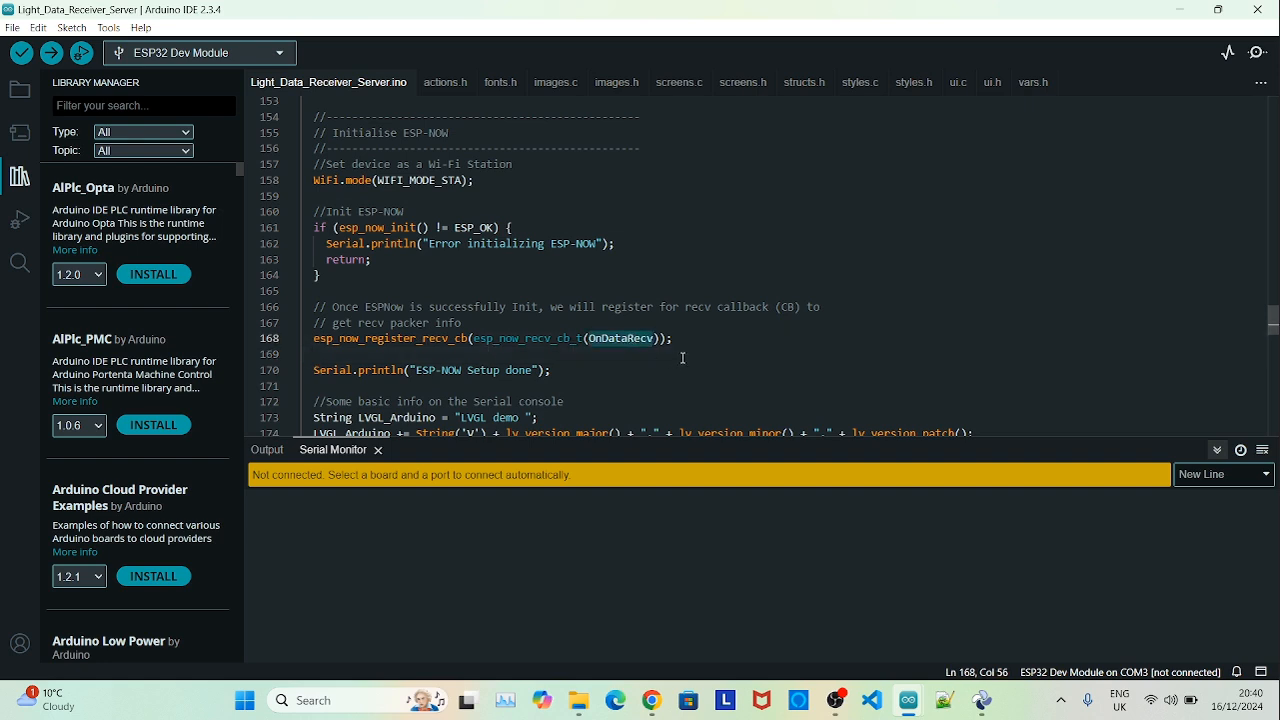
scroll(up, 3)
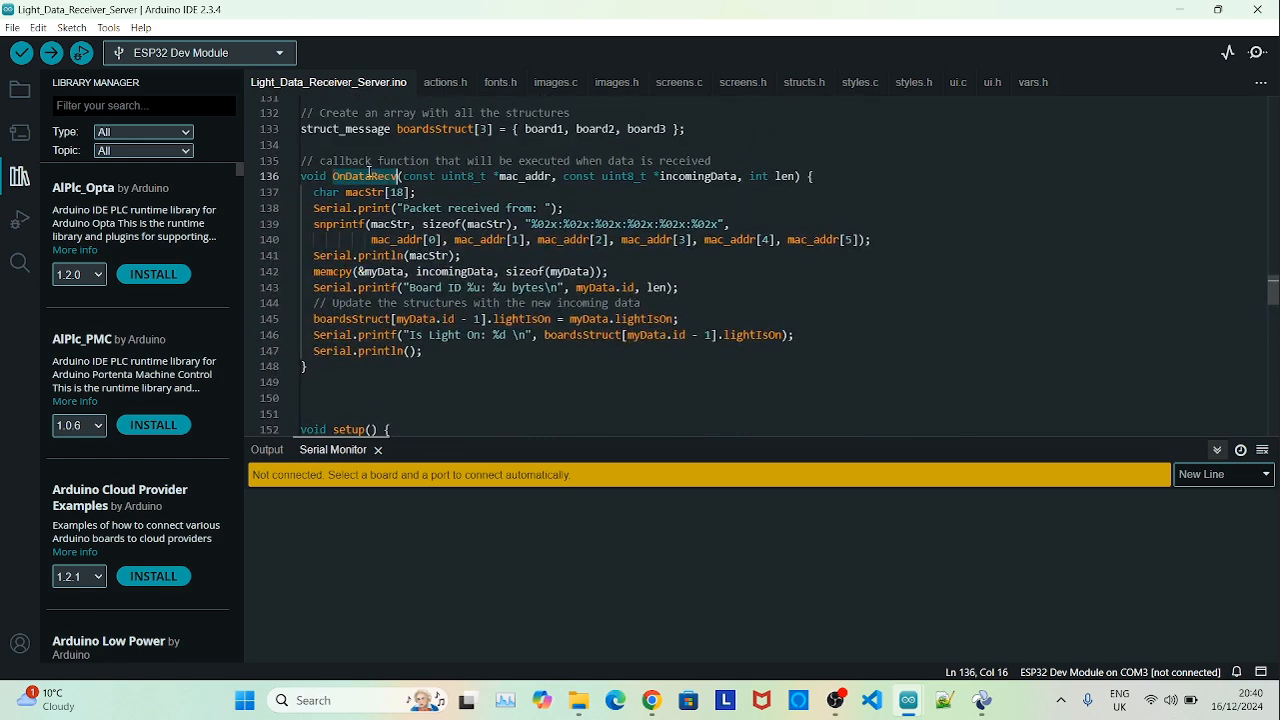
scroll(down, 3)
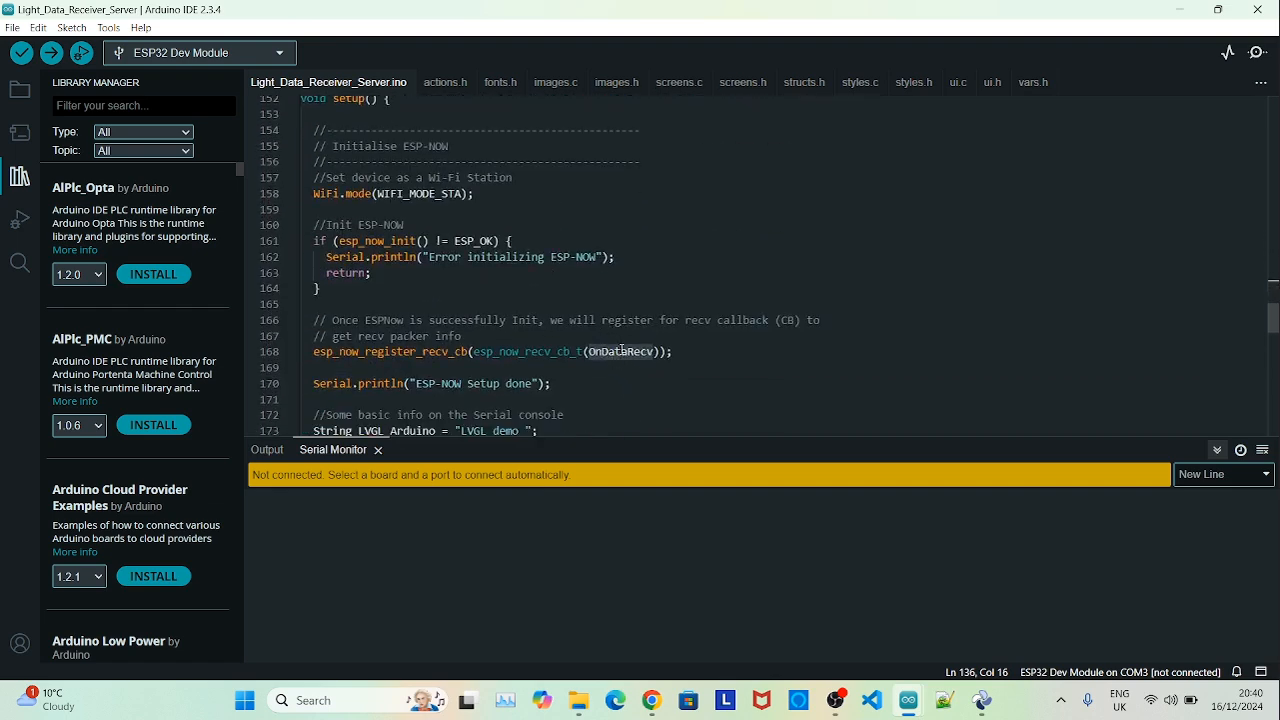
scroll(down, 3)
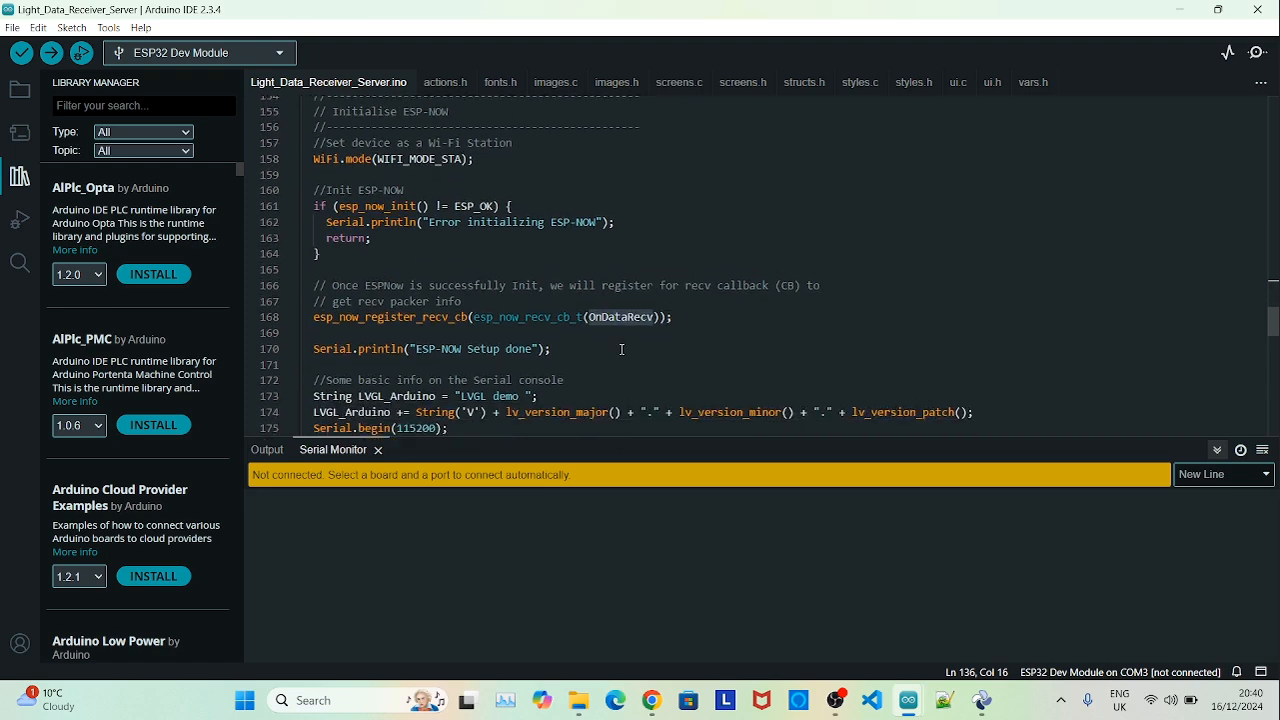
scroll(down, 3)
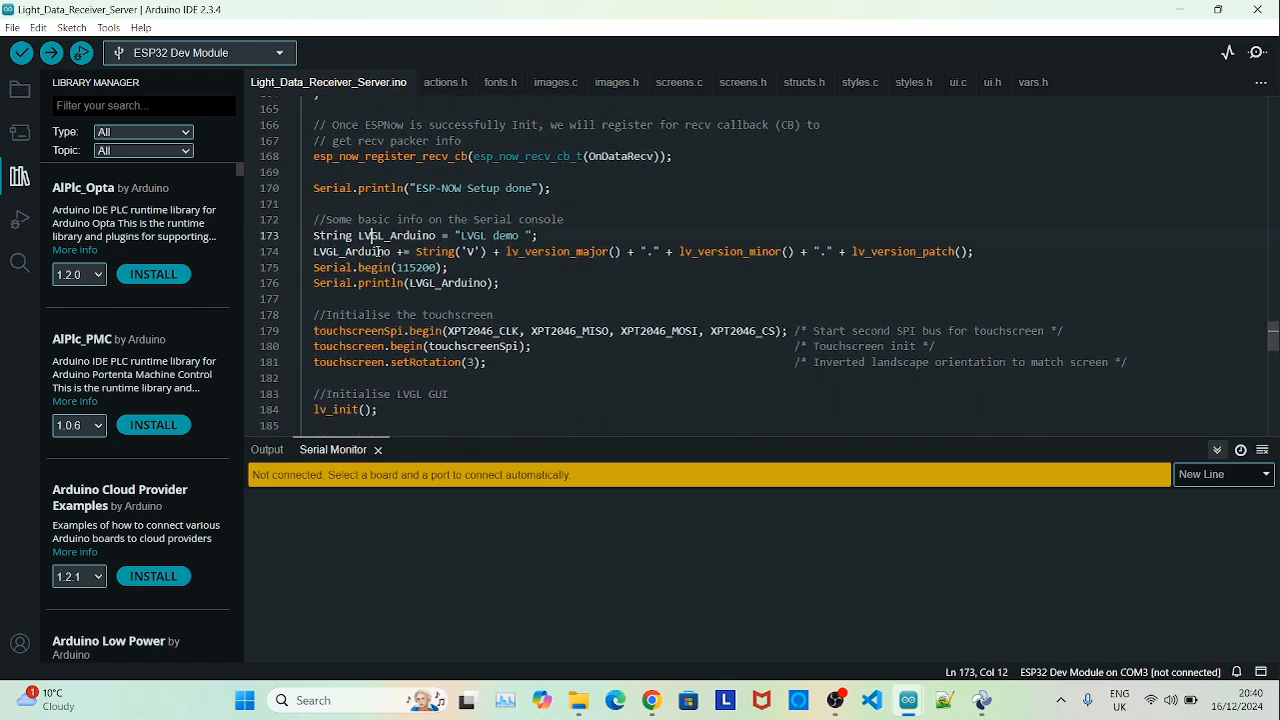
scroll(down, 3)
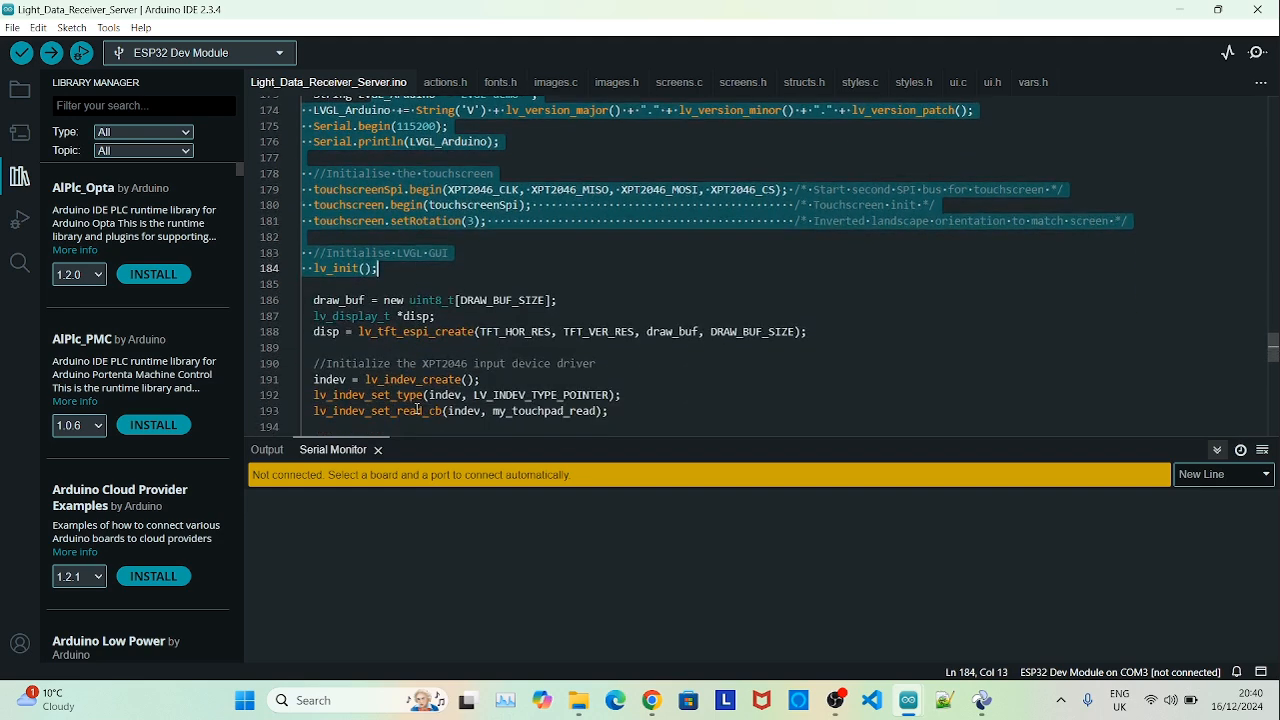
scroll(down, 3)
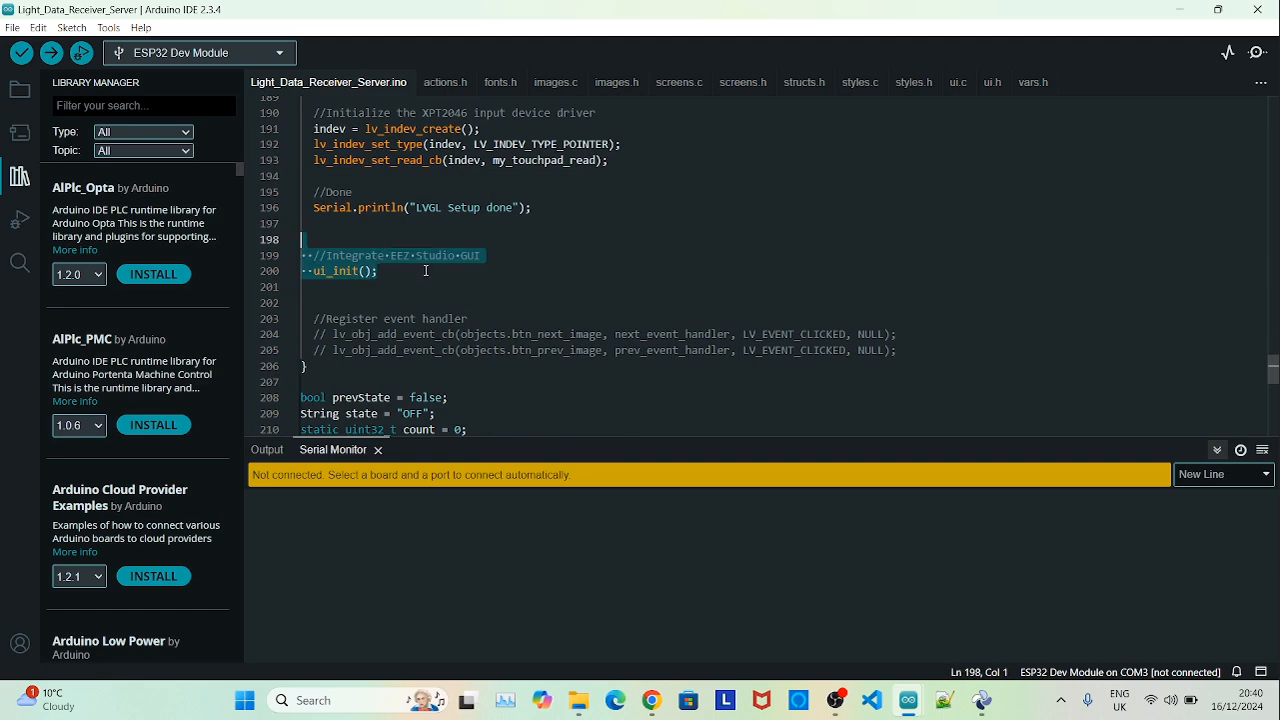
mouse_move(416, 294)
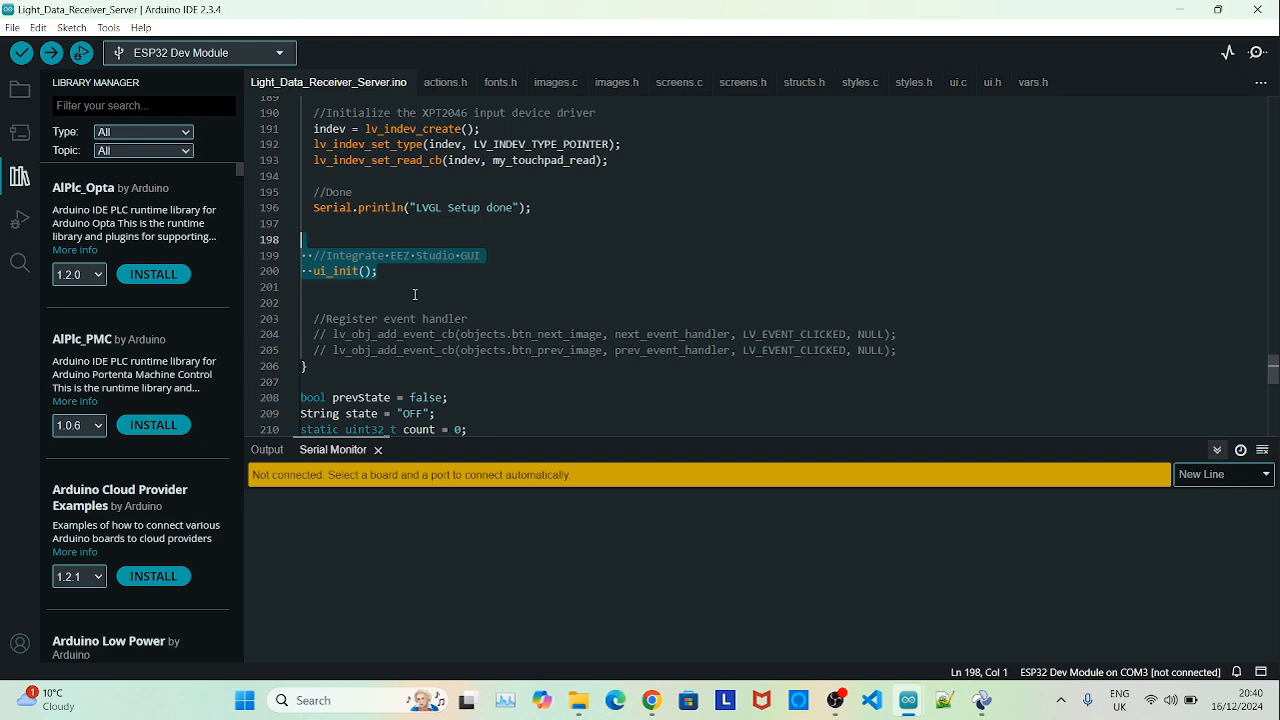
scroll(down, 3)
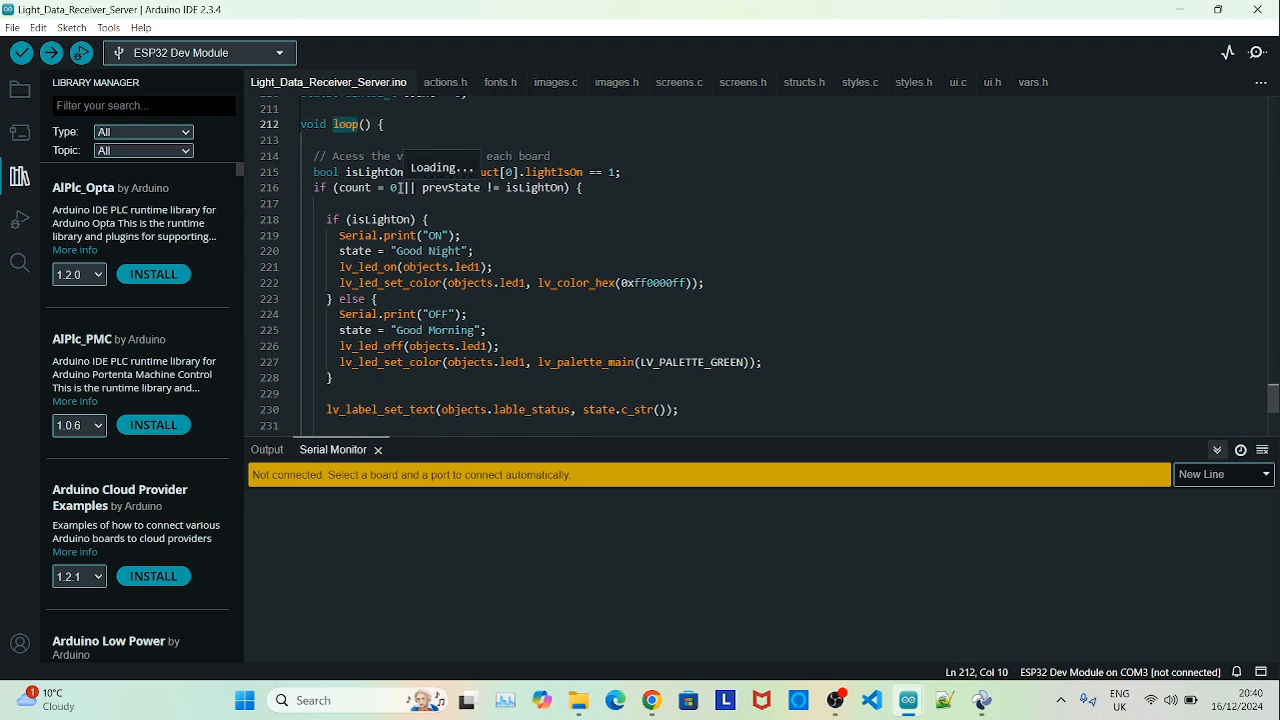
scroll(down, 3)
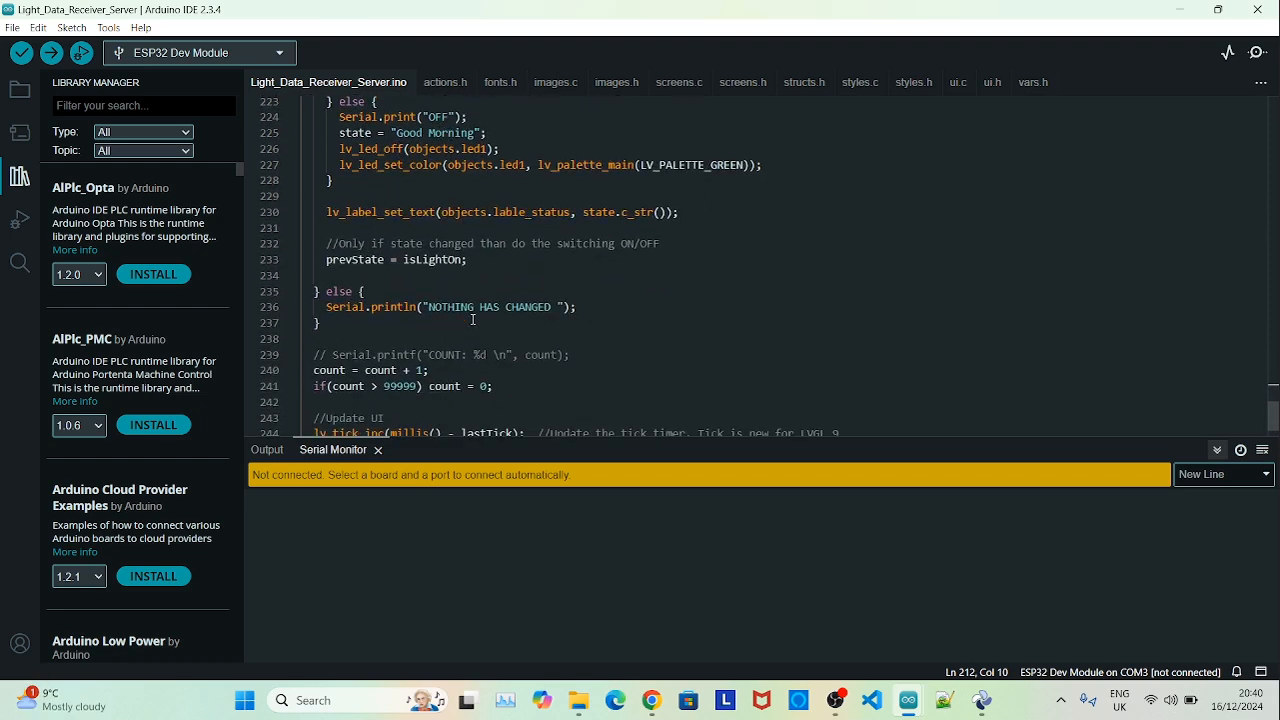
scroll(up, 3)
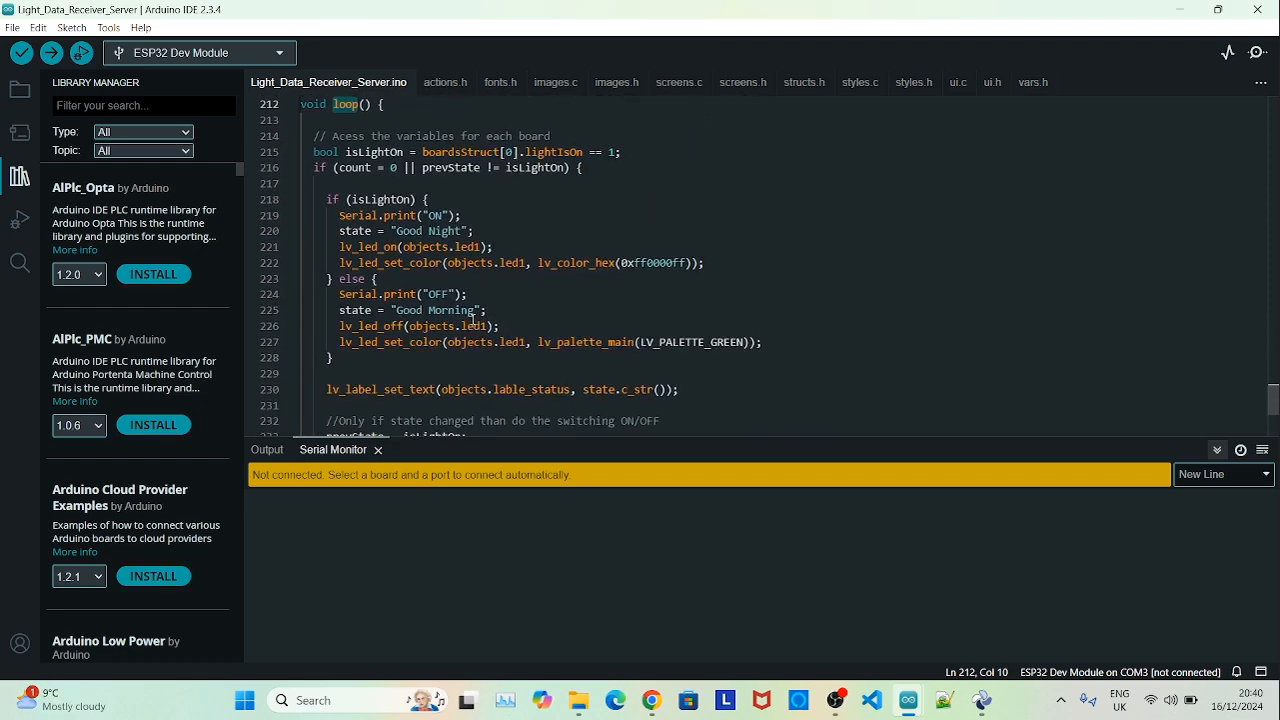
scroll(up, 3)
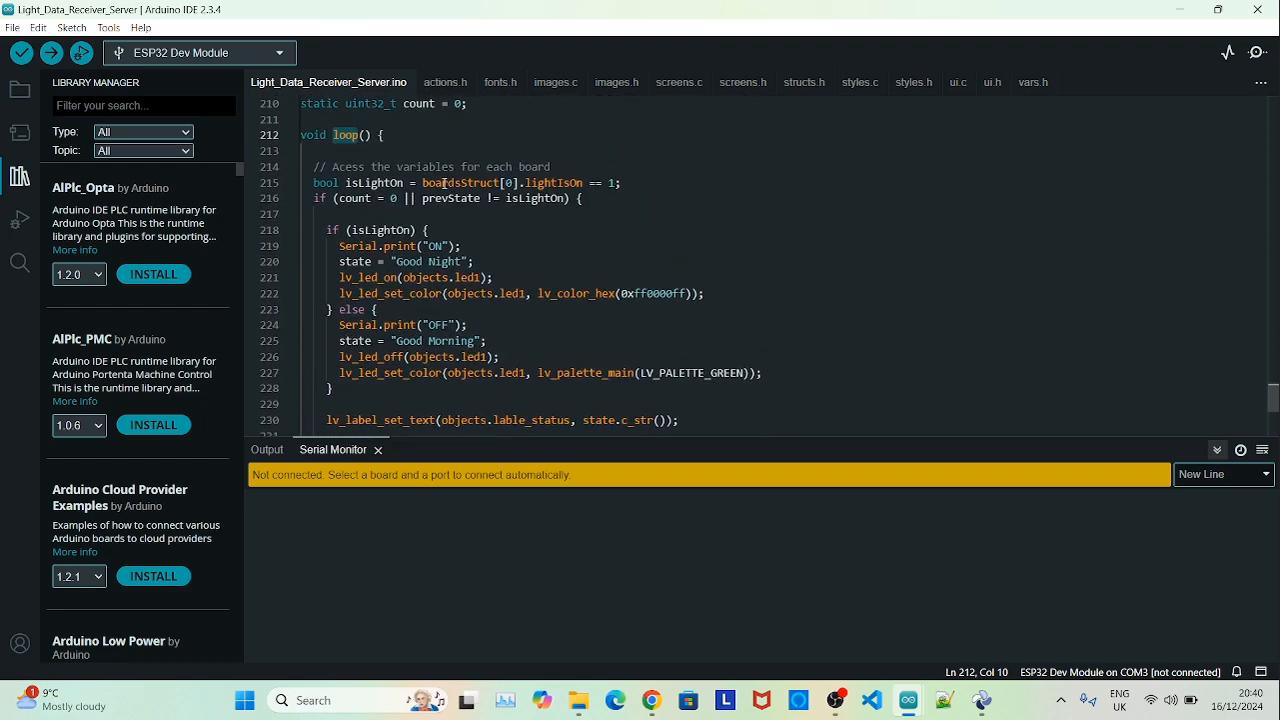
double_click(450, 198)
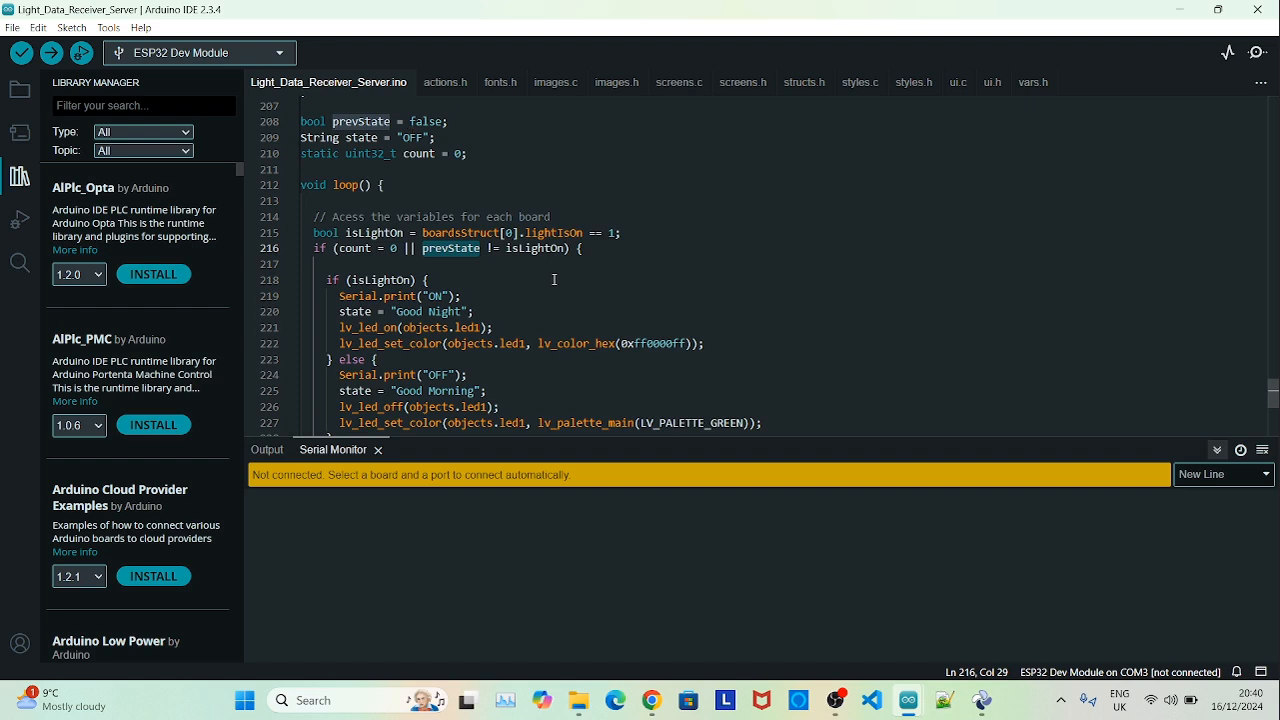
mouse_move(480, 352)
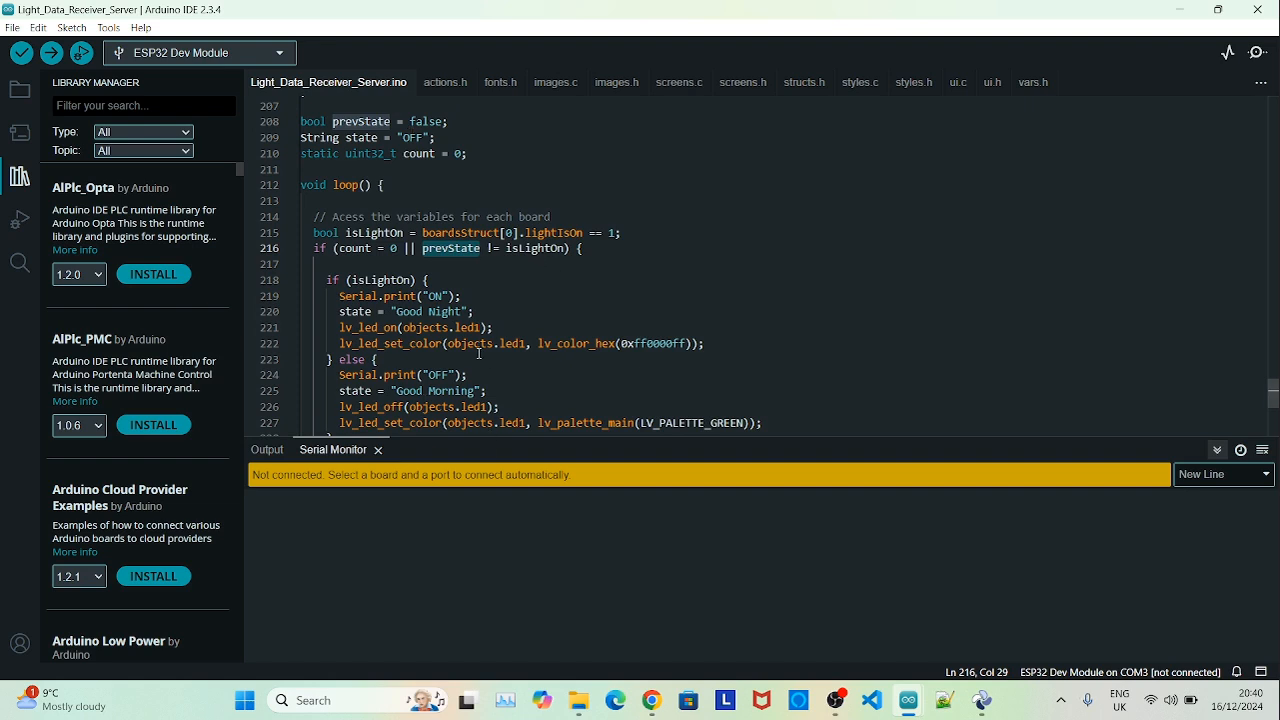
scroll(down, 3)
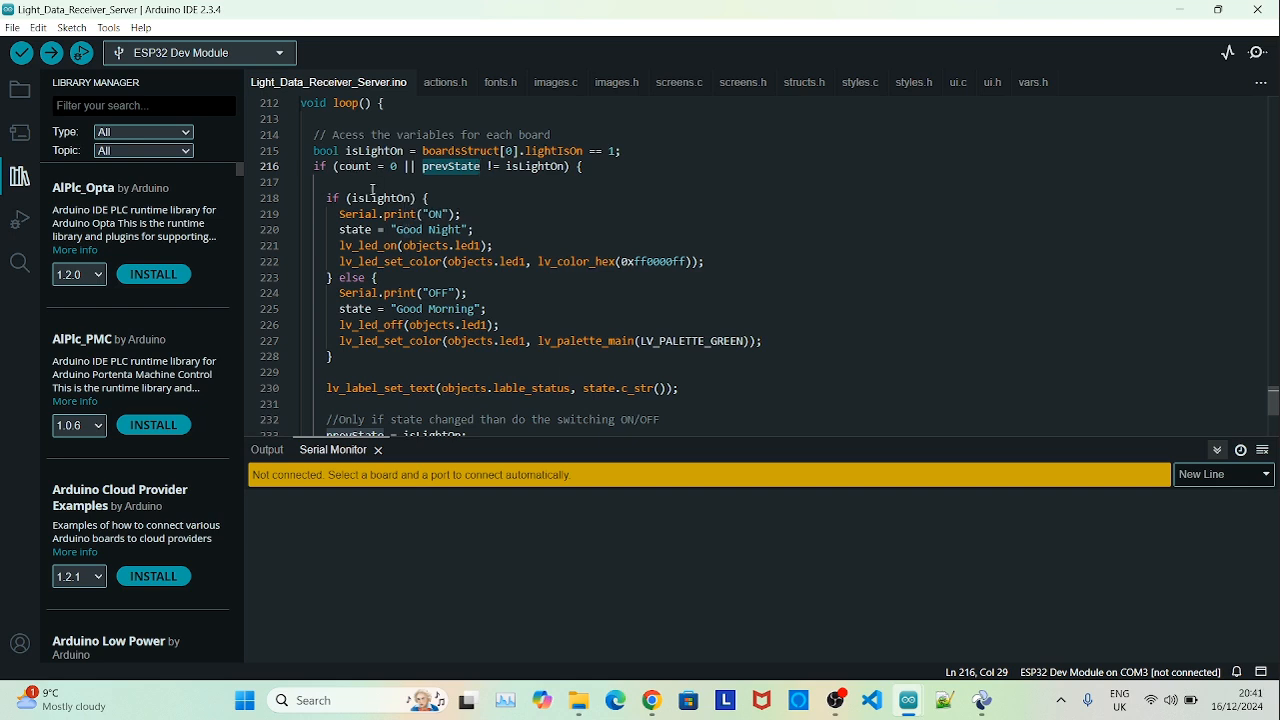
click(376, 198)
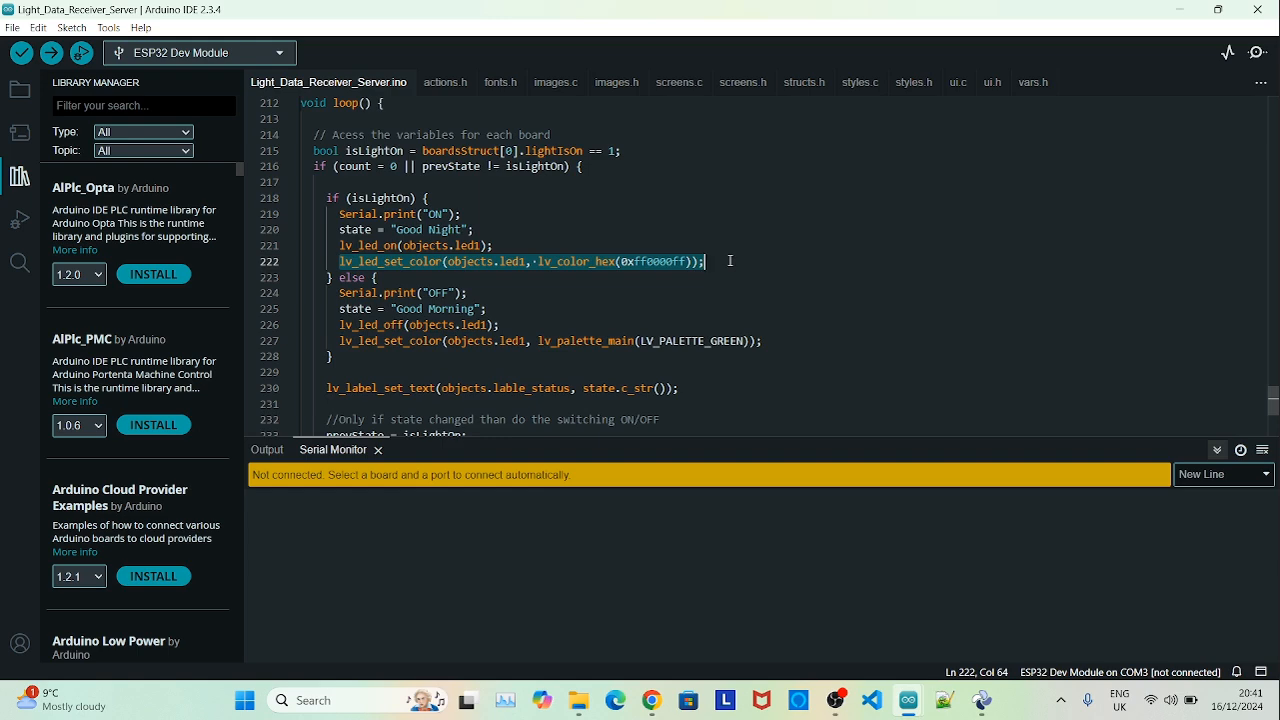
mouse_move(440, 292)
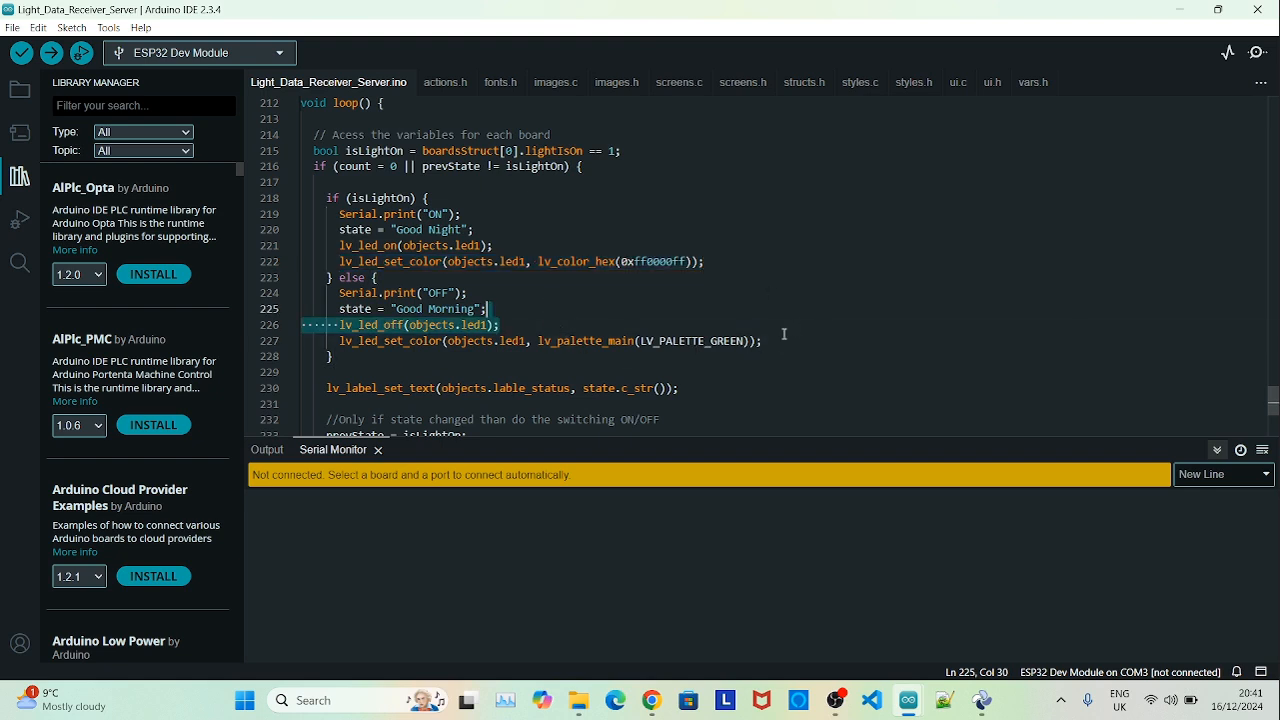
scroll(down, 3)
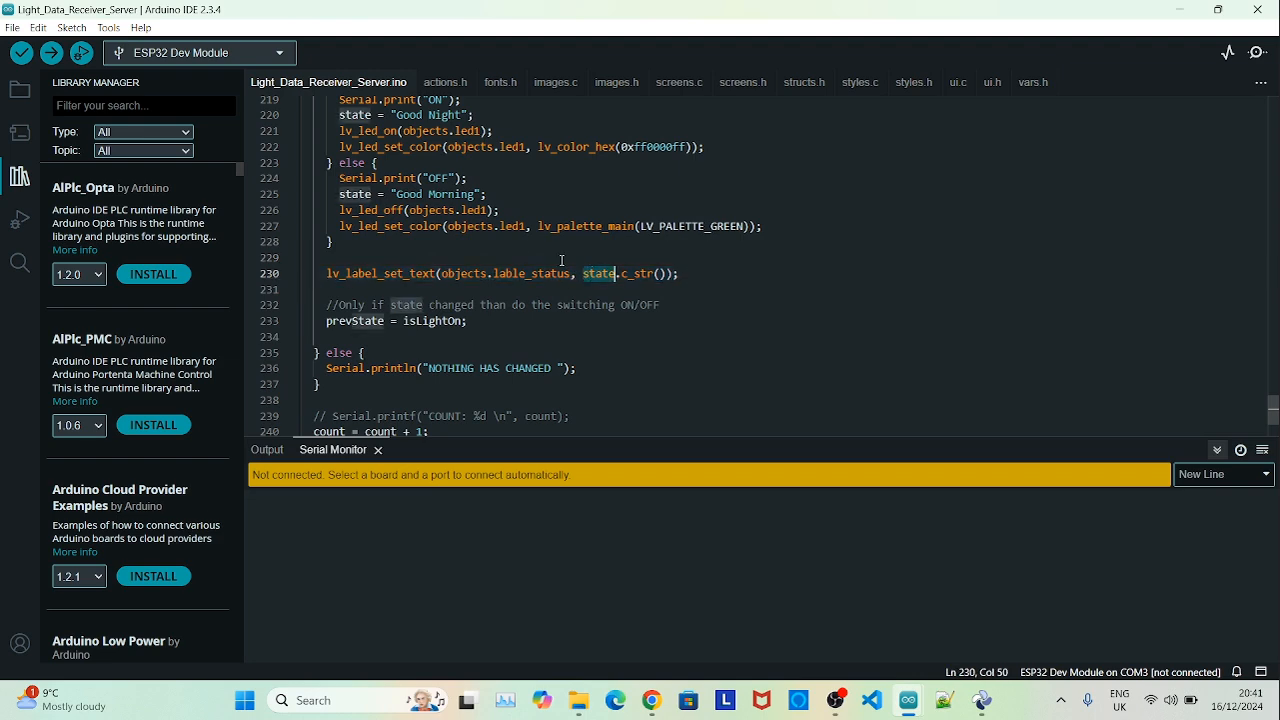
scroll(up, 3)
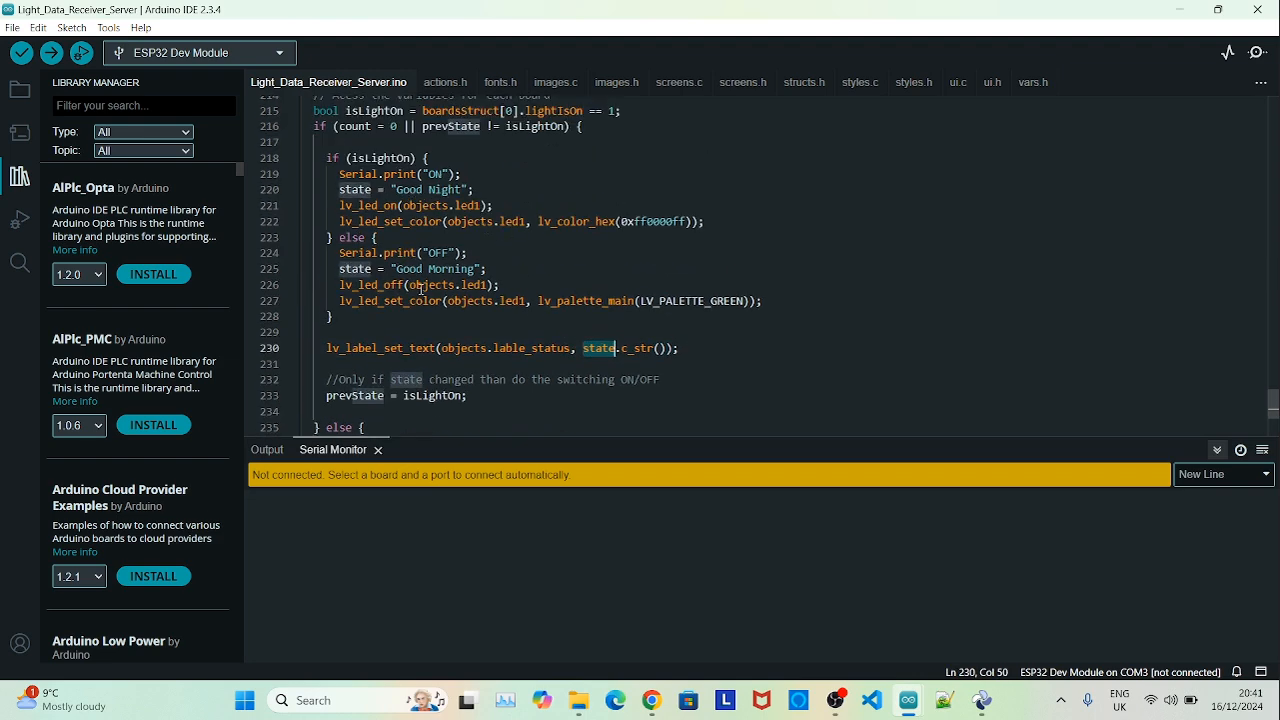
scroll(down, 3)
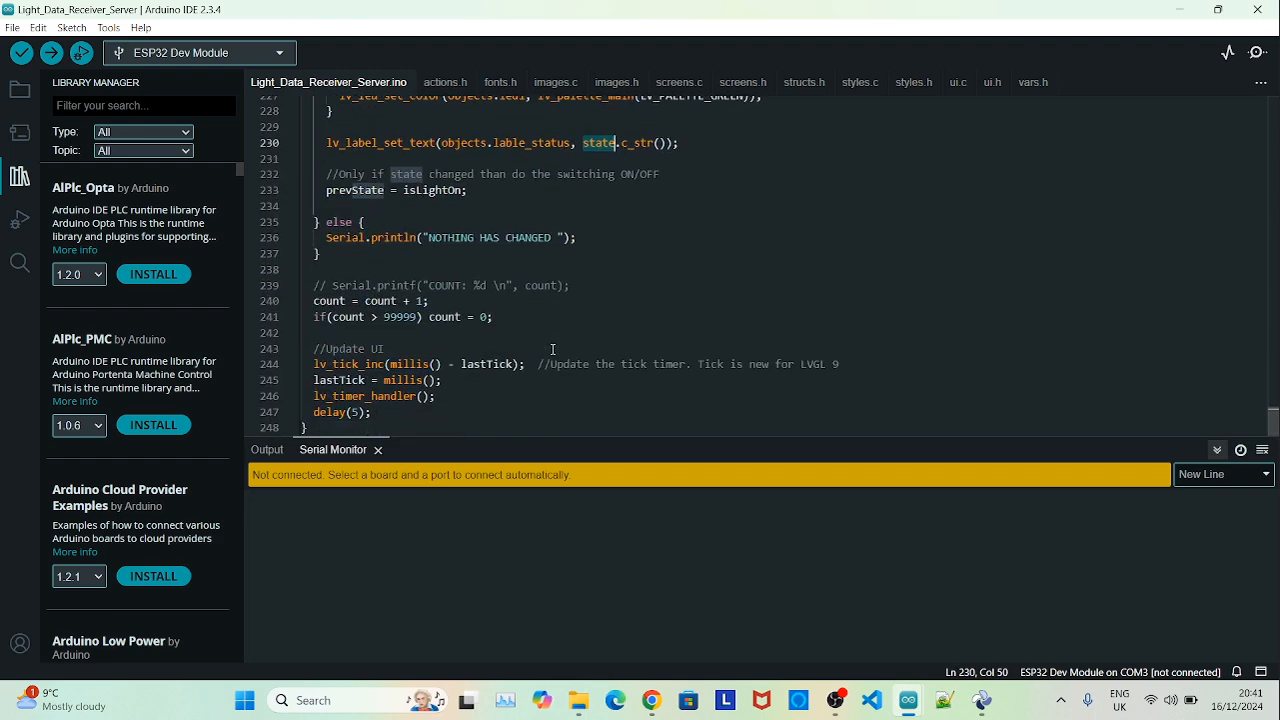